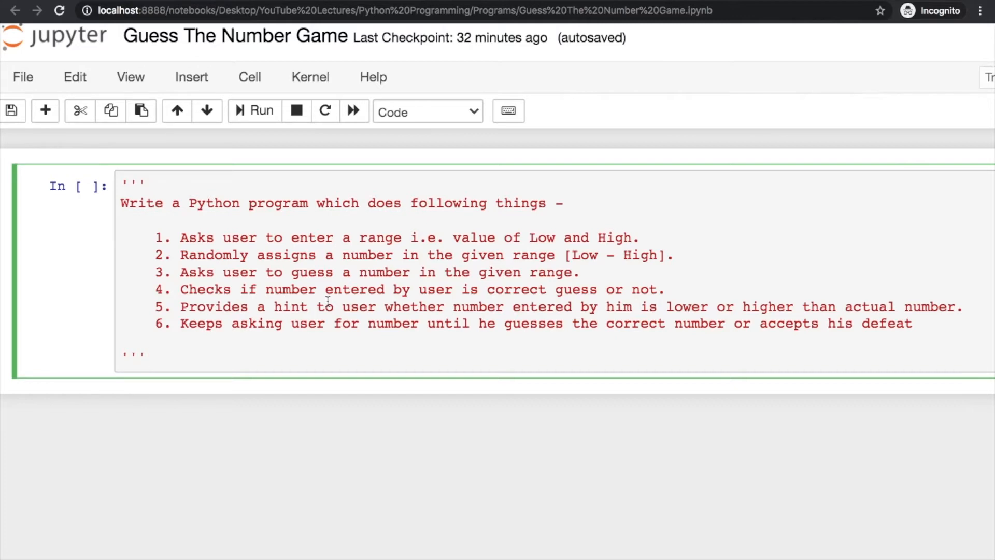
Start the first code cell below the problem statement with the random import.
left_click(147, 358)
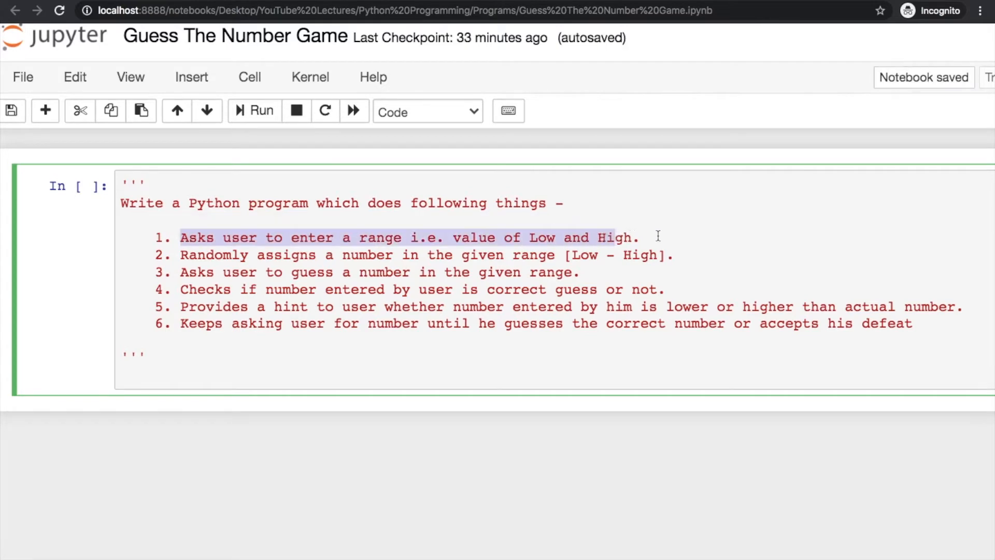
left_click(142, 286)
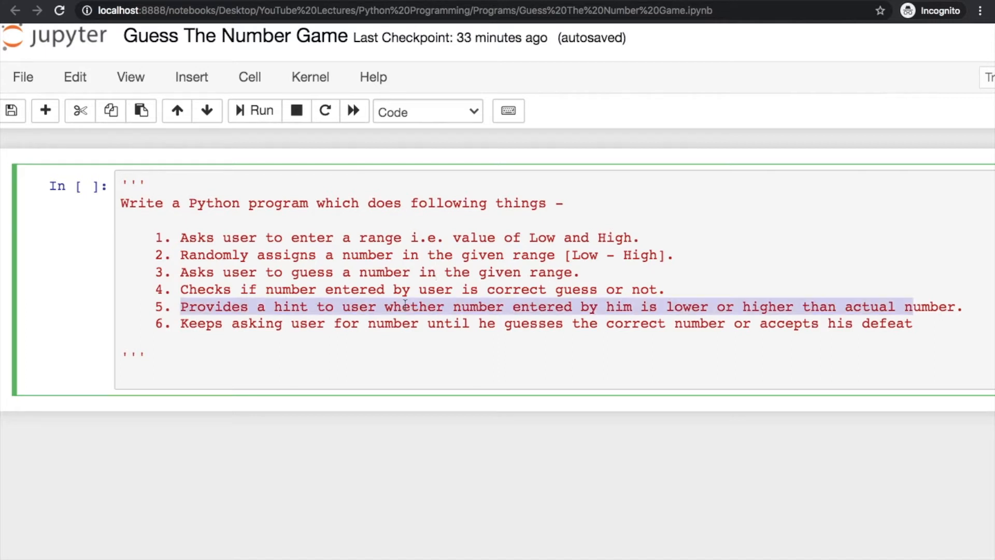
left_click(307, 307)
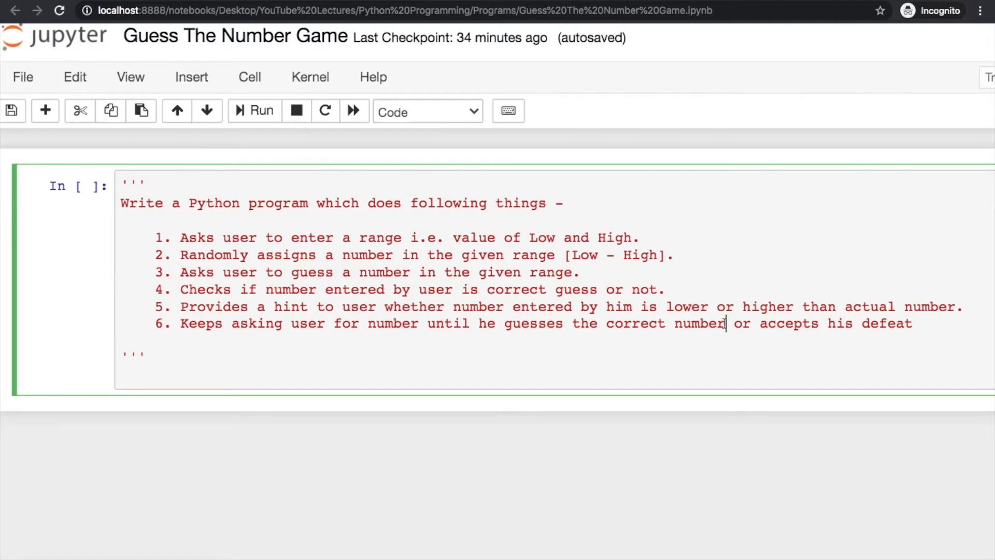
type("from rando")
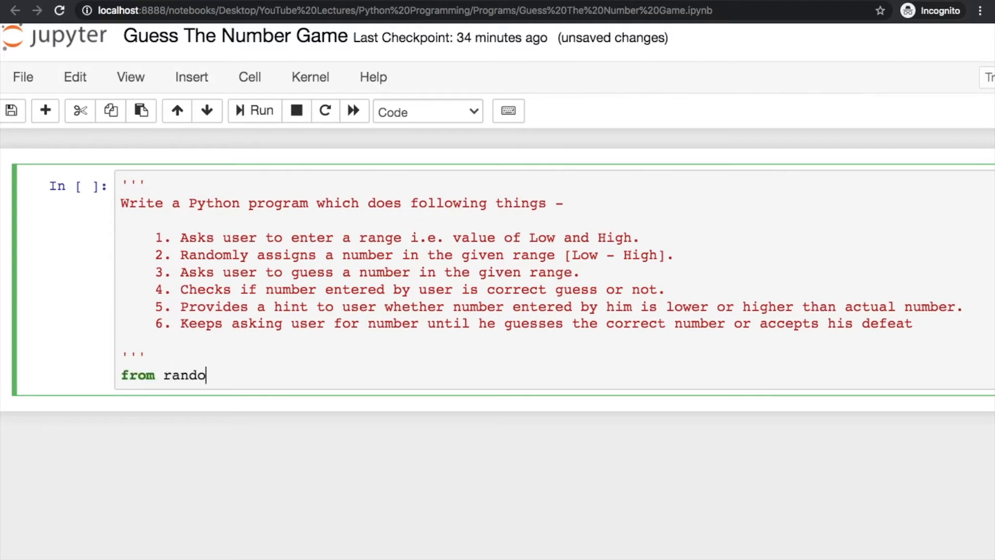
type("m")
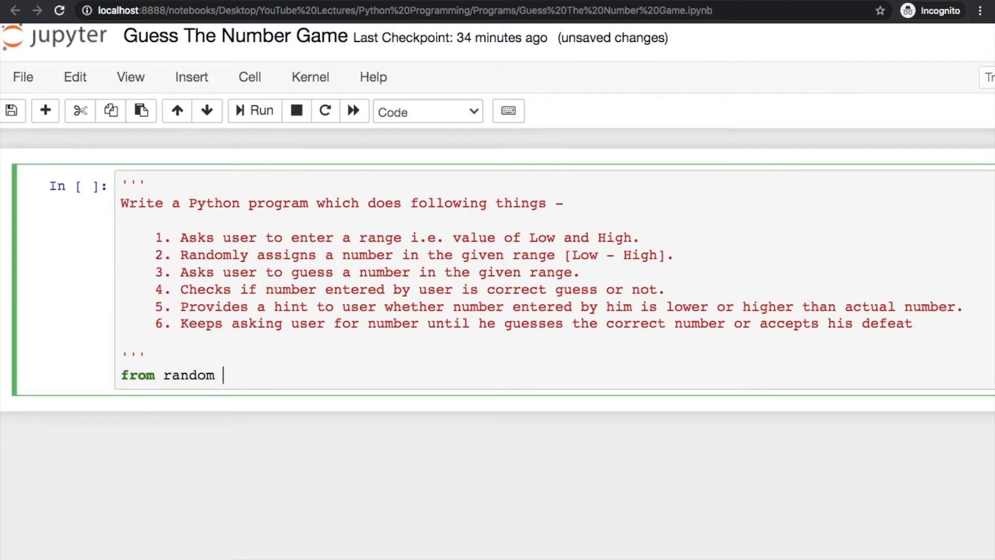
type("import")
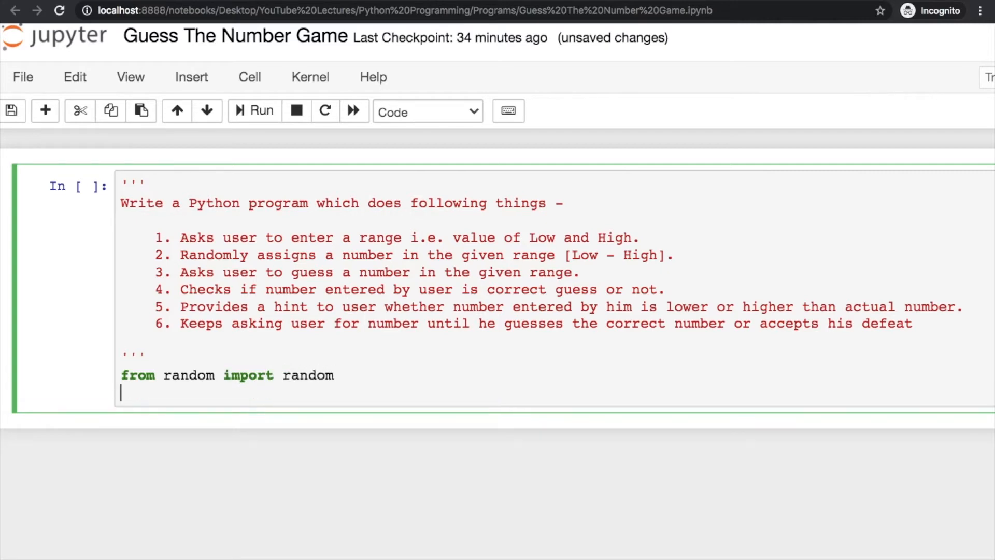
type("random.random")
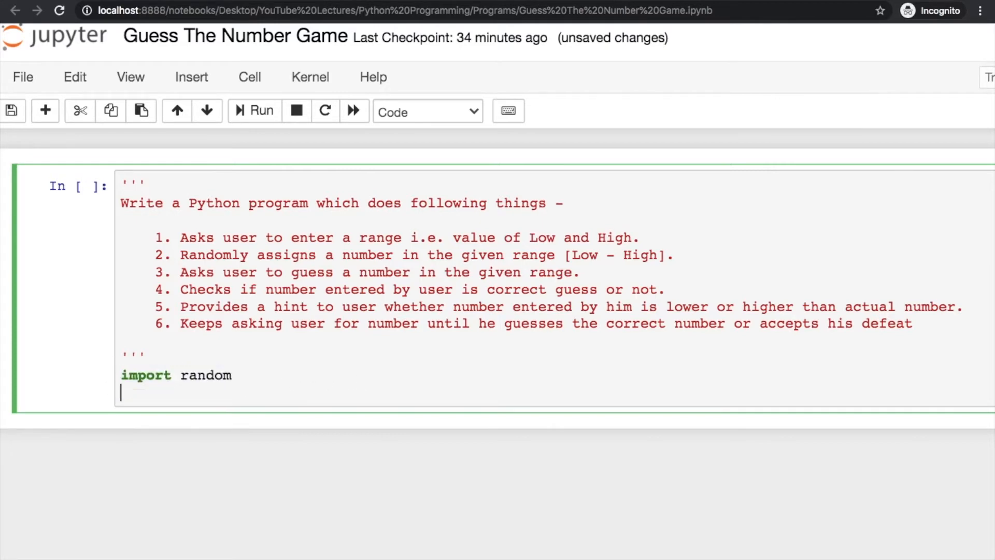
Read low and high as int(input('Enter Lower Limit')), int(input('Enter Higher Limit')).
type("low, high =")
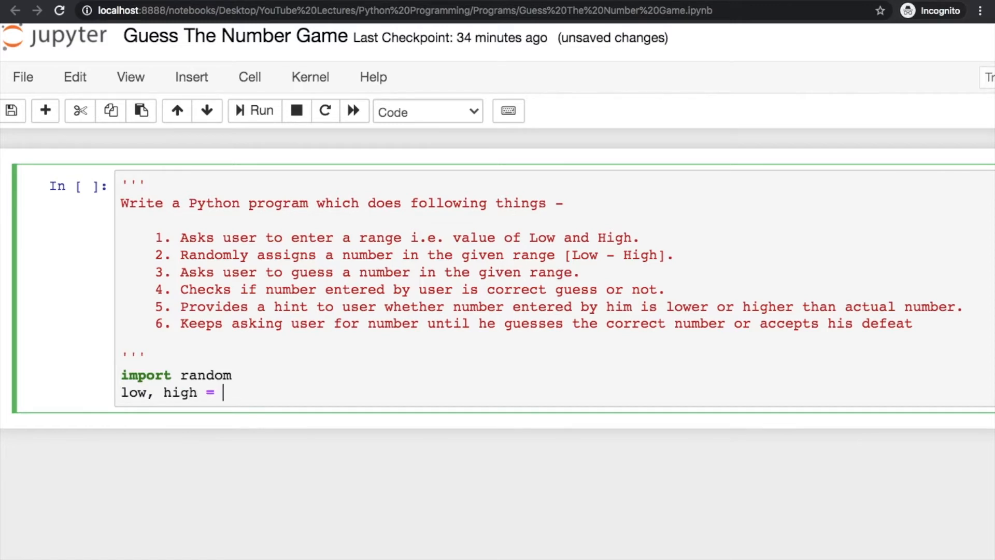
type("in")
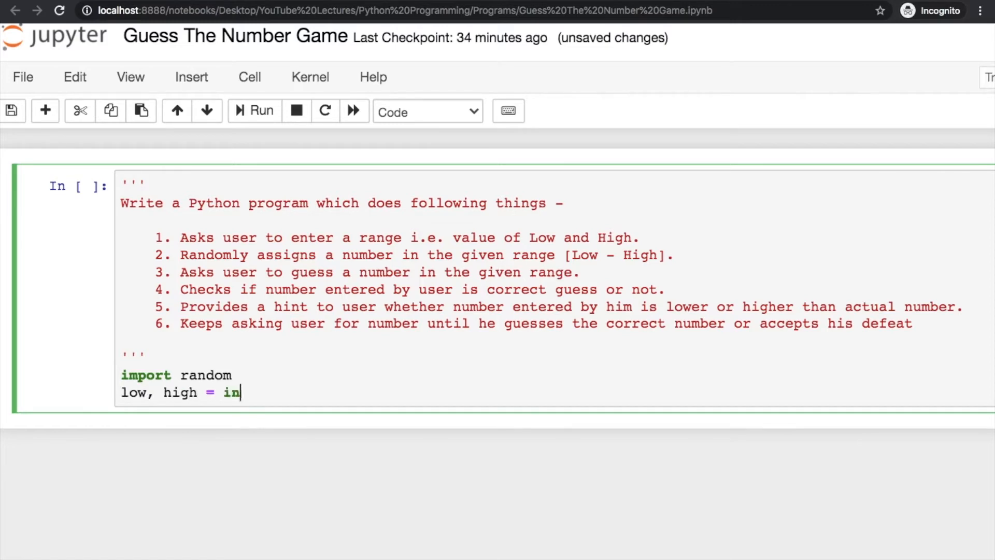
type("put('')")
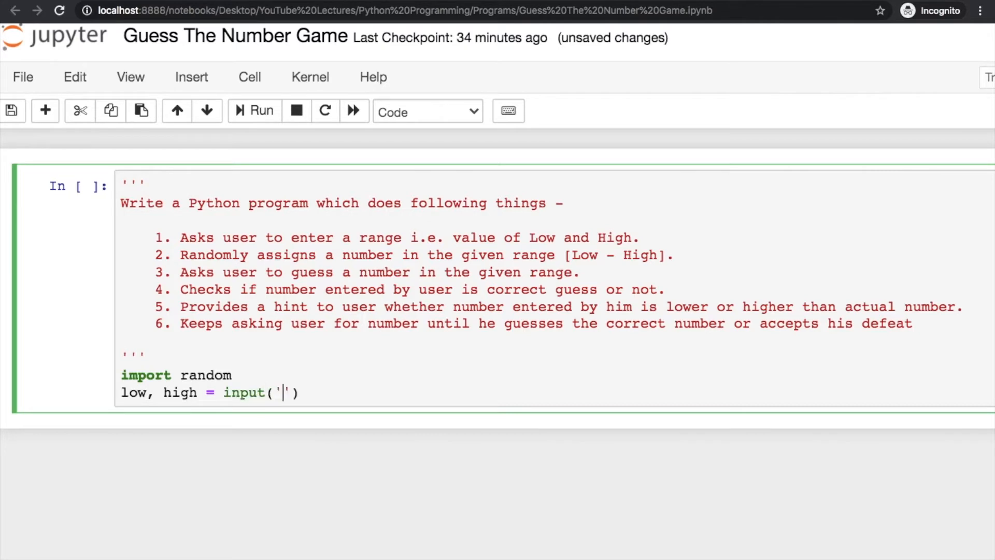
type("Enter Lowe")
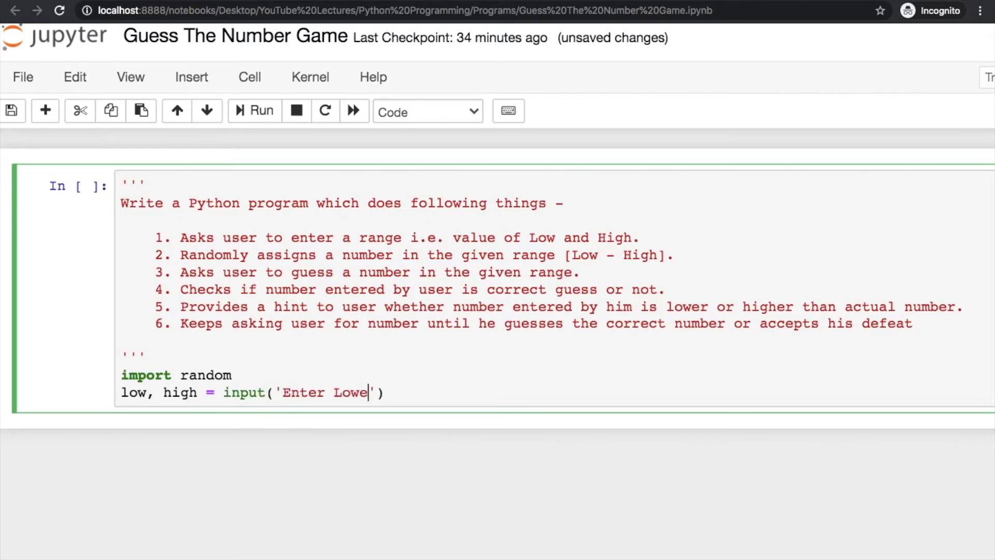
type("r Limit")
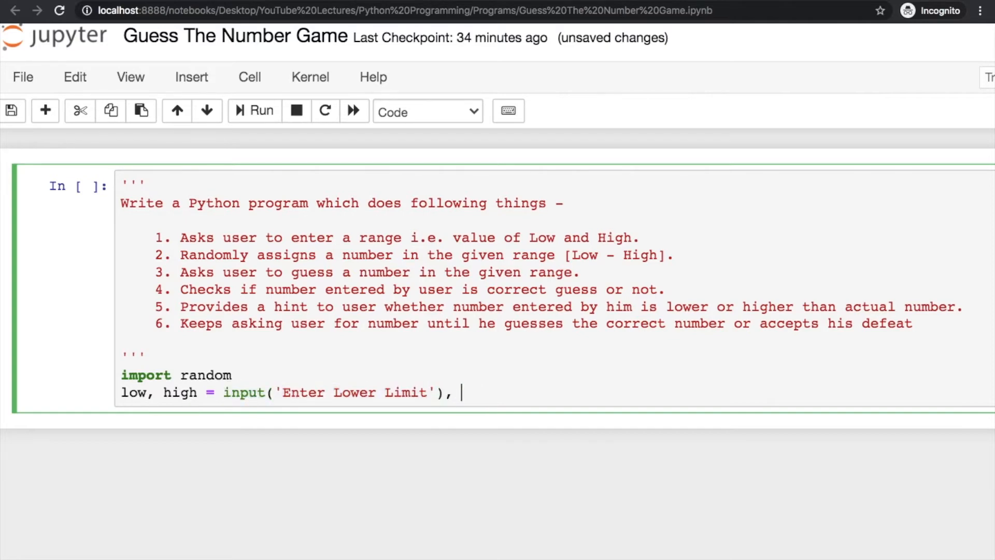
type("input('Enter Hi Limit')")
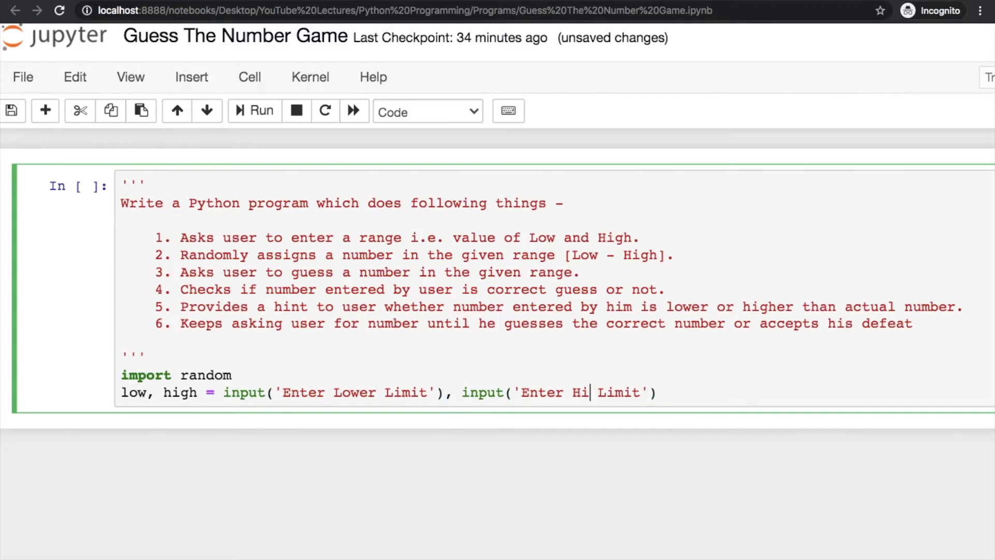
type("gher")
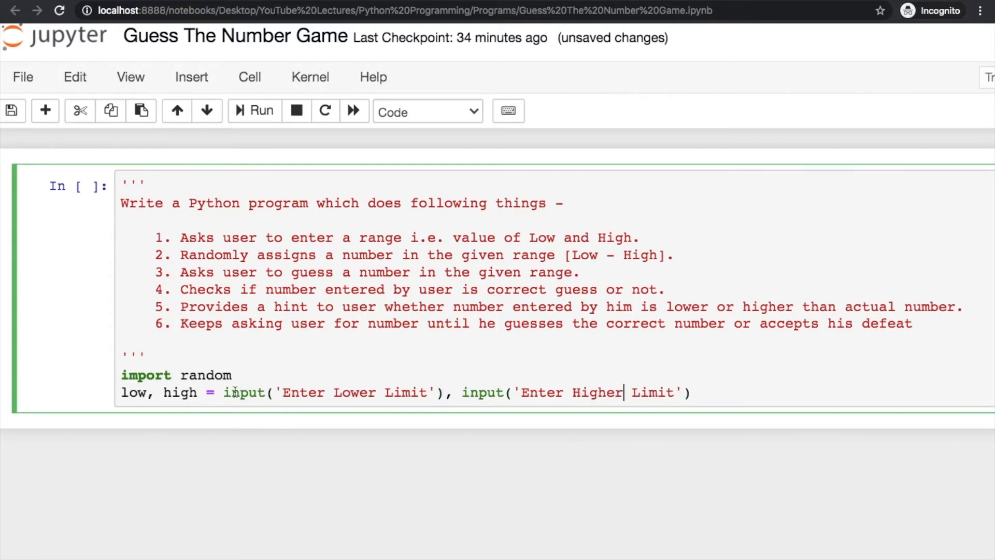
type("int")
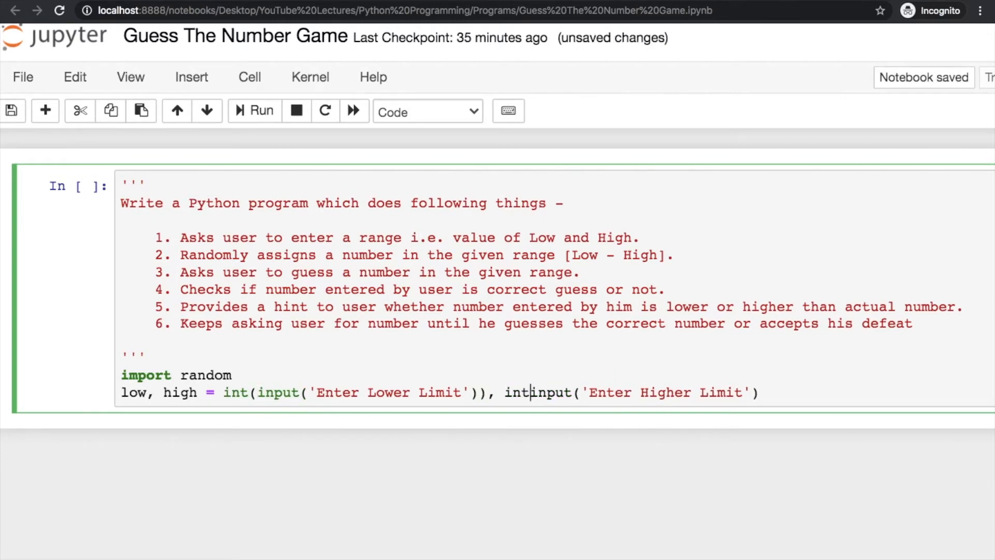
type("((")
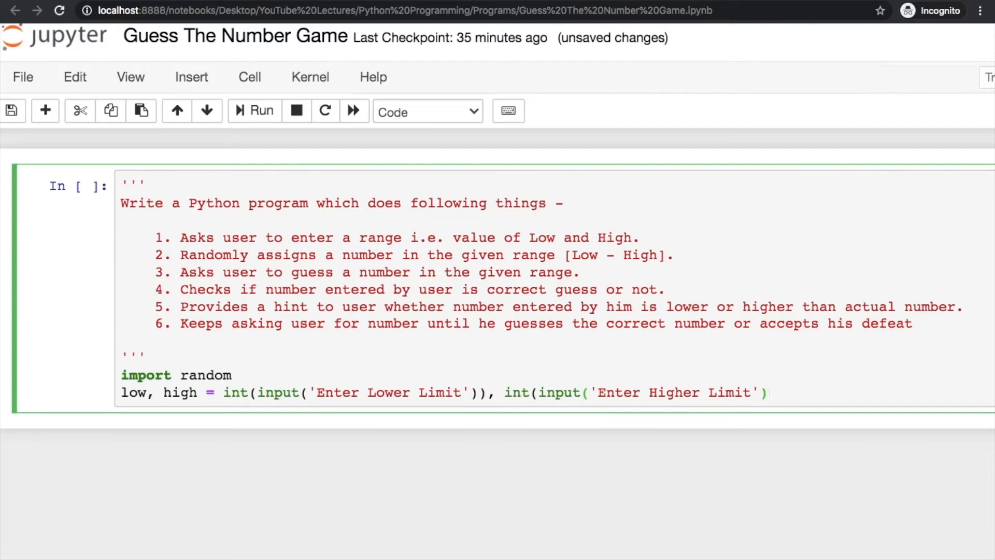
type(")")
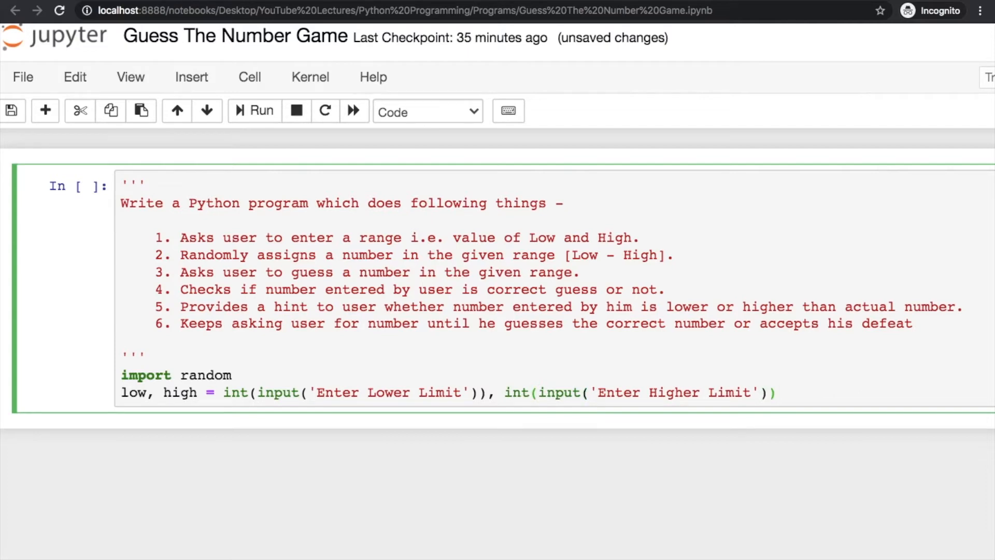
left_click(775, 392)
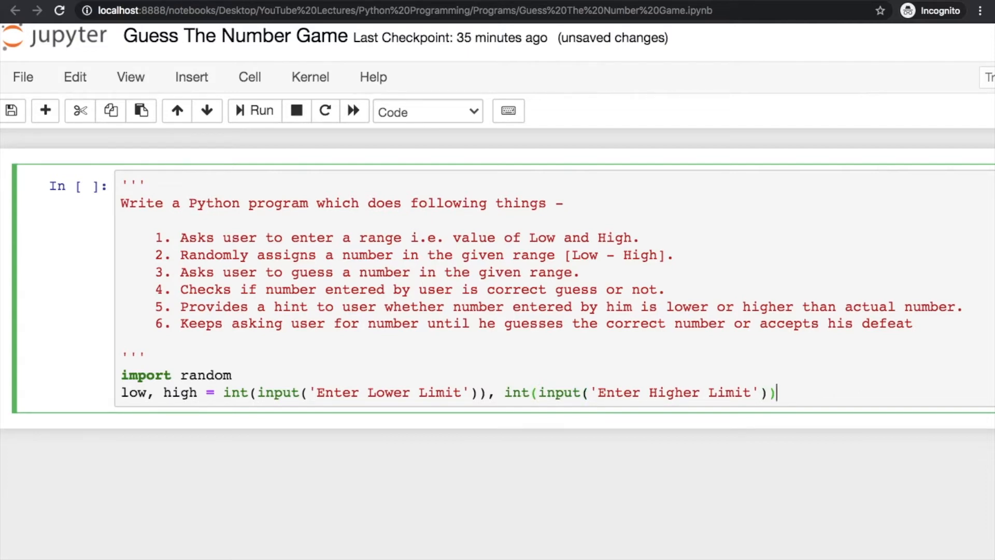
Run the limits cell entering 10 and 20, then display low, high as (10, 20) in a new cell.
left_click(254, 111)
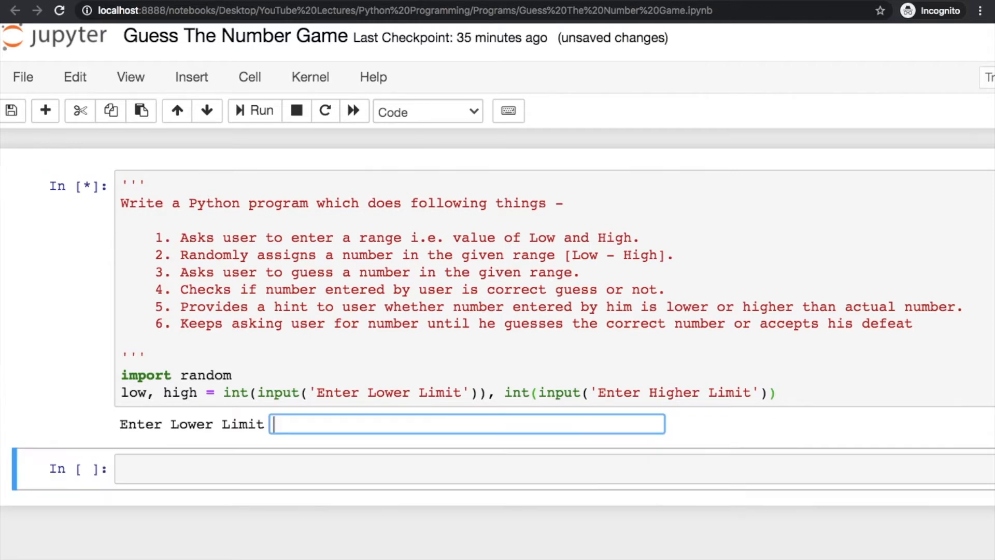
mouse_move(363, 426)
type("10")
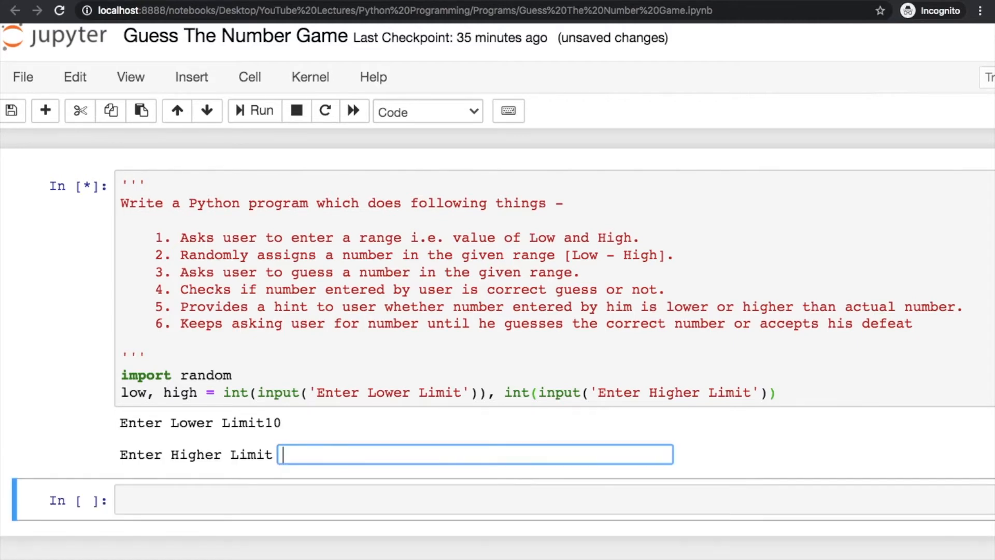
type("20")
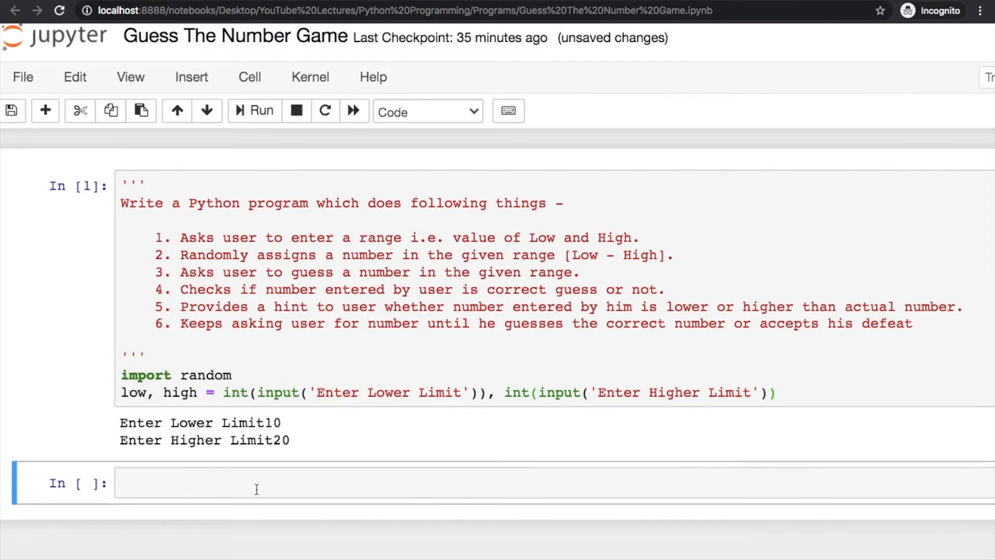
type("low")
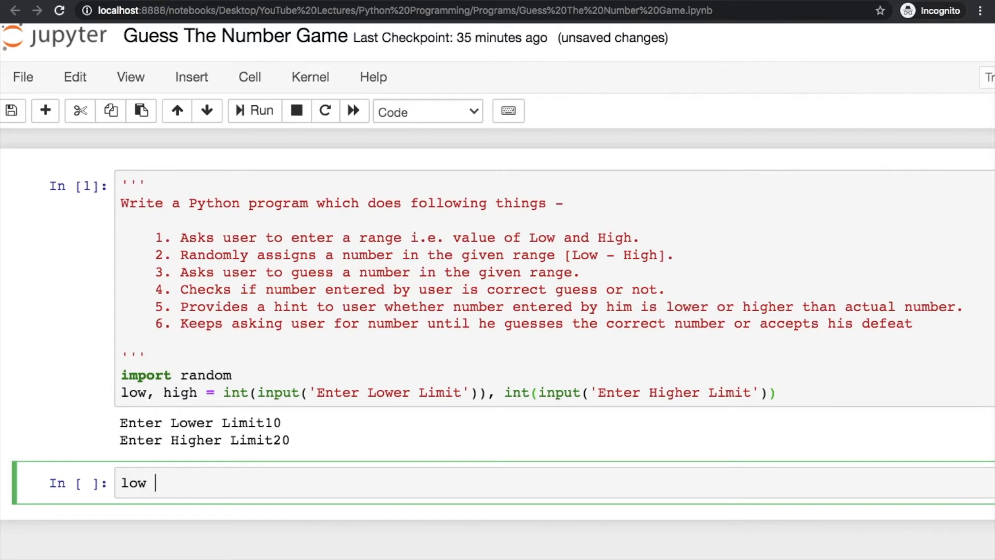
type(", high")
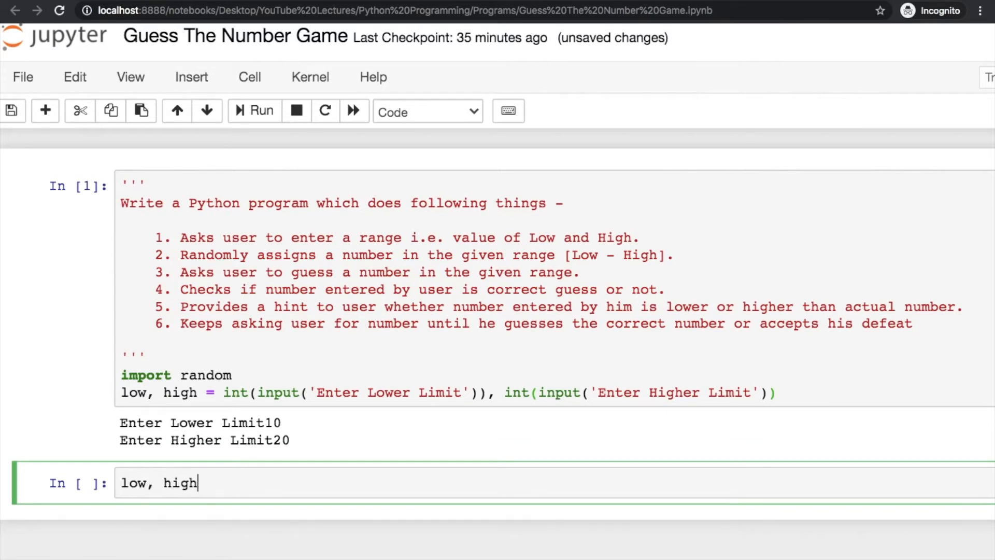
left_click(261, 111)
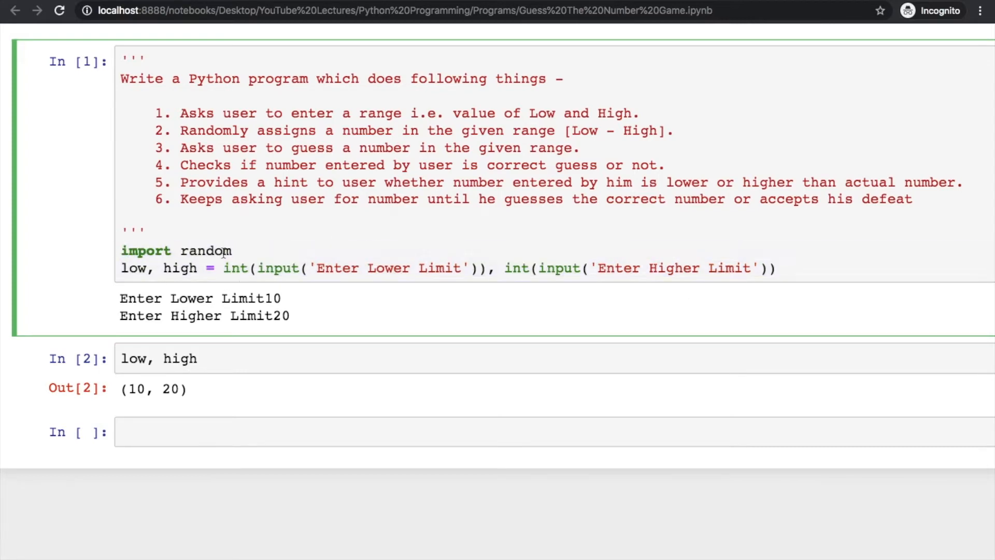
left_click(188, 431)
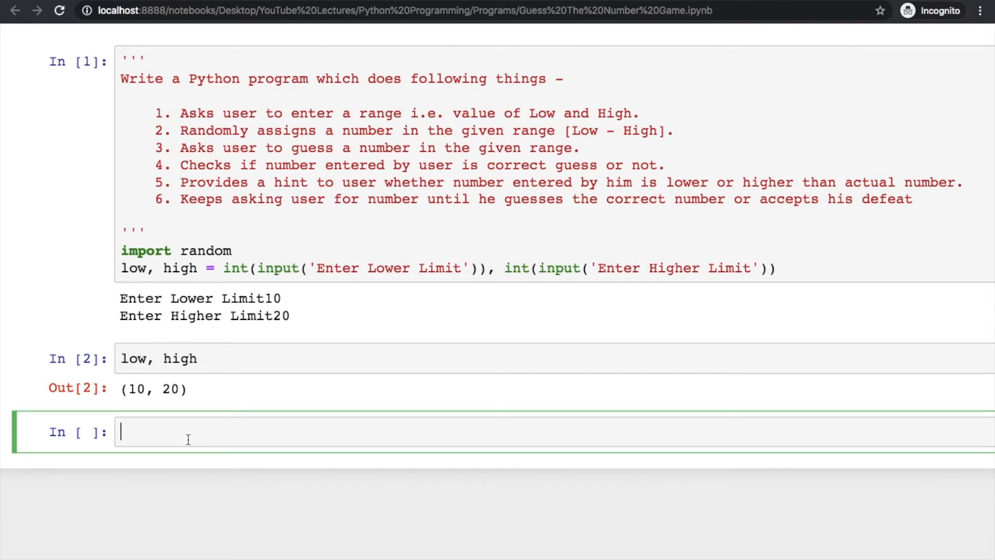
Begin the secret assignment using randint over low, high.
type("secre")
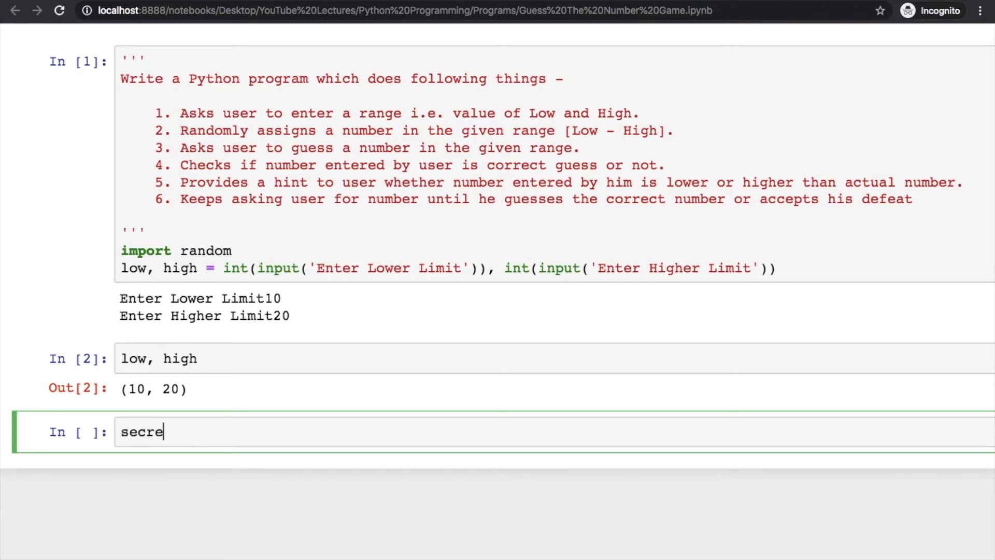
type("t =")
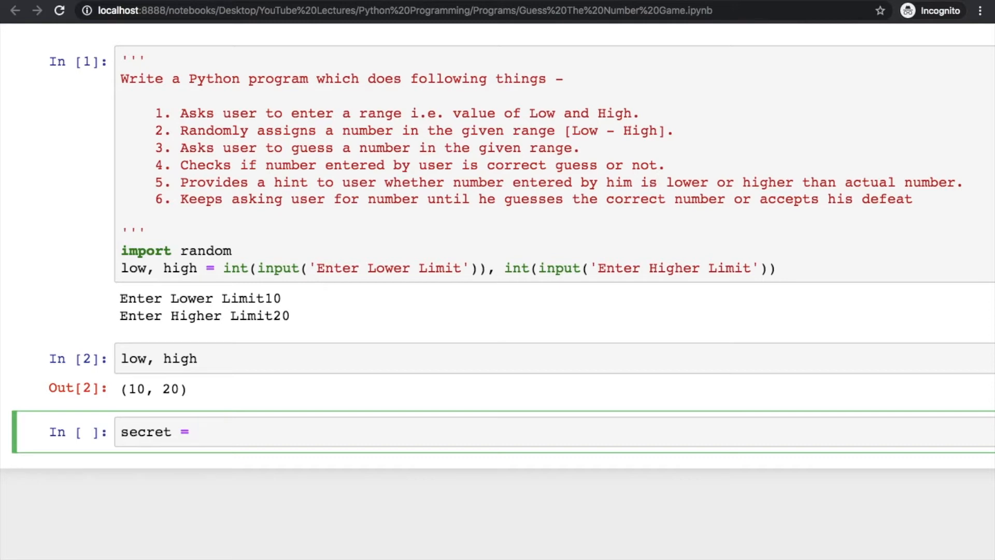
left_click(197, 431)
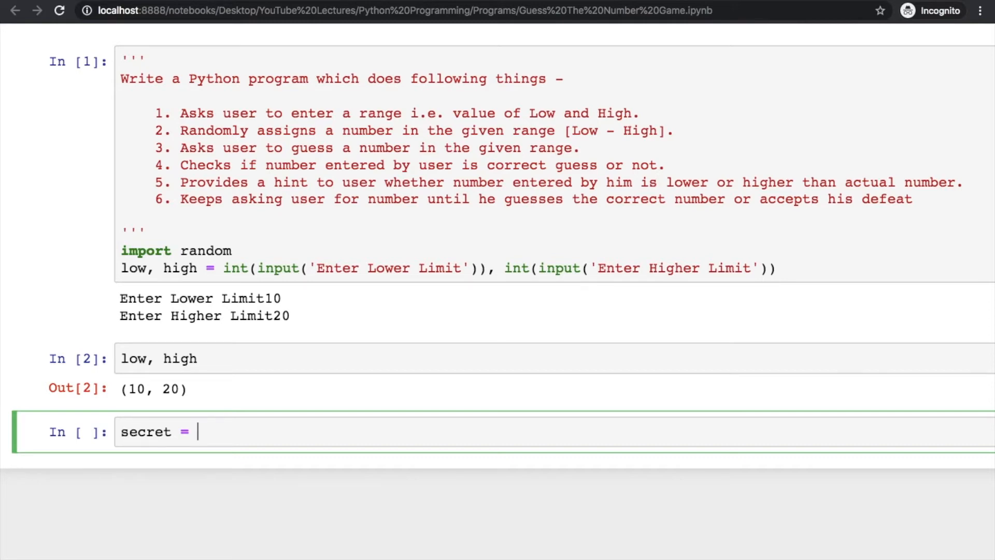
type("ran")
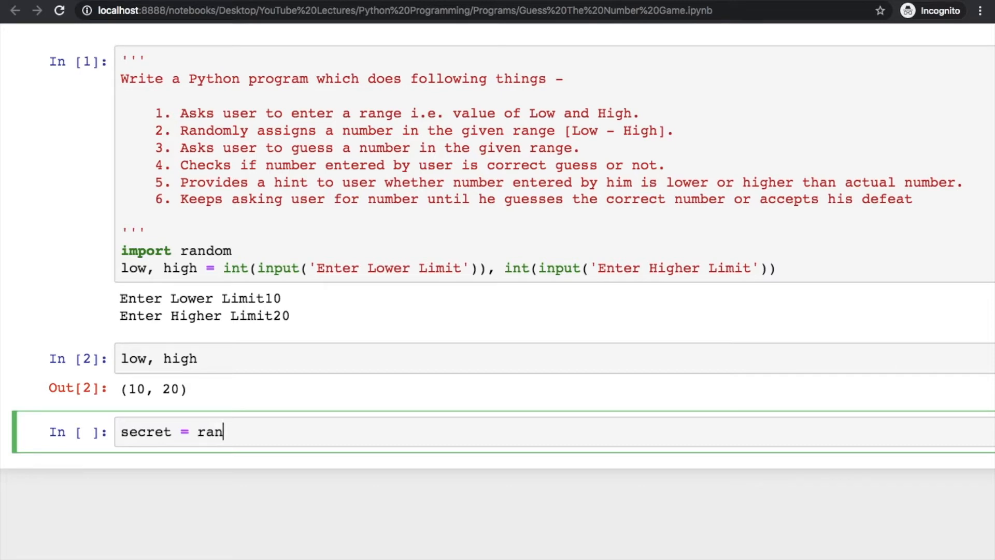
type("dint()")
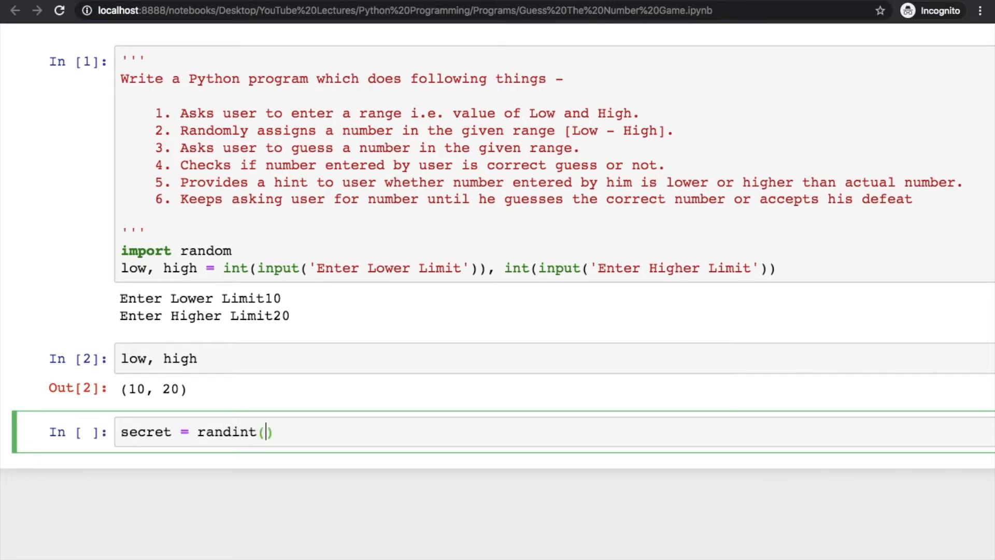
type("l")
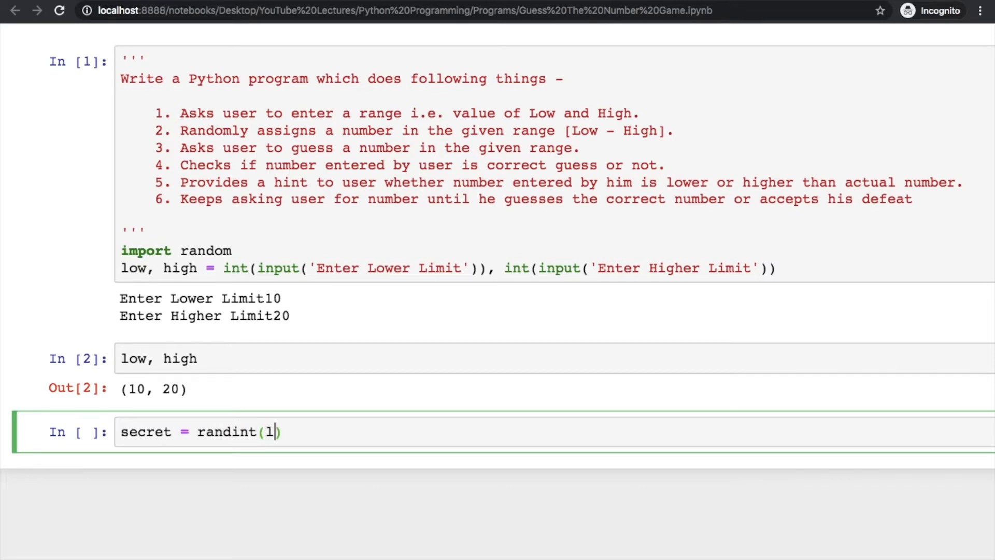
type("ow, high")
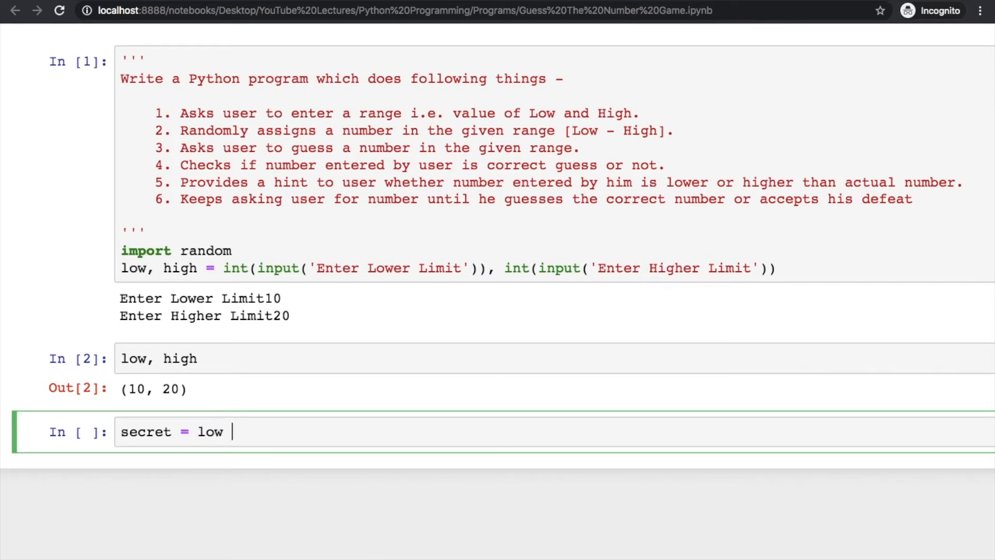
Rewrite secret as low + int(random.random()*(high-low+1)) and run the cell.
type("+ random")
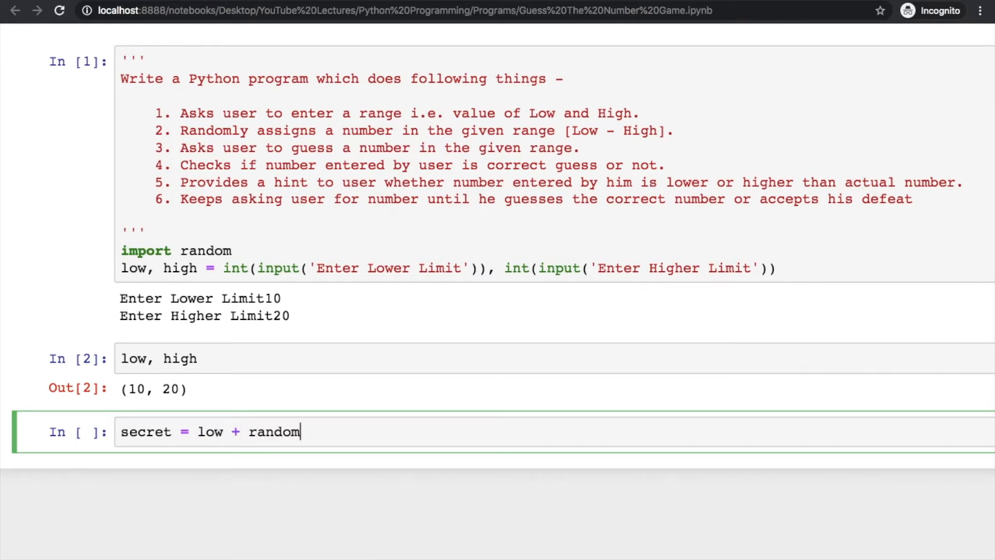
type(".random()")
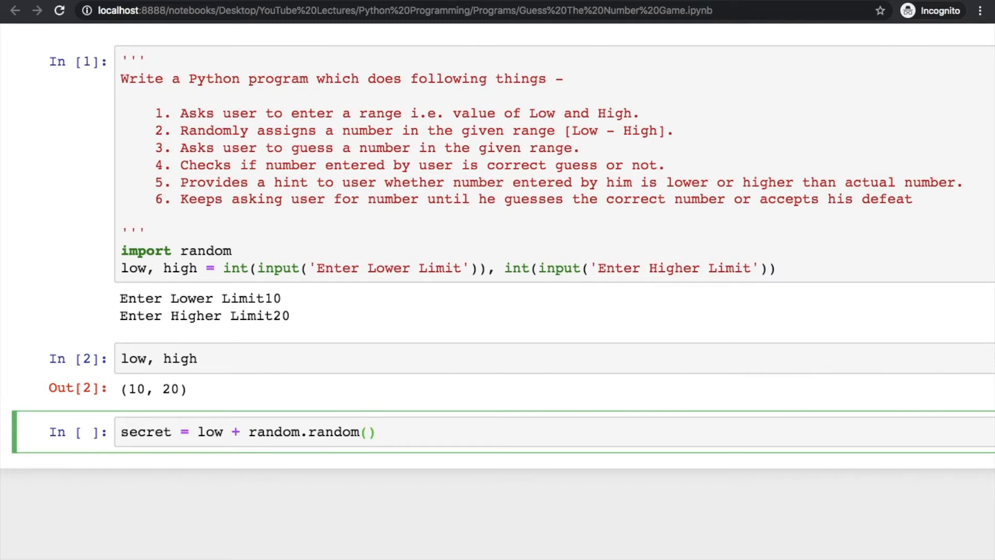
type("*()")
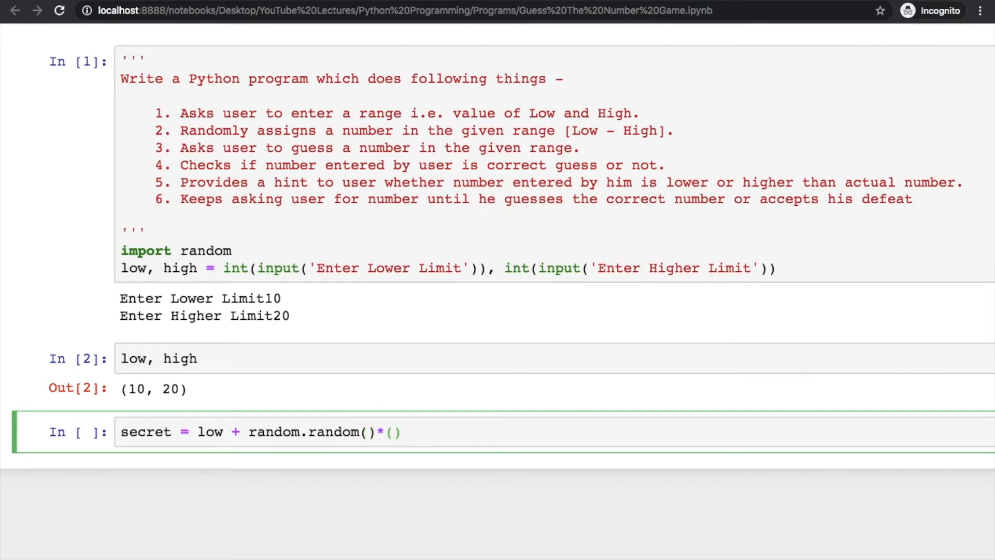
type("hig")
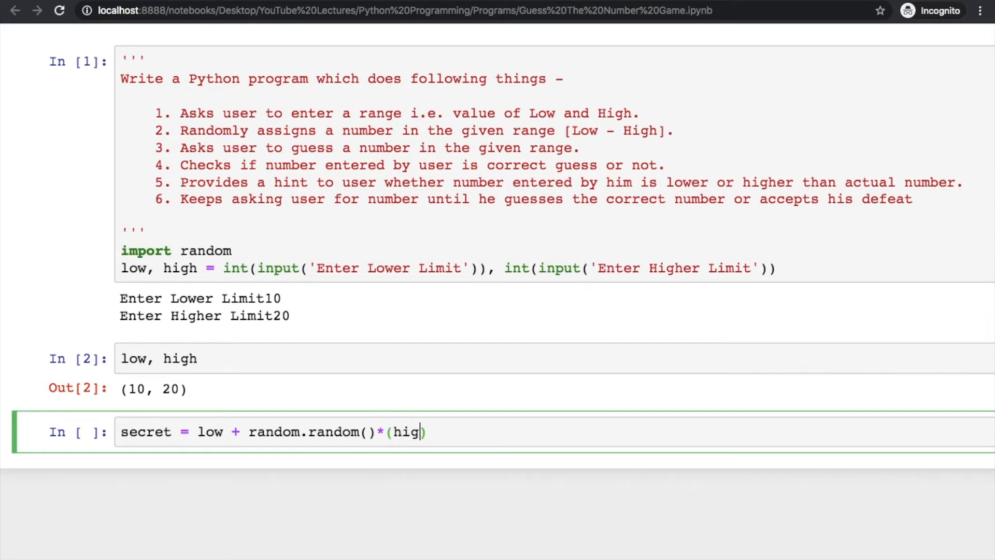
type("h-low")
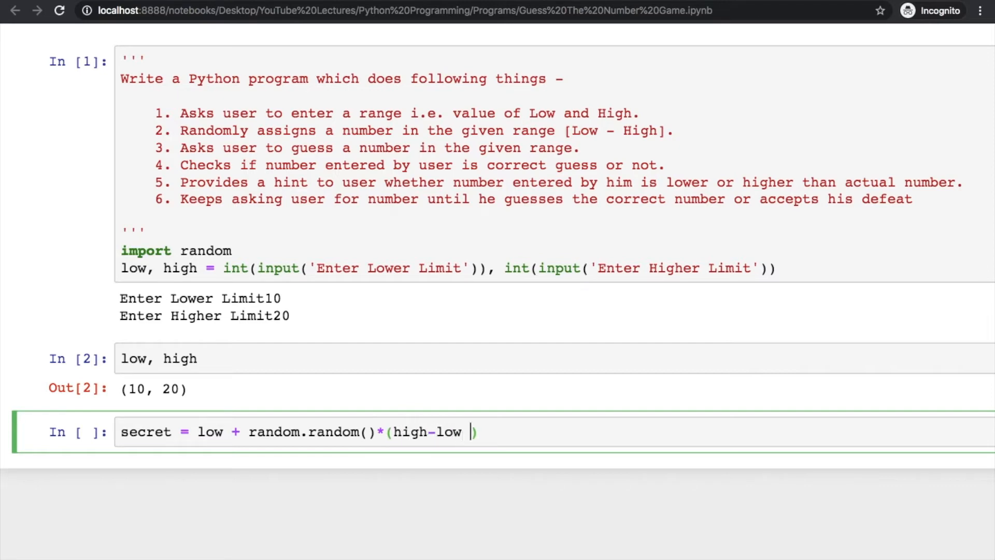
type("+1")
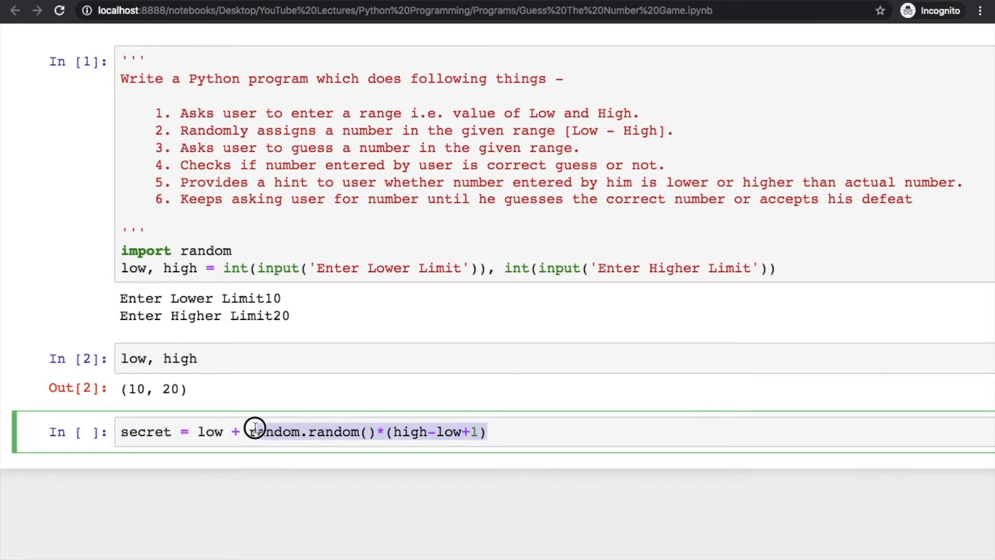
type("int")
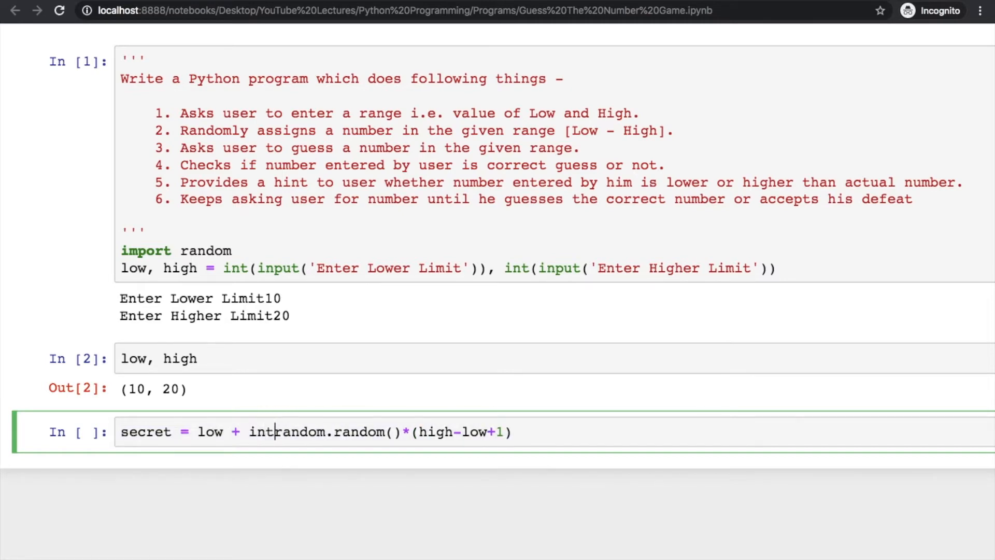
type("(")
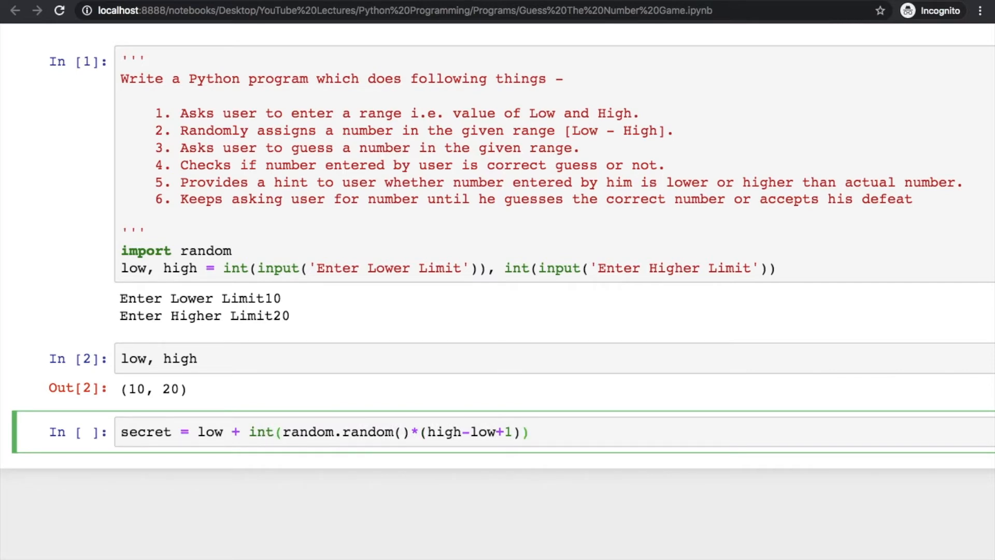
triple_click(323, 431)
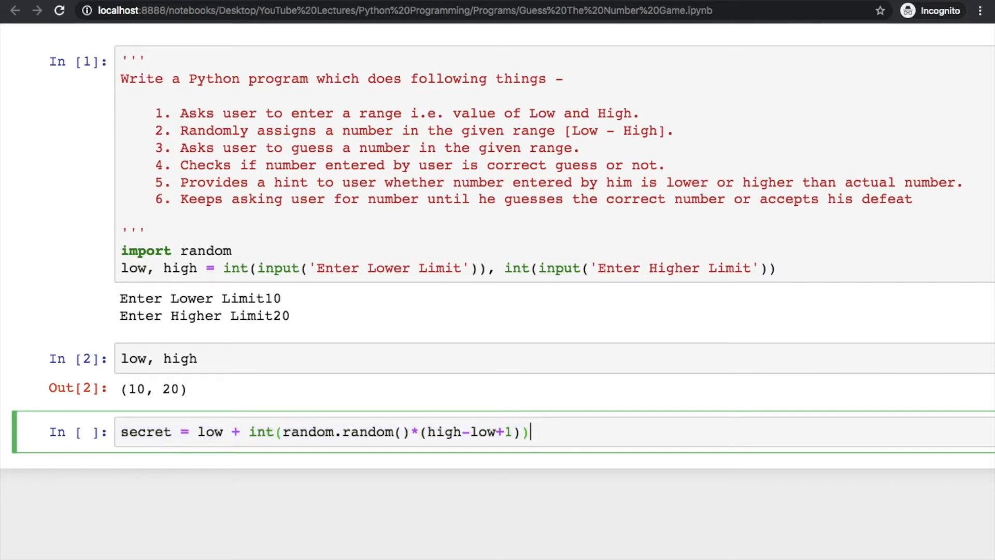
key("shift+Enter")
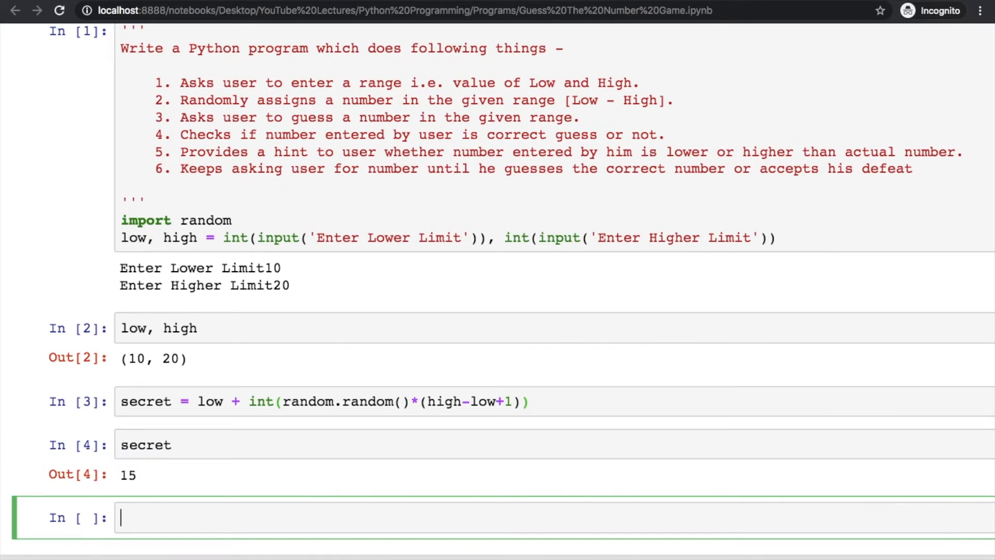
Print the random-number formula in further cells, giving 14, 14, 11 and 18, then scroll back to the task list.
type("secret = low + int(random.random()*(high-low+1))")
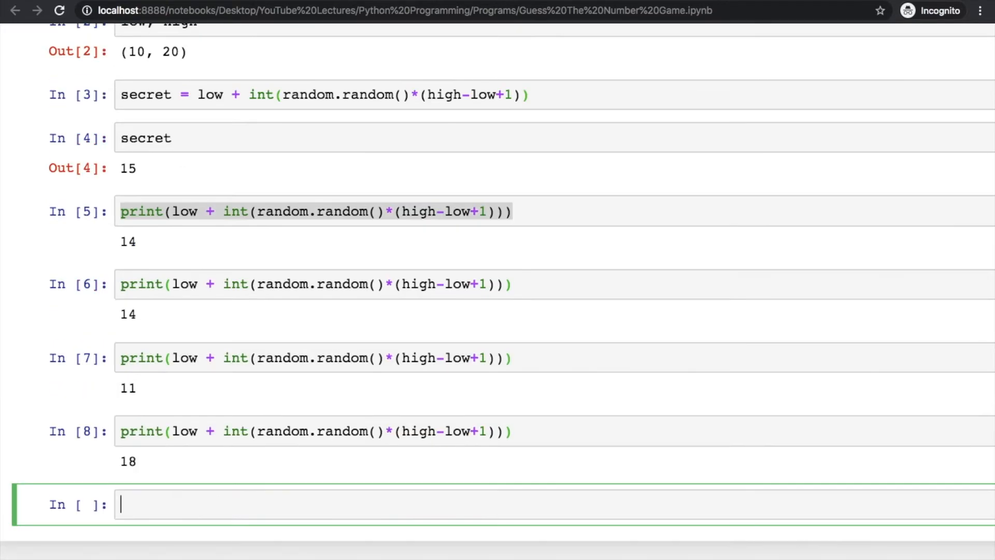
scroll("up", 3)
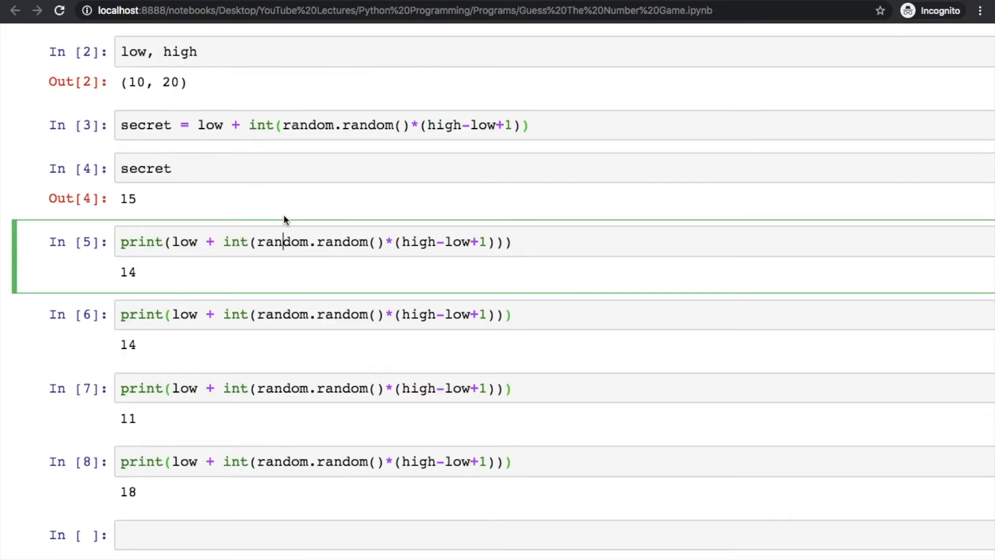
scroll("up", 3)
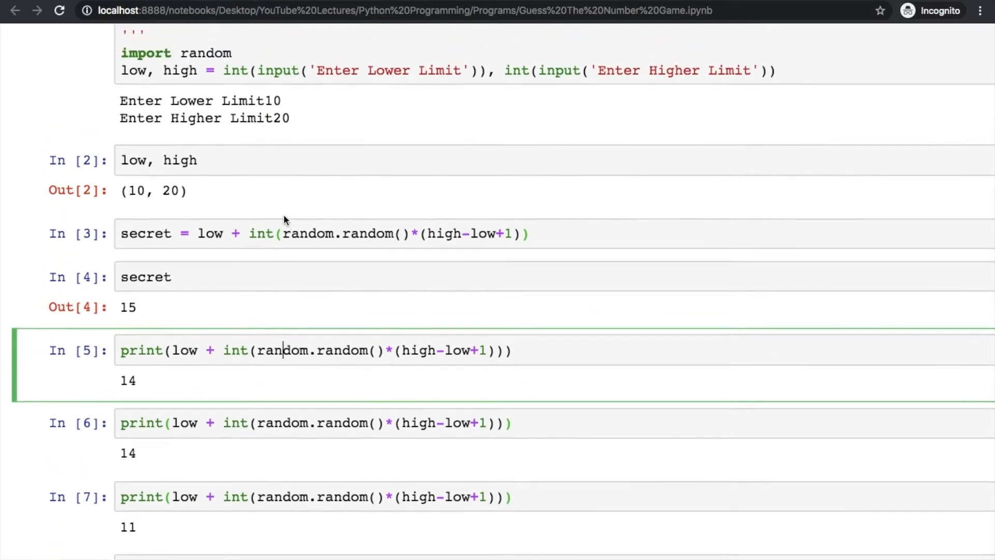
scroll("up", 3)
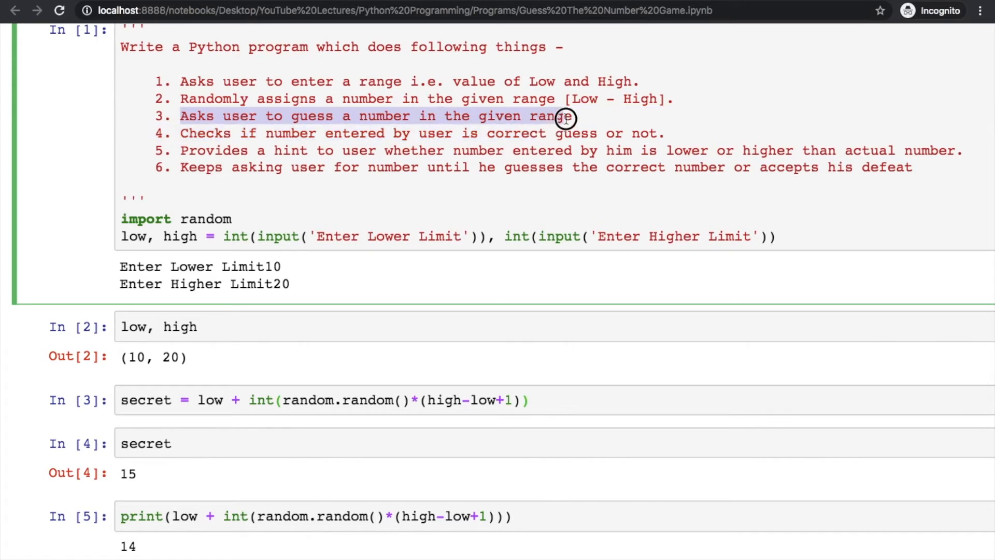
mouse_move(553, 122)
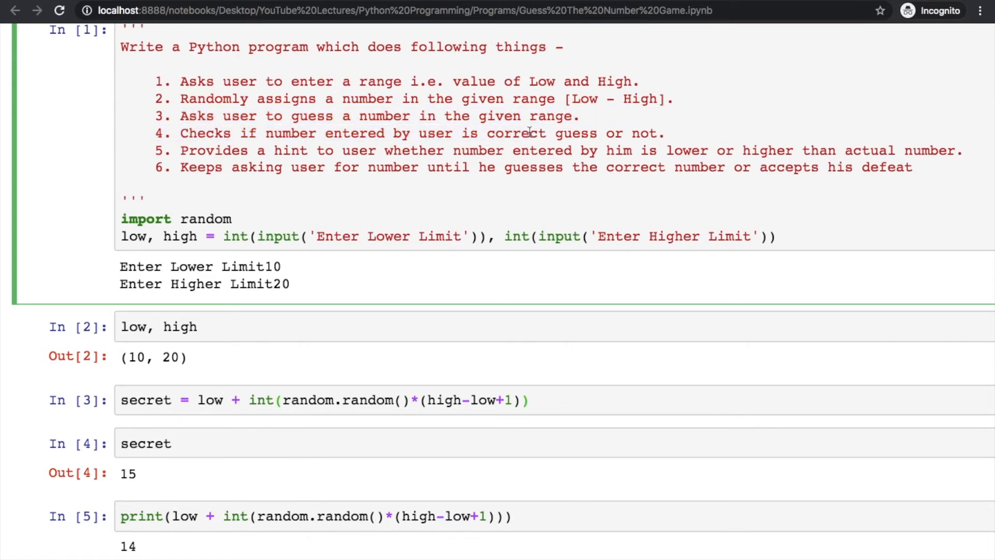
mouse_move(323, 152)
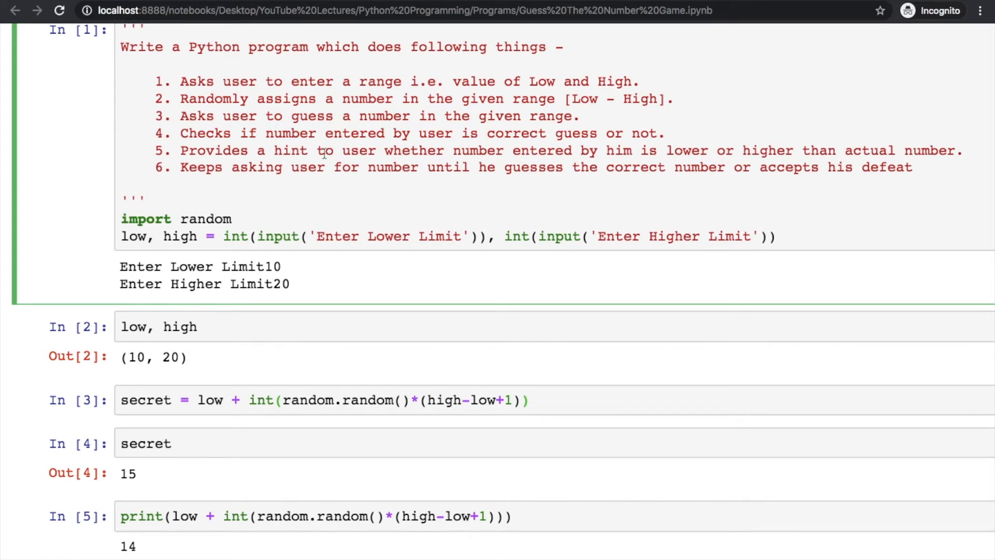
mouse_move(684, 161)
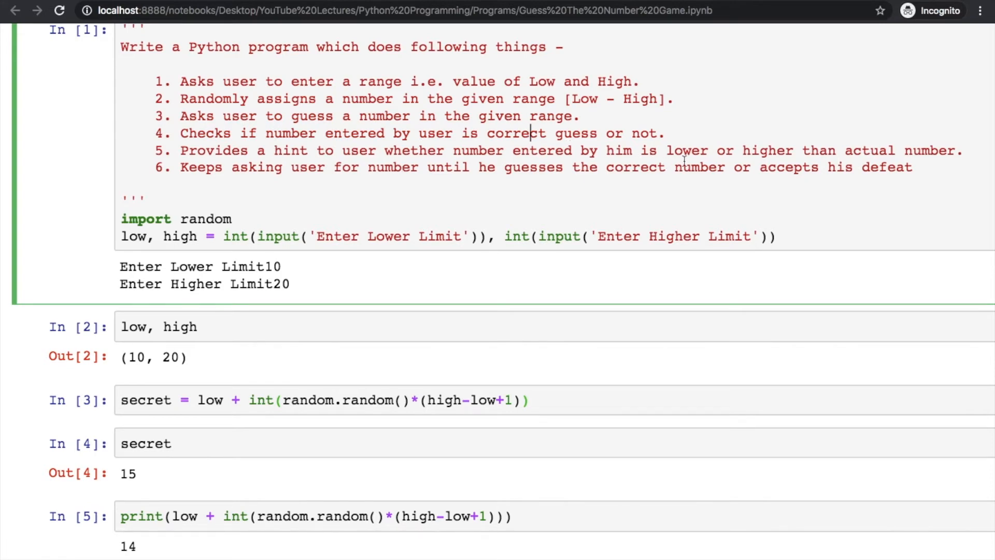
Set chances = 10 and start a new cell with while chances:.
scroll("down", 3)
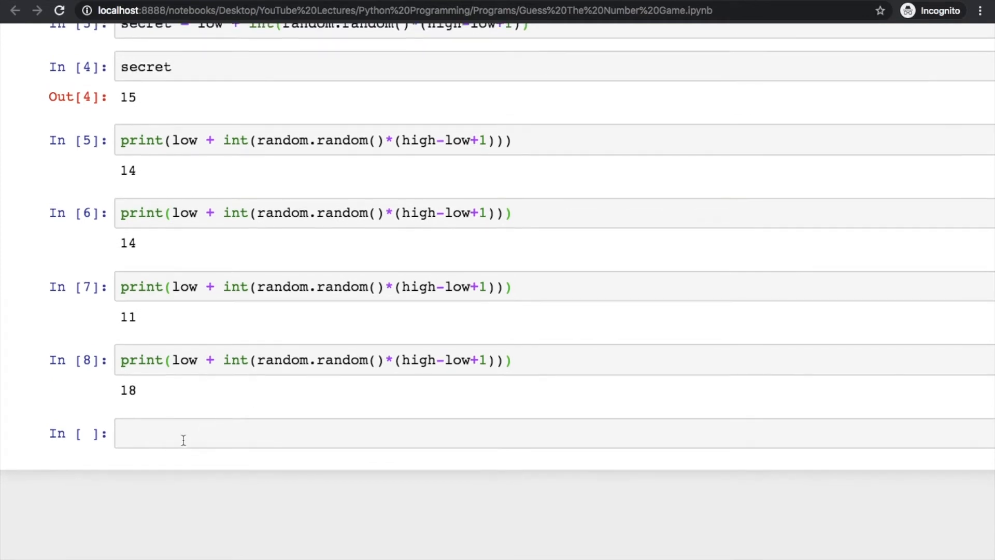
type("chances")
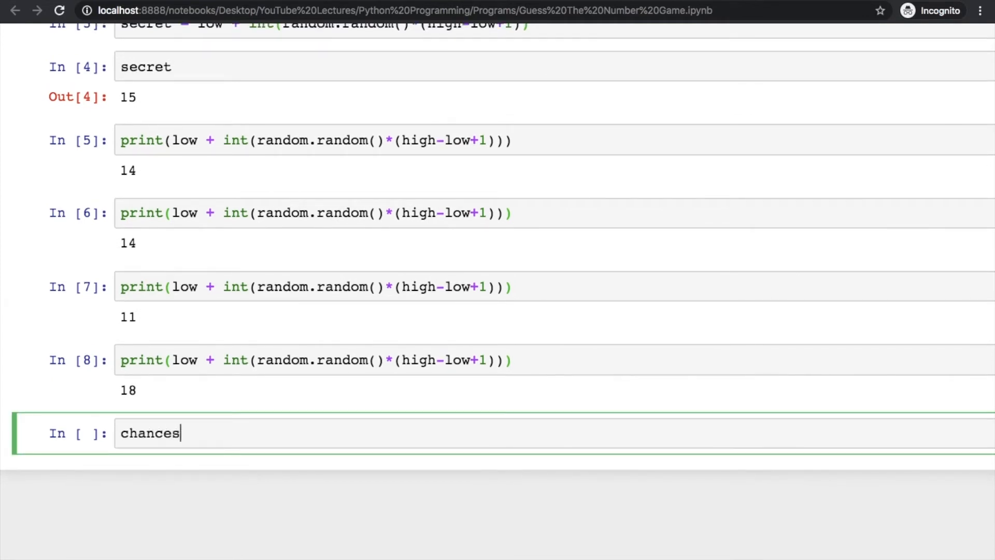
type("=")
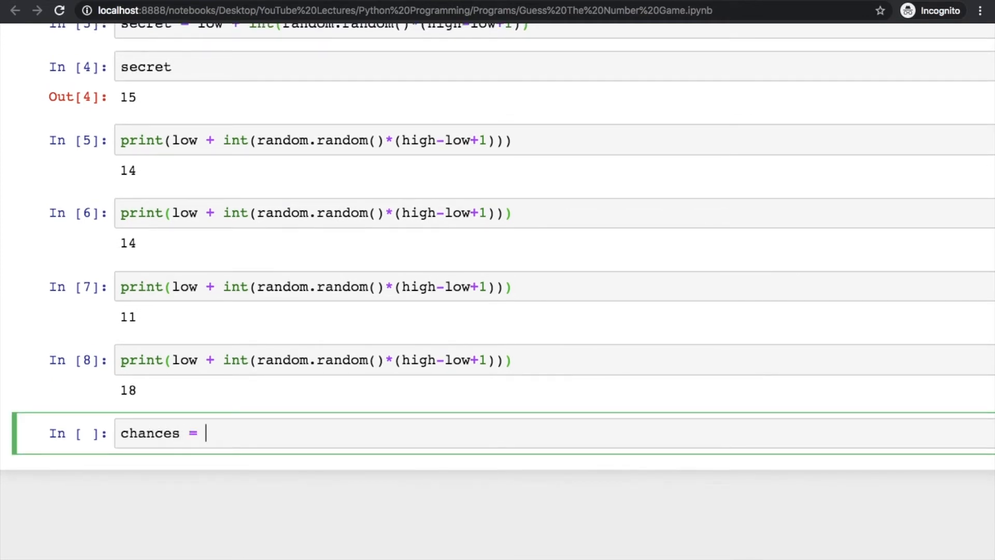
type("10")
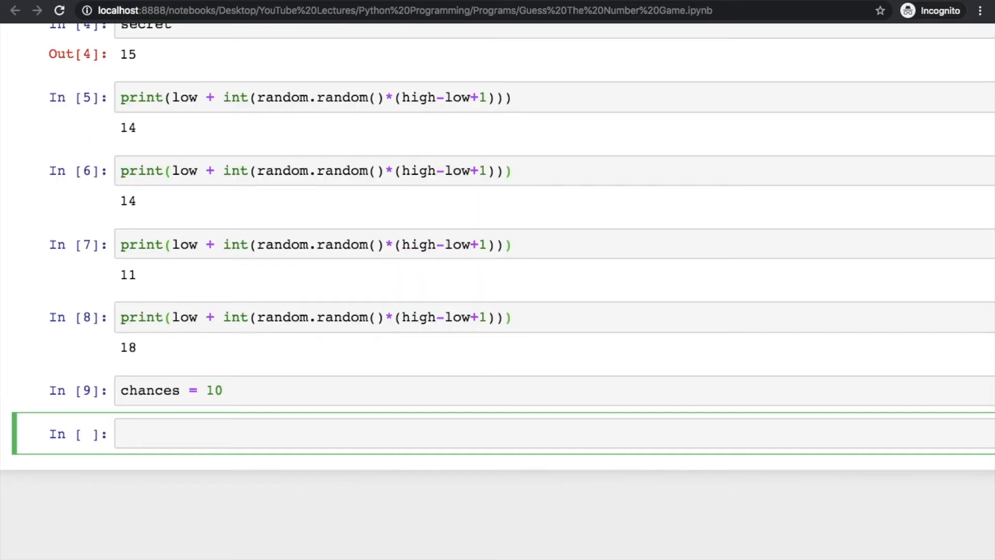
type("while chances")
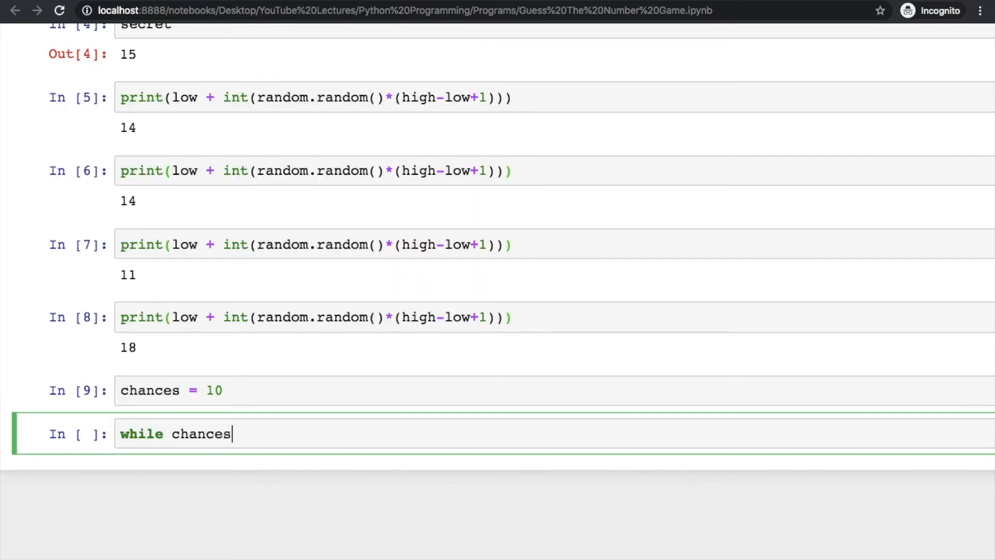
type(":")
type("guess =")
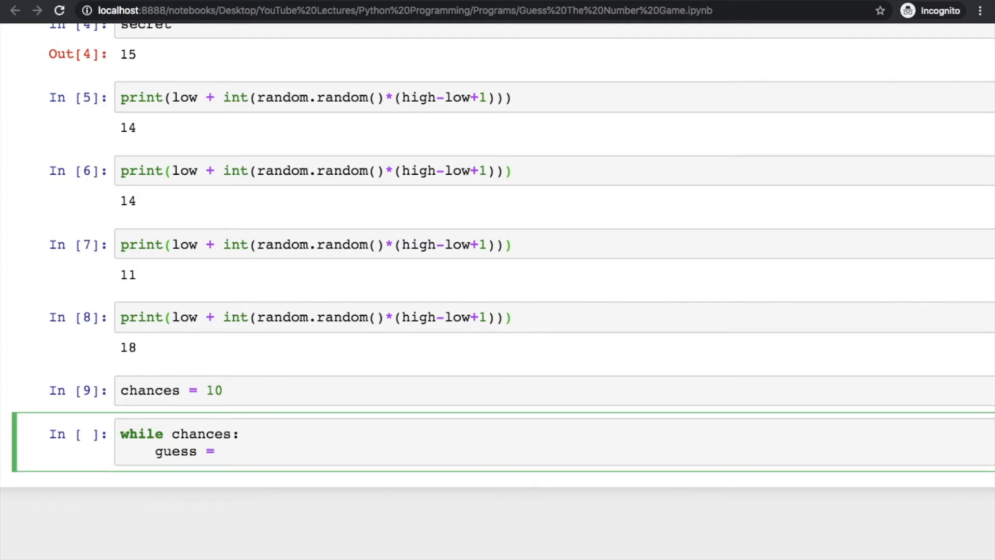
Inside the loop read guess as int(input('Guess the Secret Number')) and decrement chances by 1.
type("int(i)")
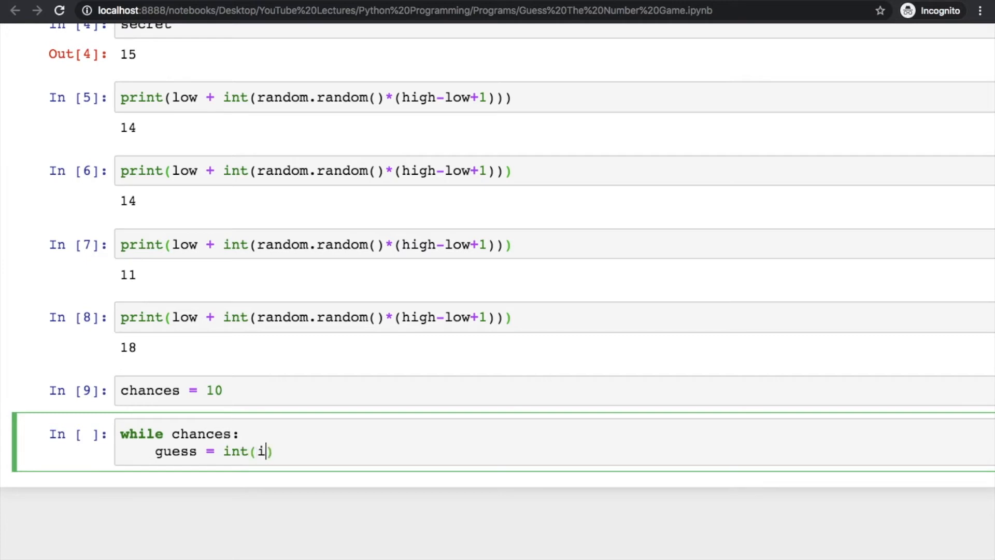
type("nput(")
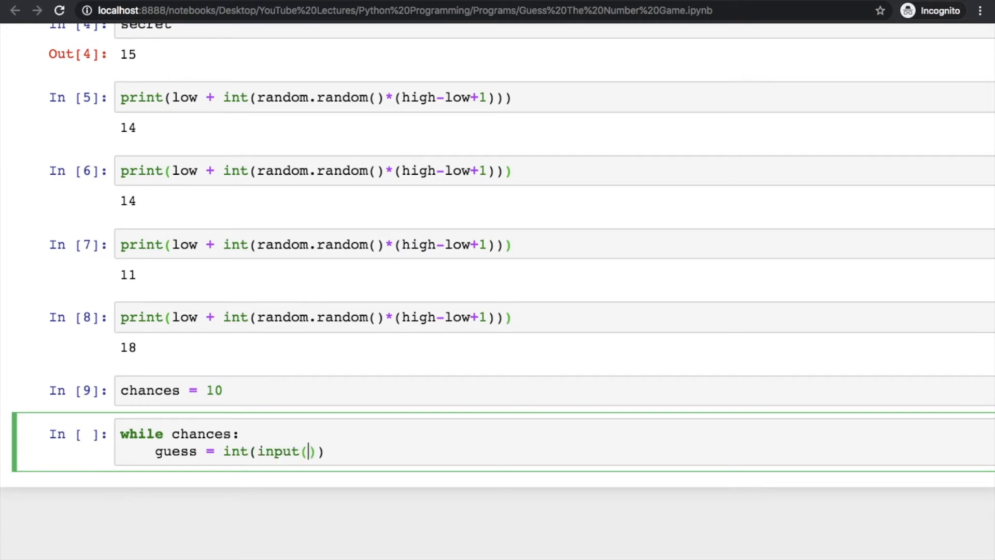
type("'Guess the S")
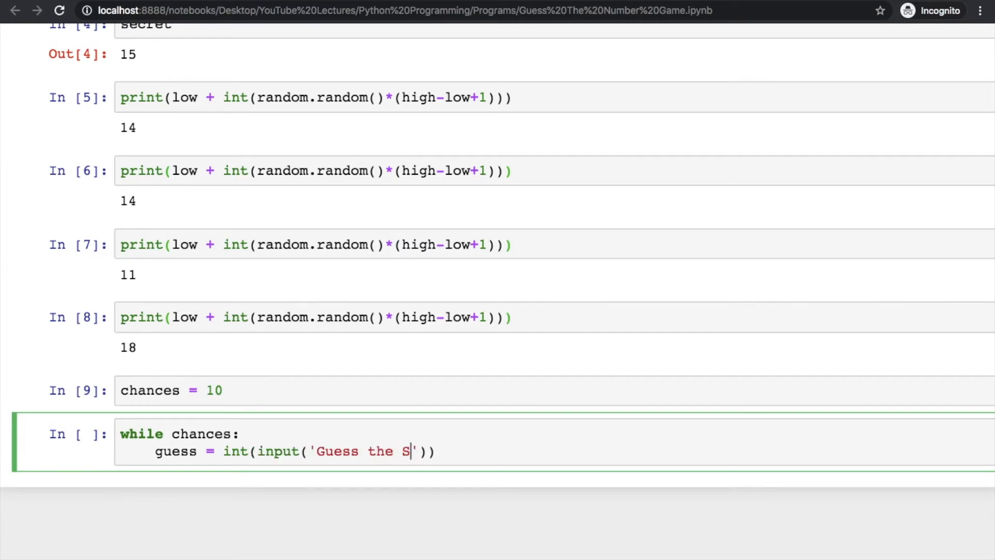
type("ecret Number -")
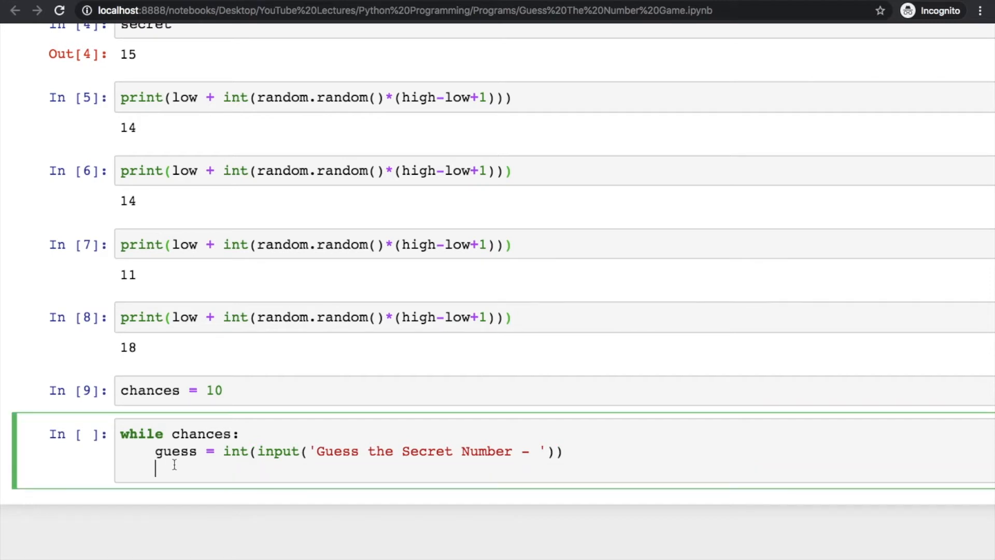
type("chances =")
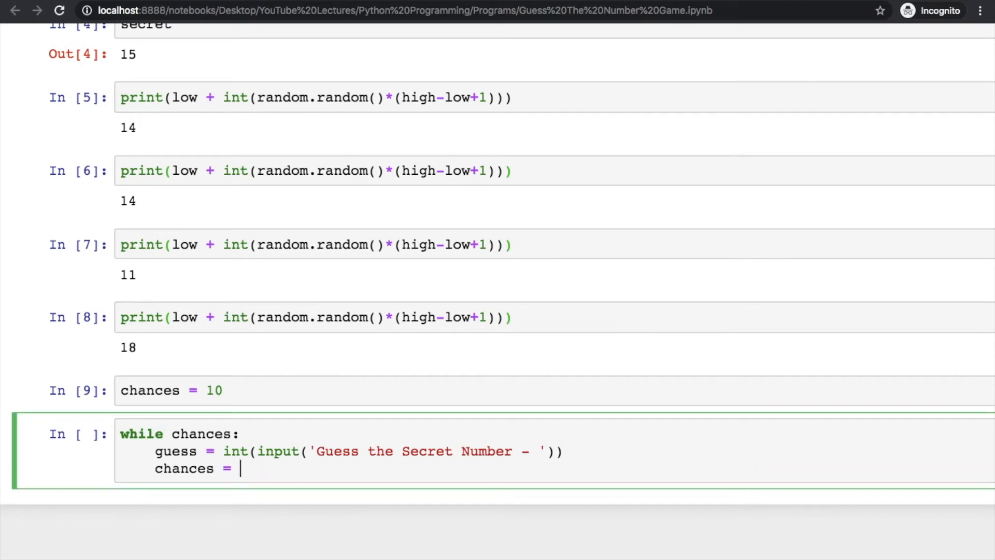
type("chances - 1")
type("if")
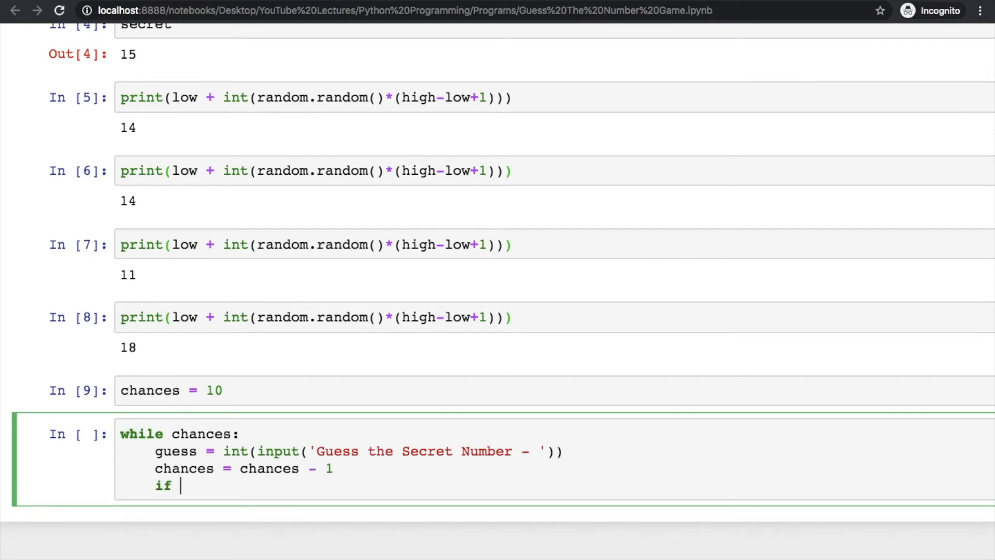
On guess == secret, print a congratulations message and break out of the loop.
type("guess =")
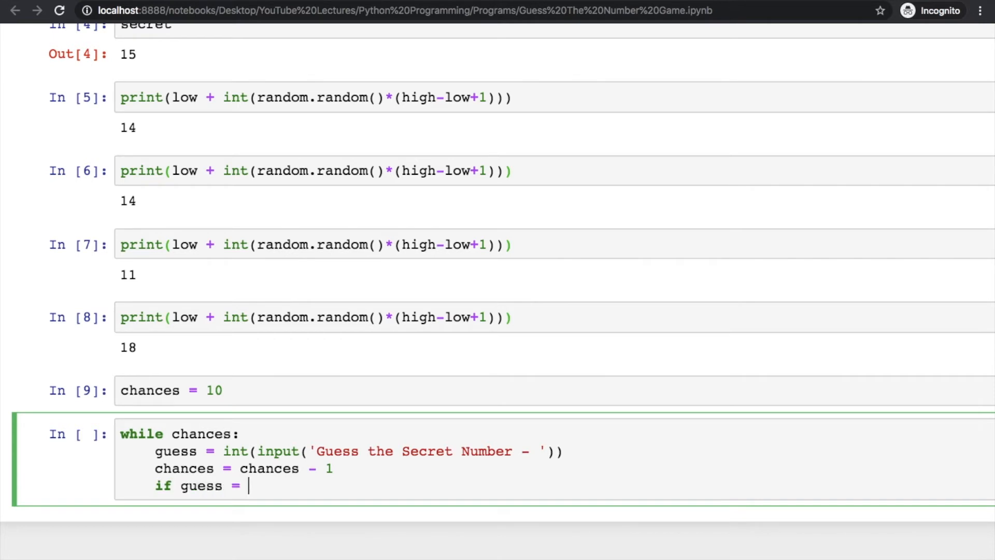
type("=")
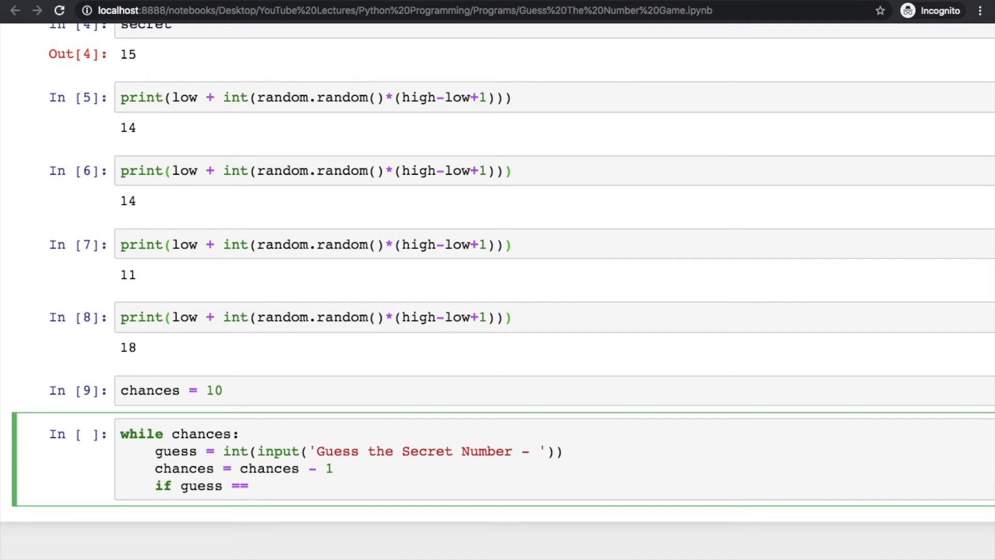
type("secret:")
type("print")
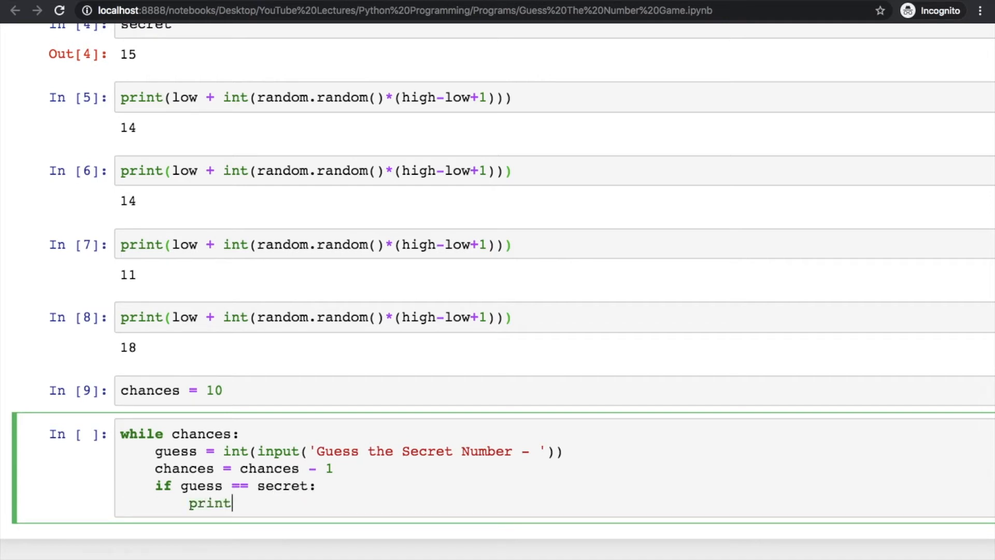
type("('Con'")
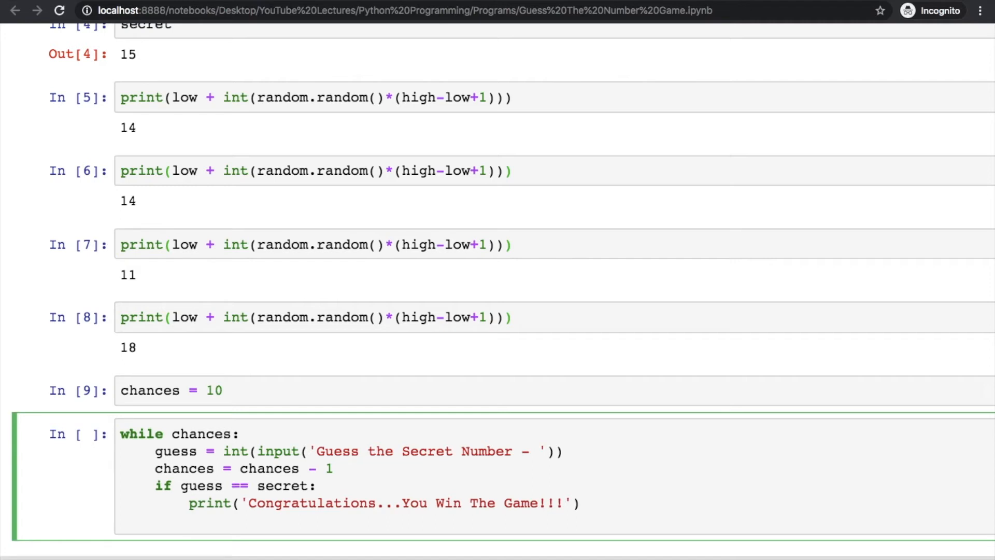
type("b")
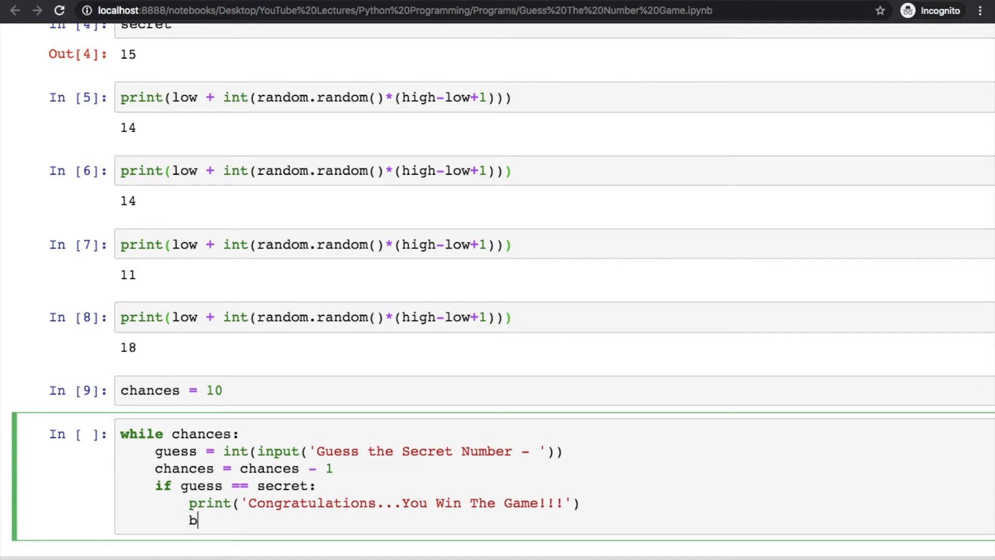
type("reak")
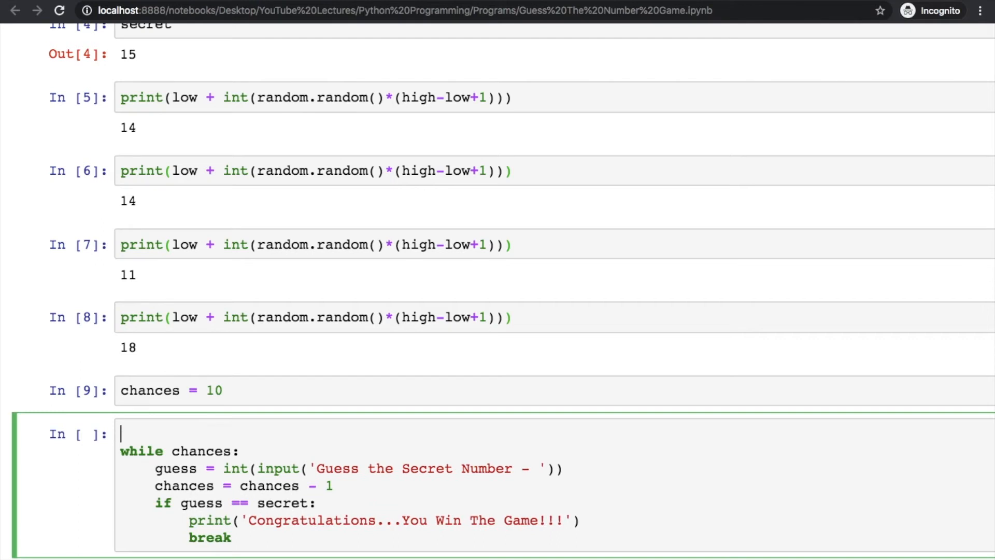
Add win = False before the loop and win = True before break on a correct guess.
type("win =")
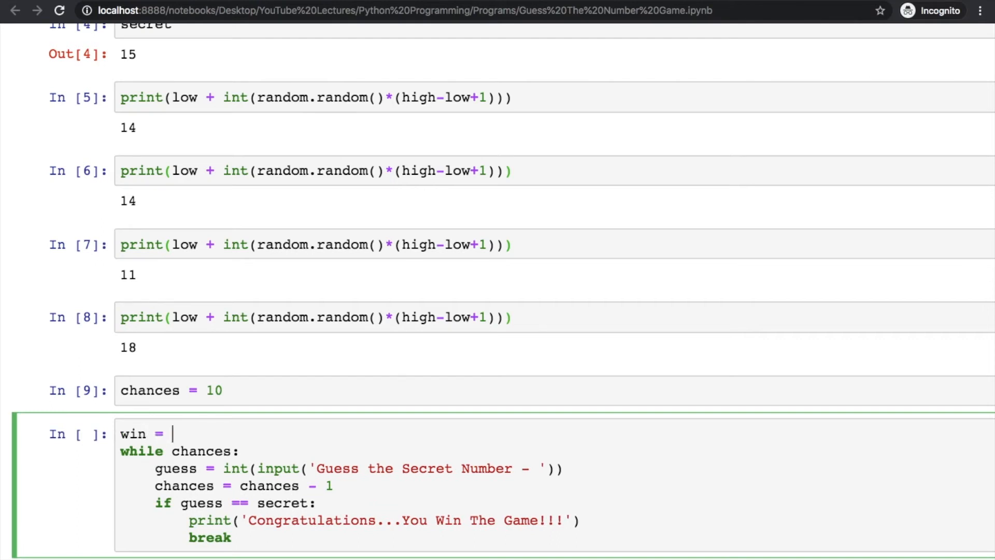
type("False")
type("win")
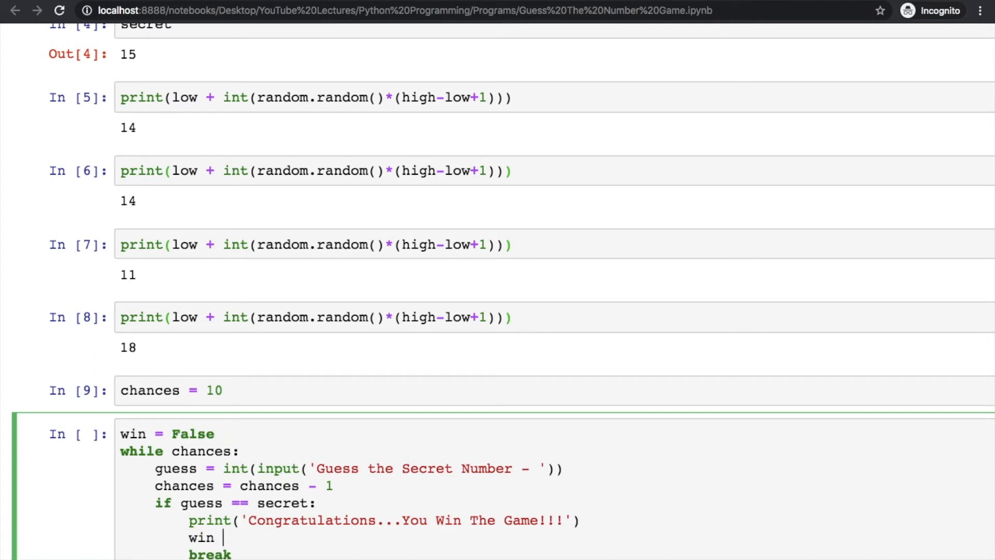
type("= True")
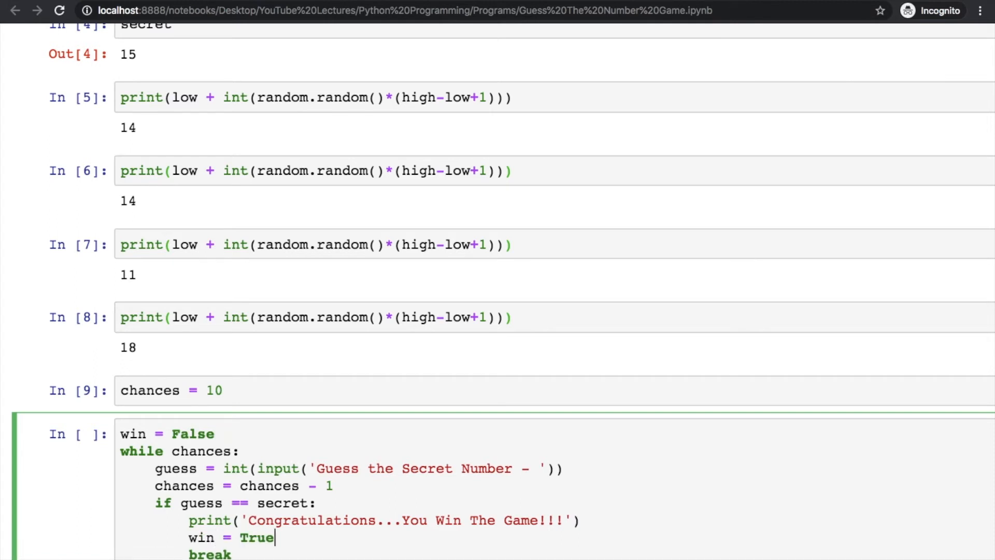
scroll("down", 3)
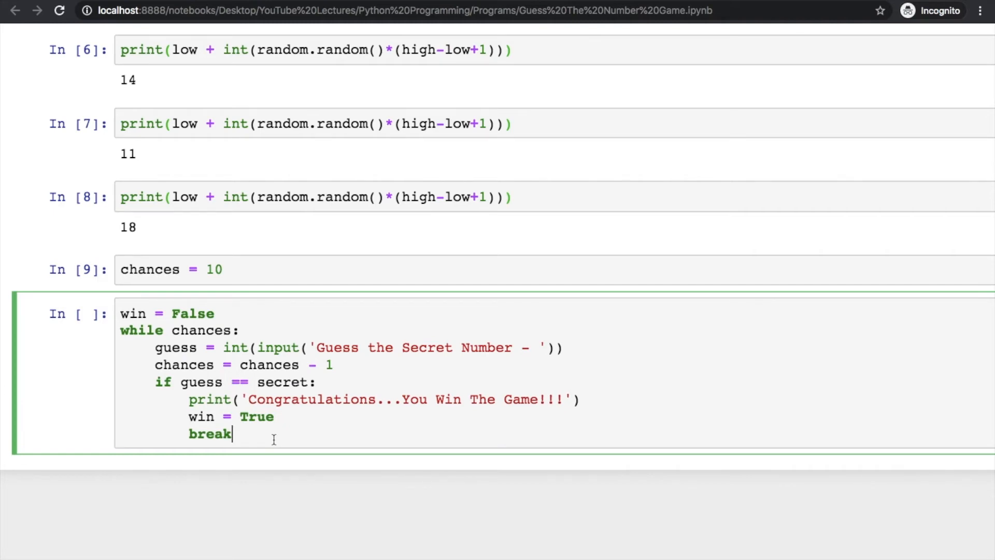
key("Return")
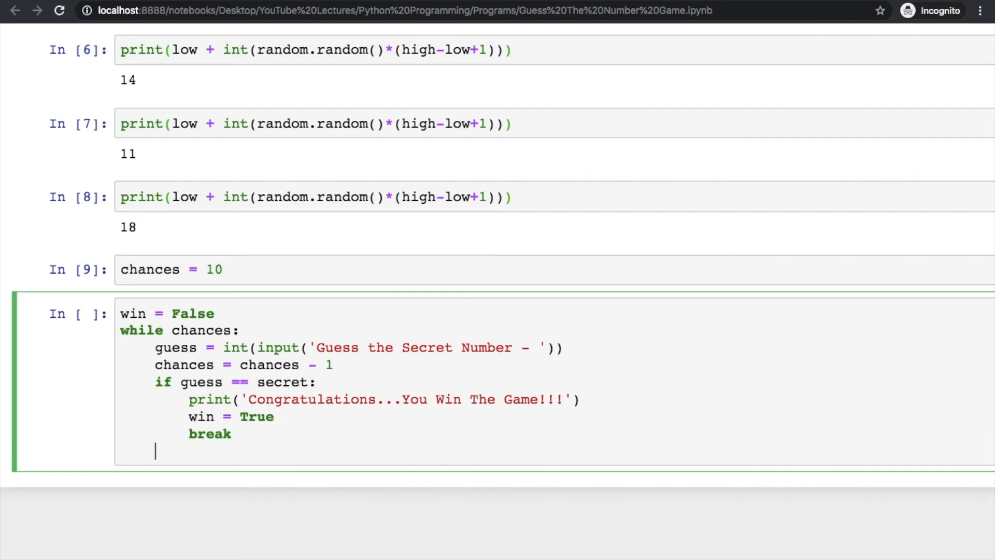
scroll("up", 3)
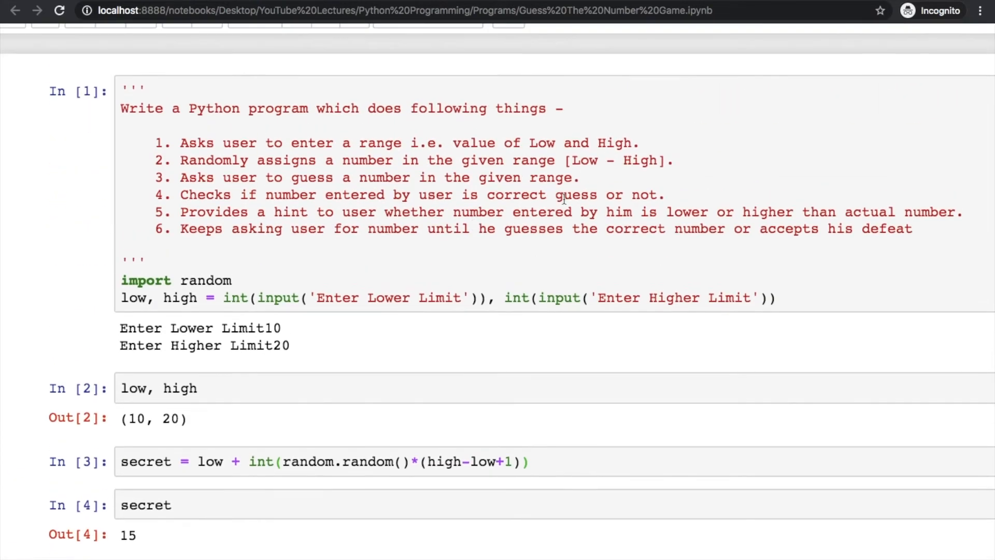
scroll("down", 3)
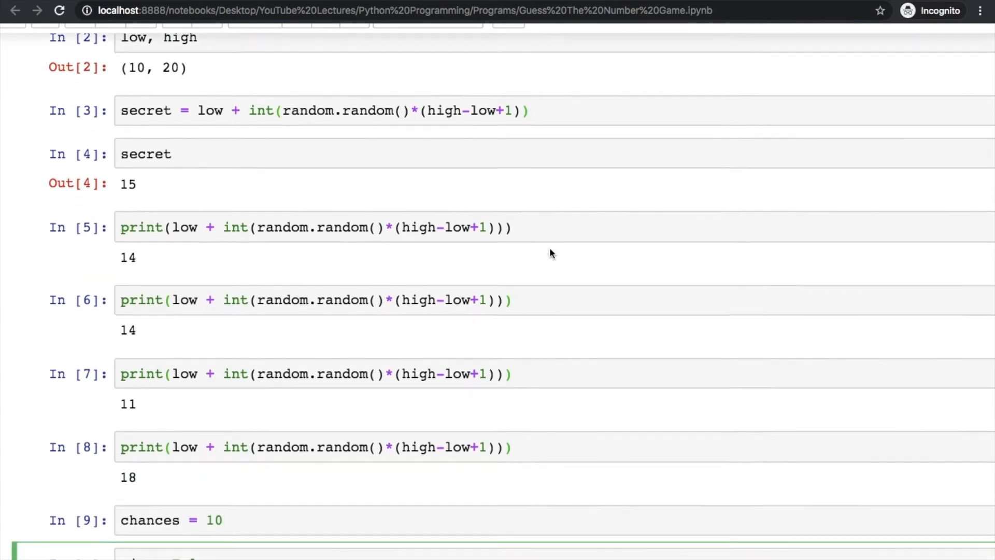
scroll("down", 3)
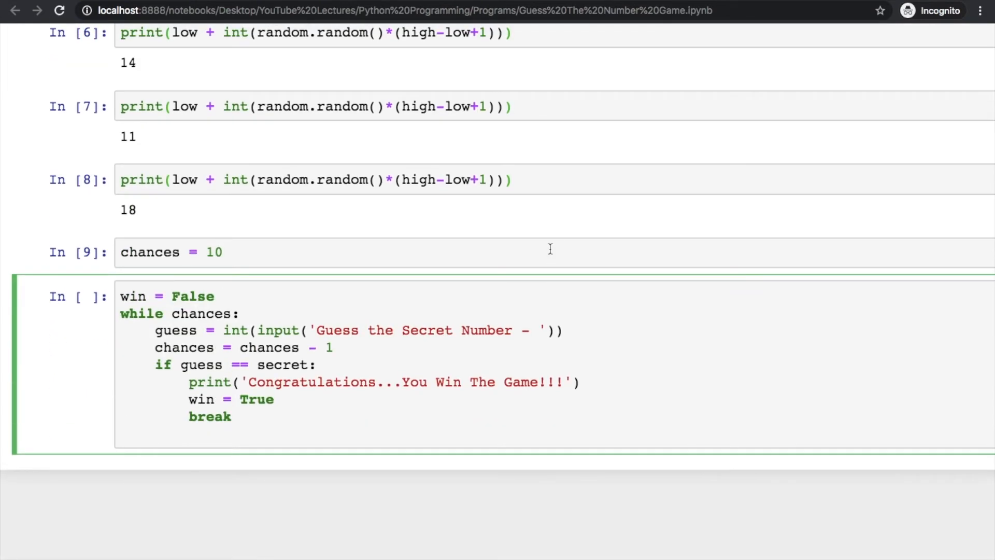
Add elif guess > secret: printing 'Secret number is less than guessed number...'.
type("elif")
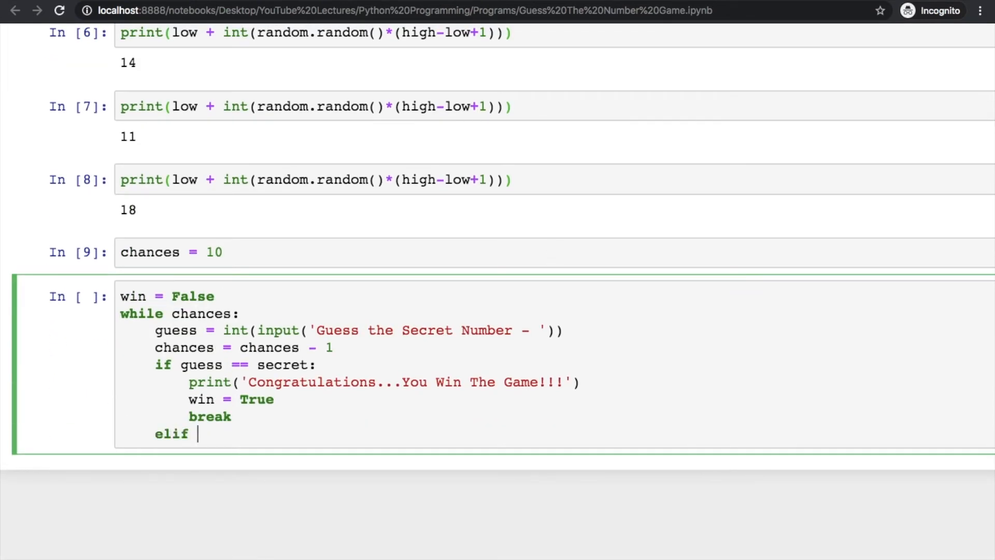
type("guess")
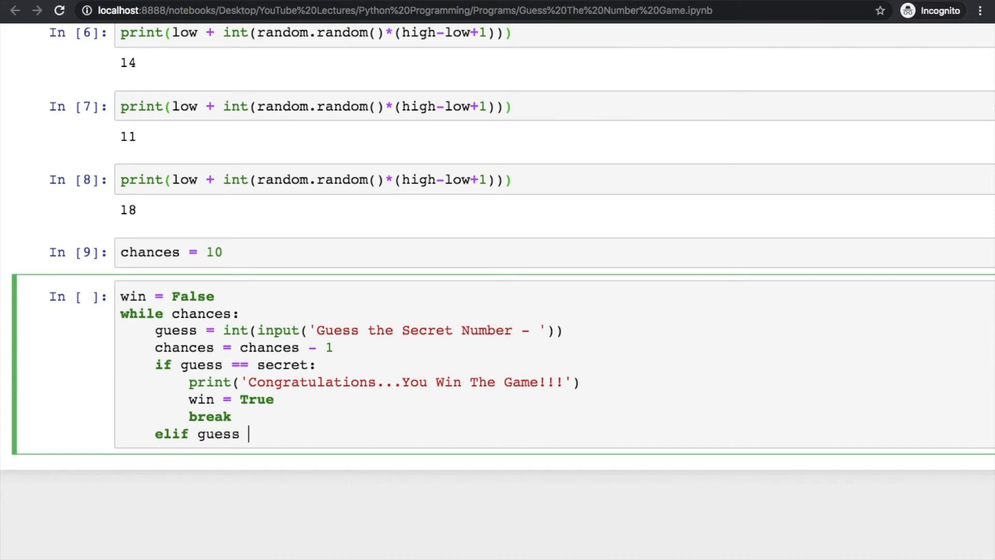
type("> secret")
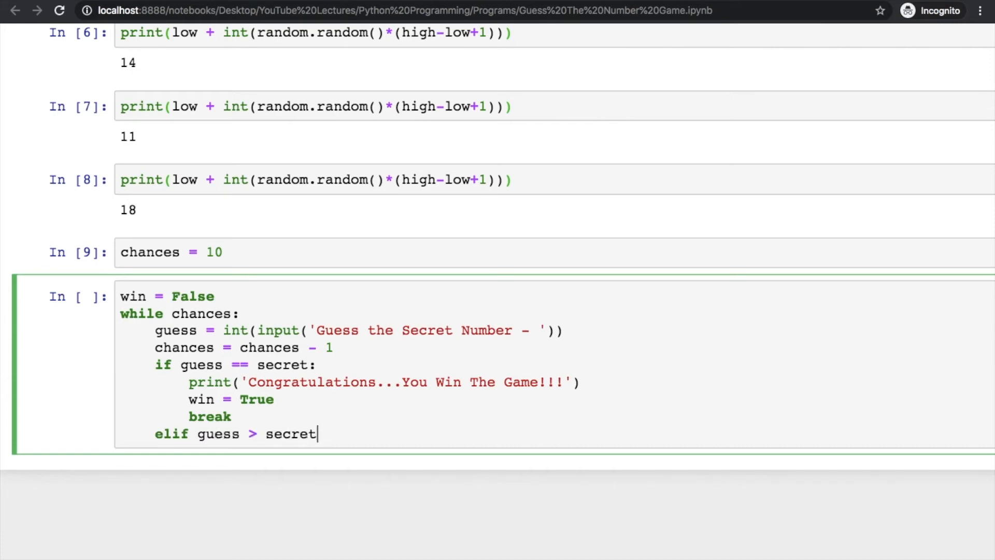
type(":")
type("print")
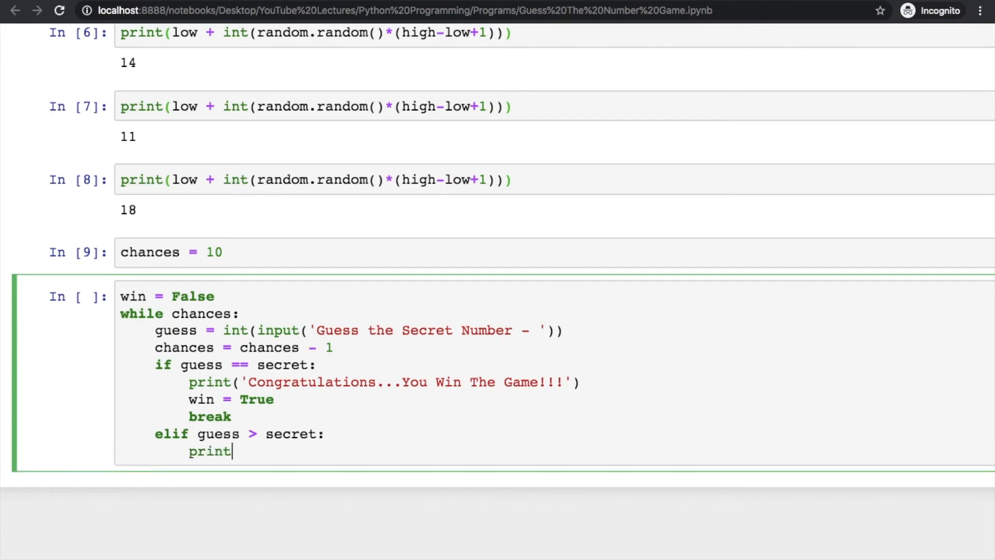
type("()")
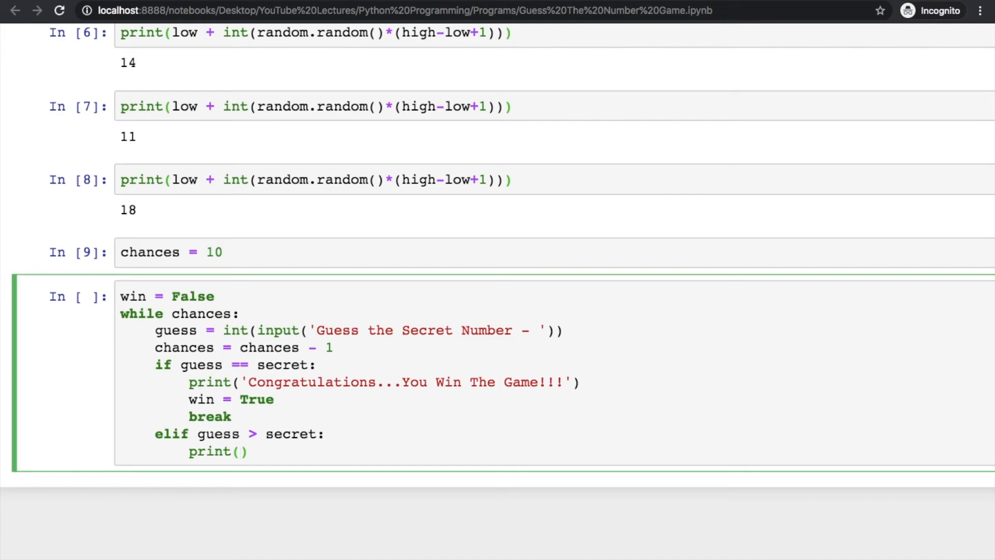
type("''")
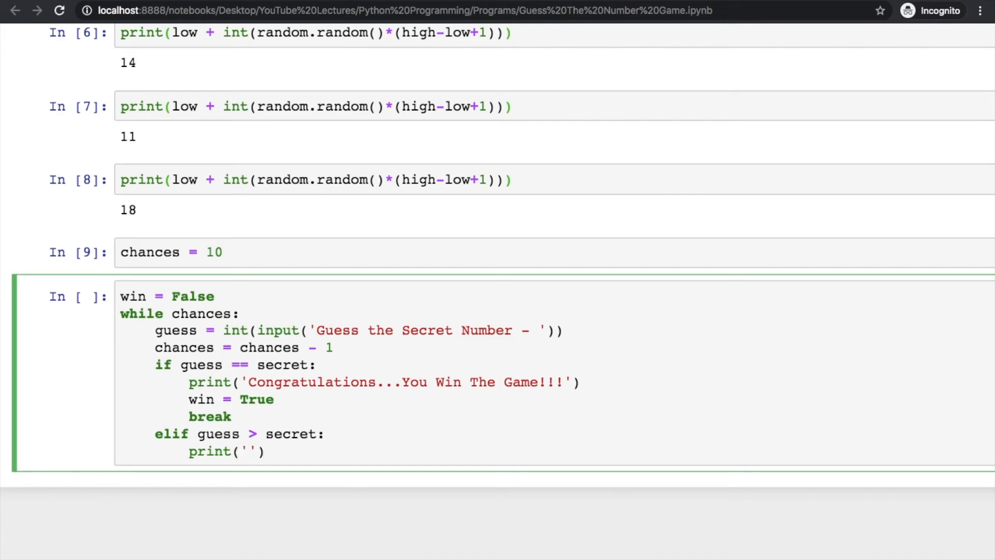
type("Secret num")
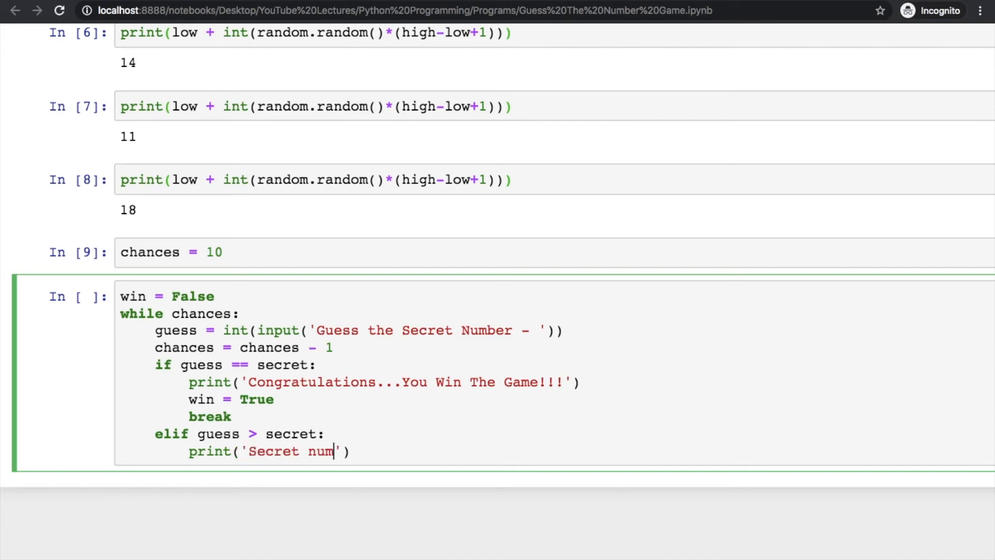
type("ber is less t")
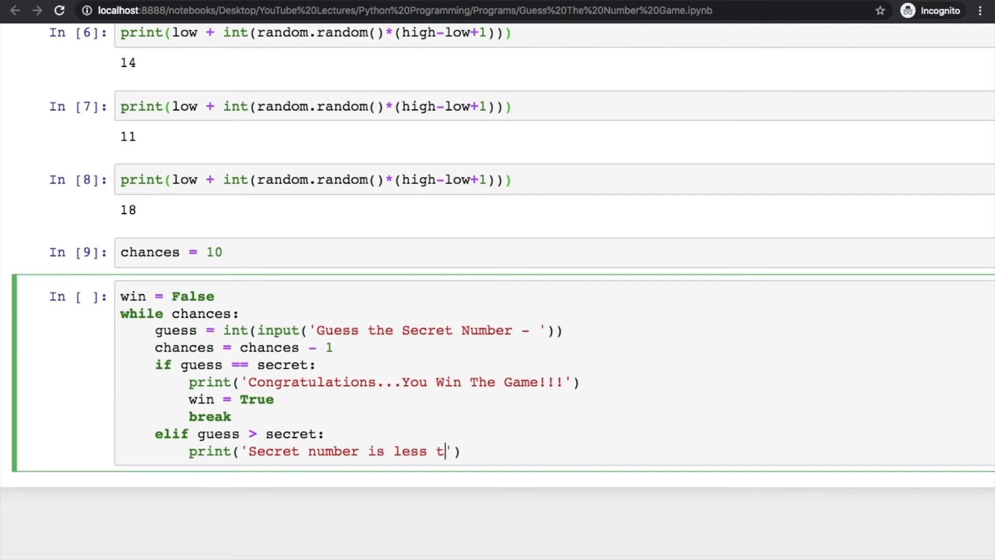
type("han guessed")
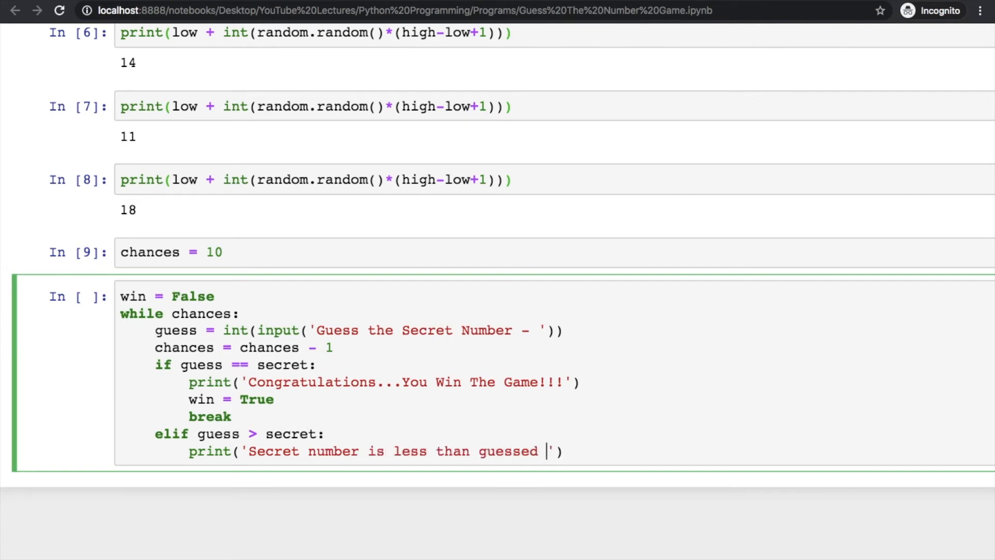
type("number.")
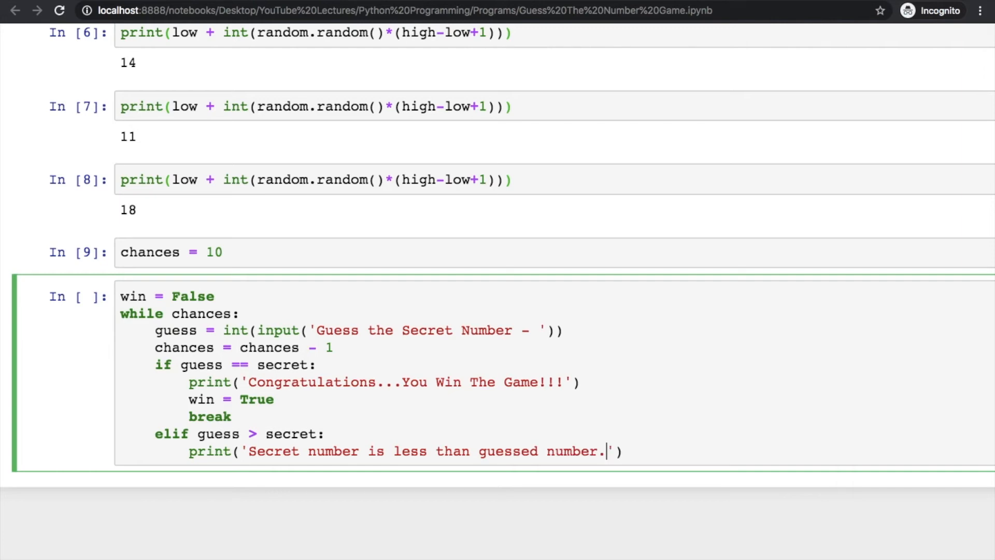
type("...")
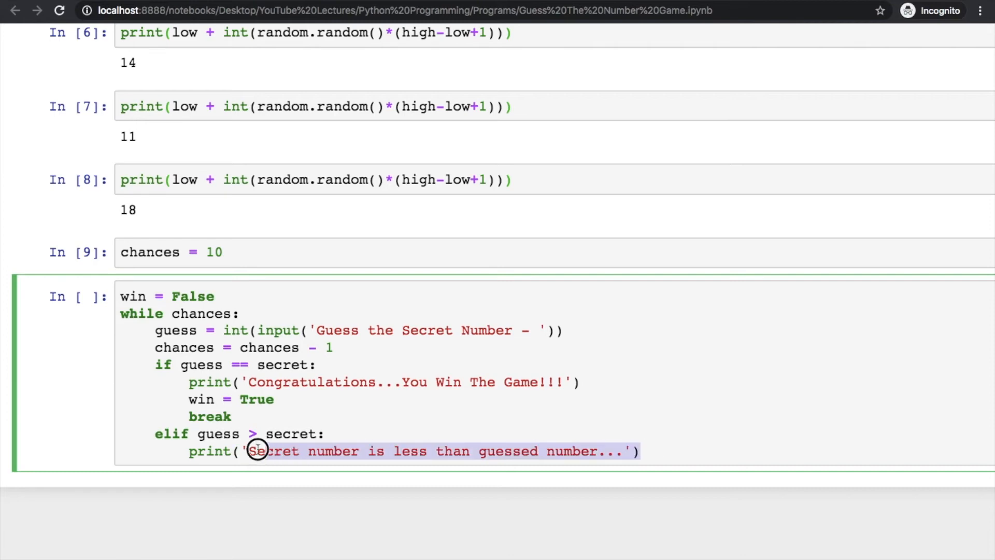
Add the else branch printing 'Secret number is greater than guessed number...'.
left_click(377, 452)
type("else:")
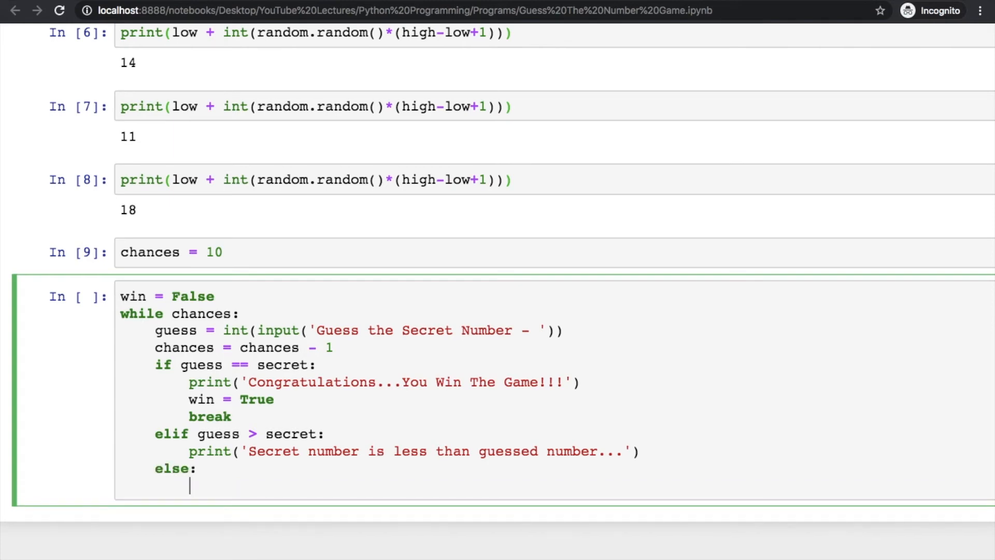
type("print('Secret number is less than guessed number...')")
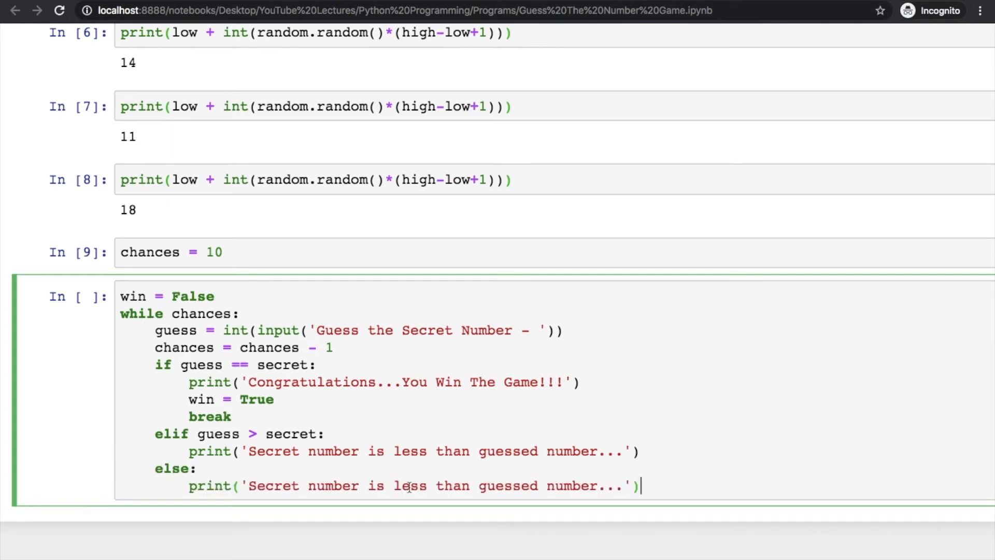
type("greater")
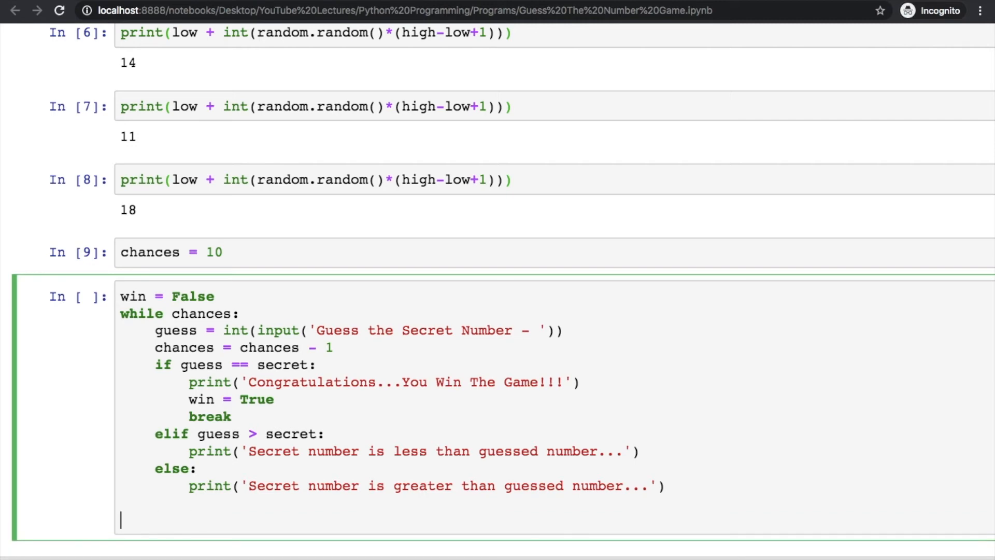
After the loop, add if not win: printing 'You Lost The Game!!'.
type("if")
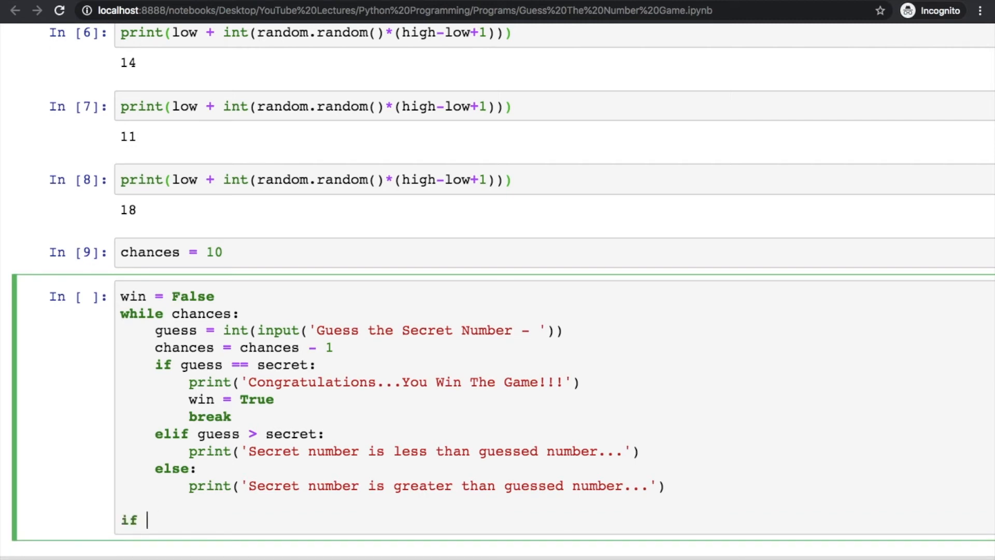
type("not")
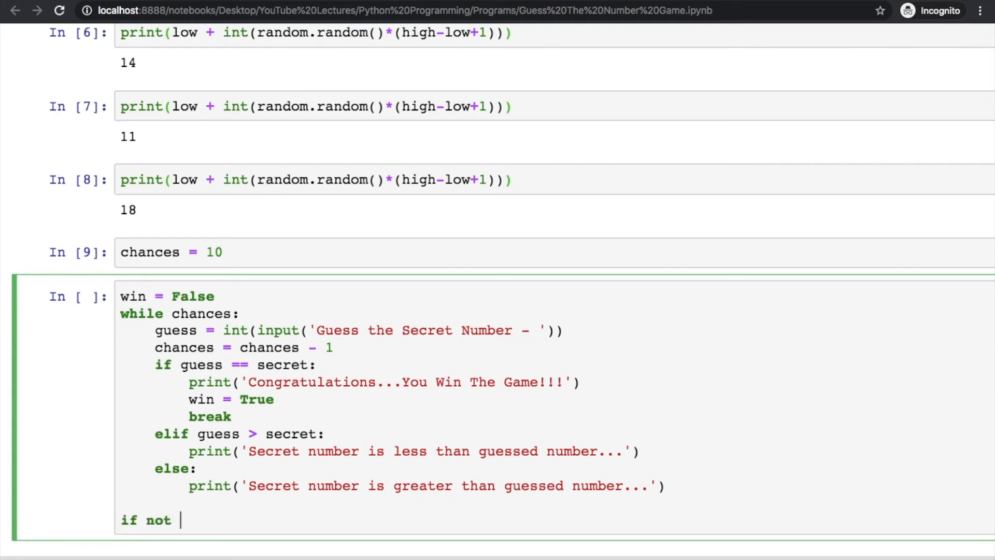
type("win:")
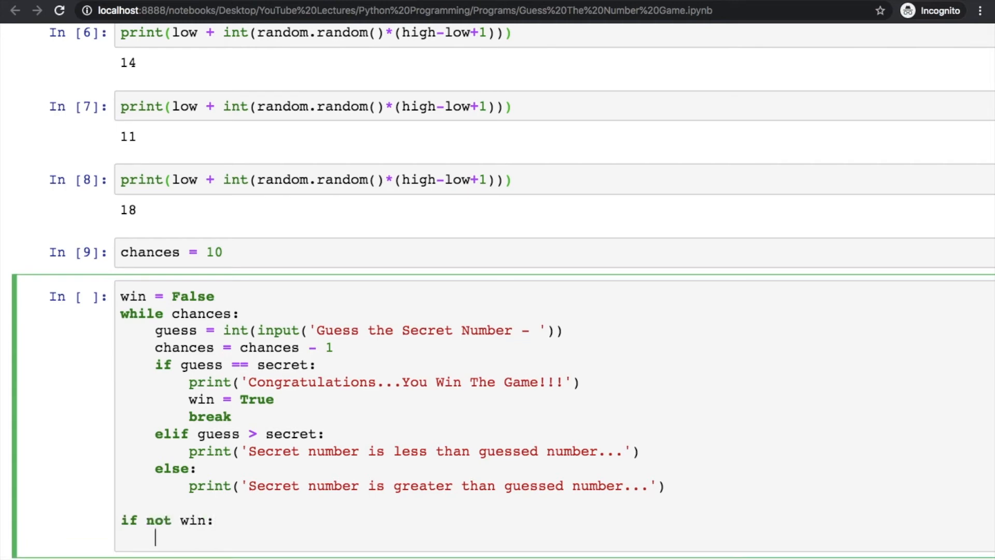
scroll("down", 3)
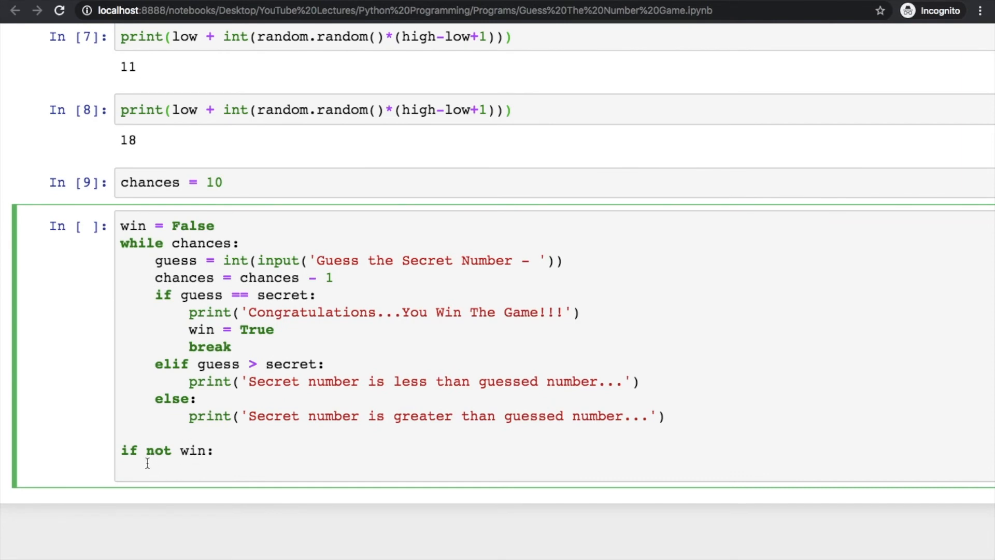
type("print")
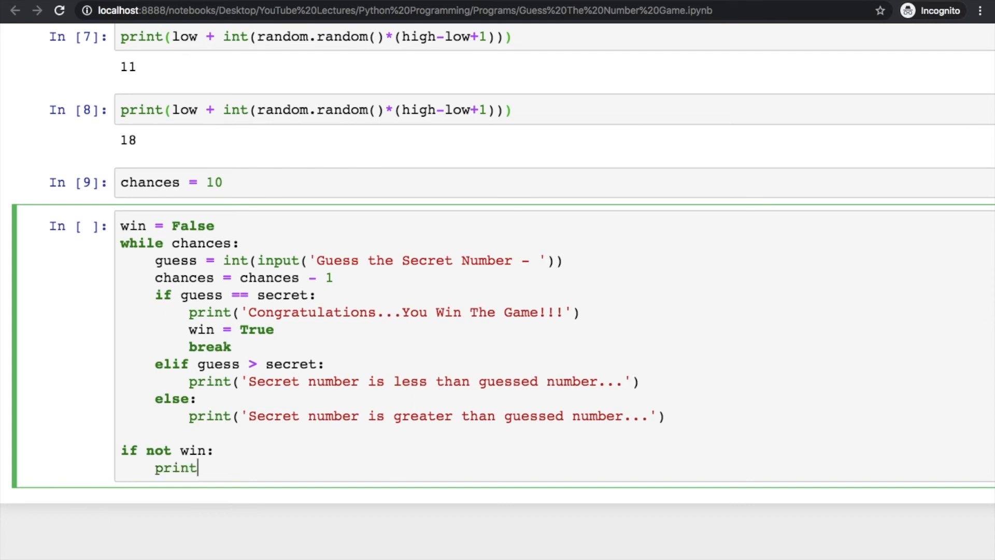
type("('You")
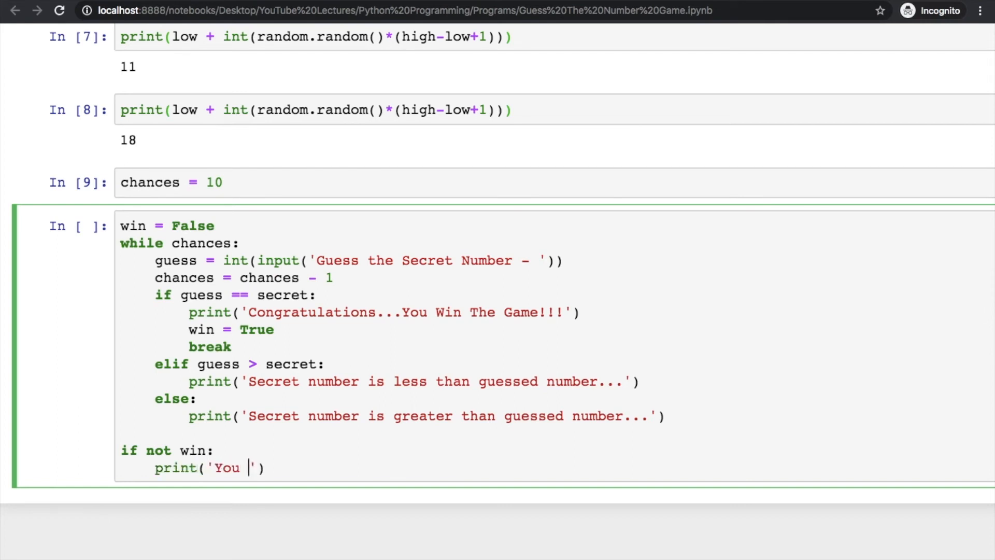
type("Lost The Game!!")
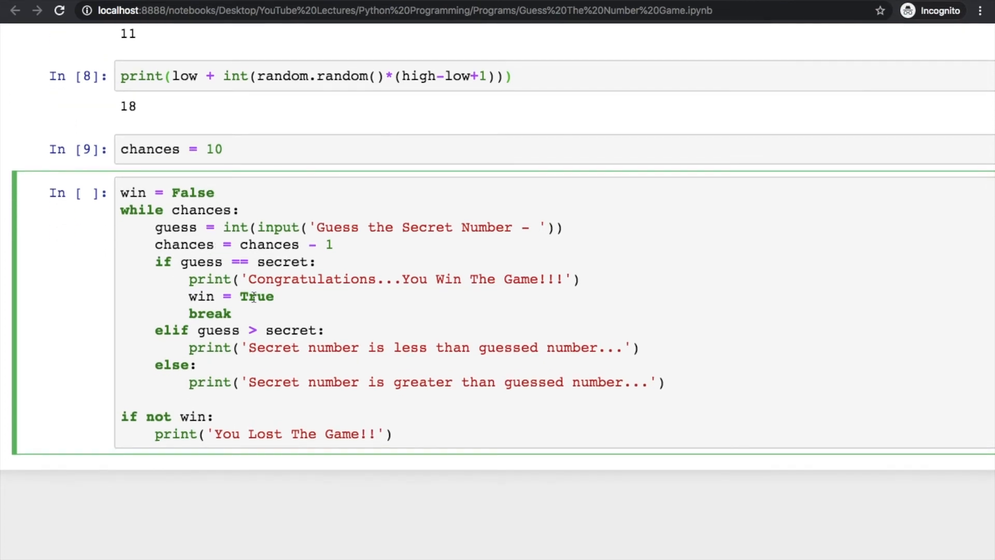
Copy the import, limits input and secret lines atop the game cell and set chances to 3.
scroll("up", 3)
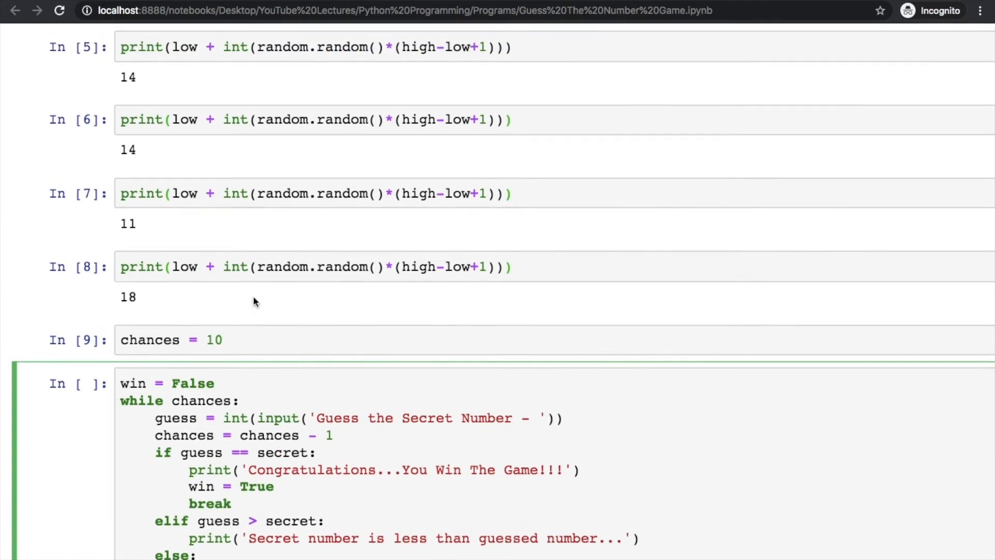
scroll("up", 3)
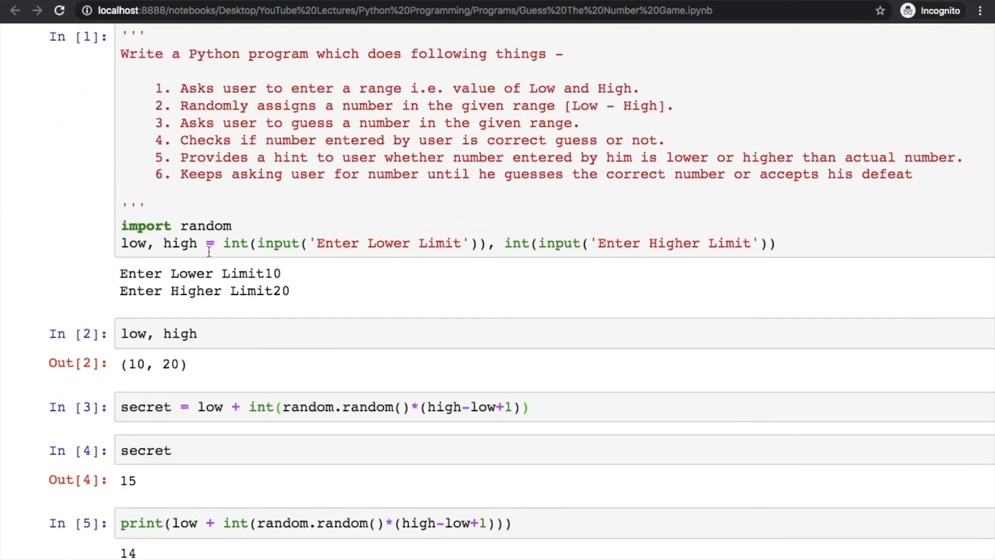
left_click(125, 231)
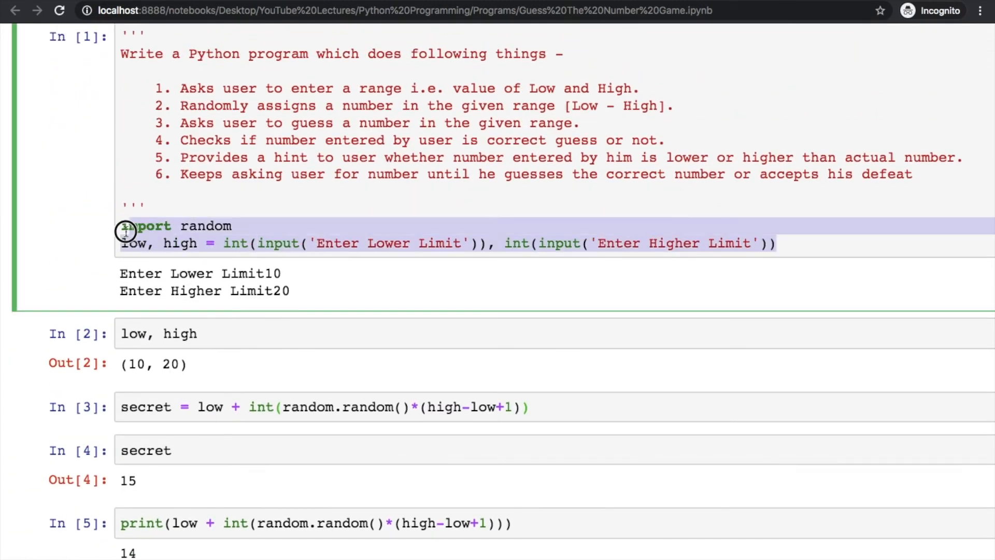
scroll("down", 3)
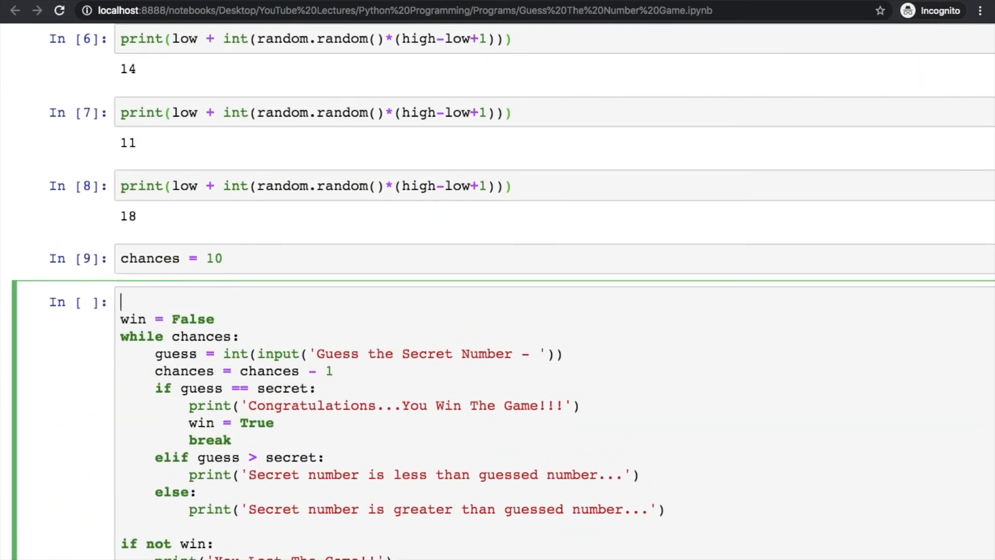
scroll("up", 3)
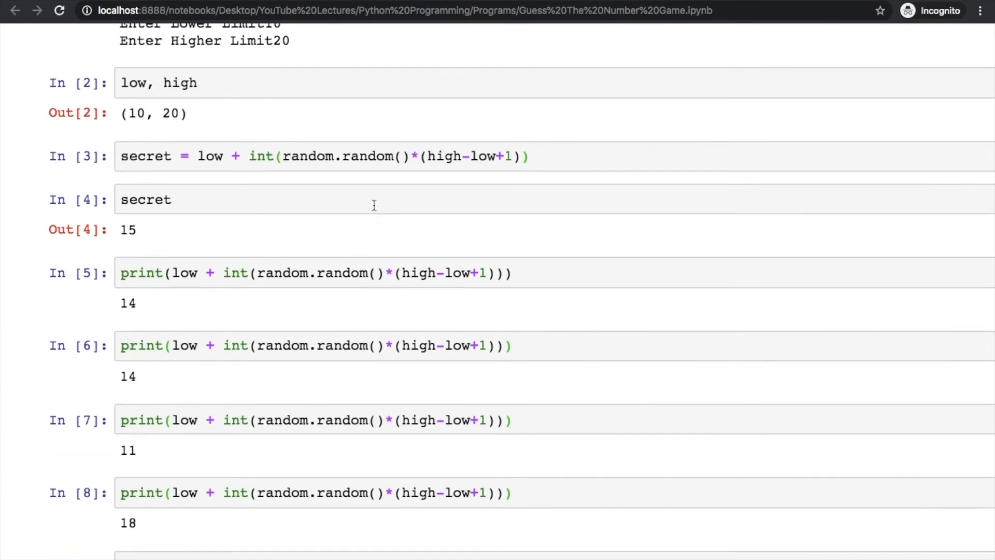
scroll("up", 3)
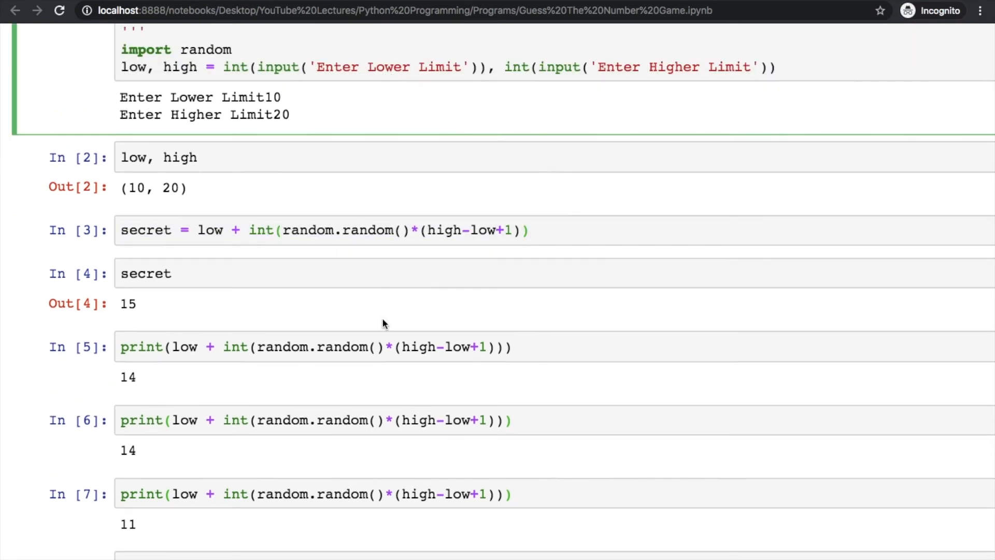
scroll("down", 3)
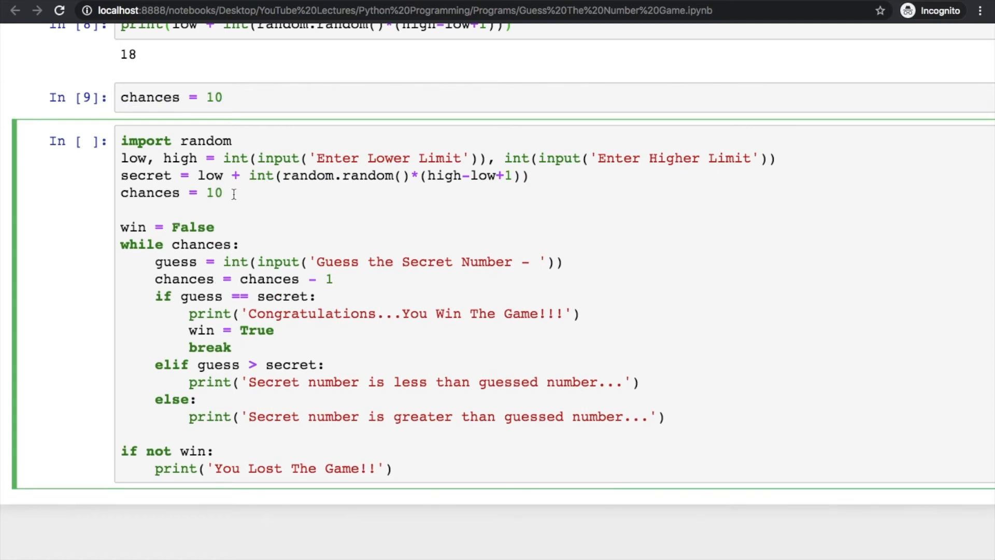
key("Backspace")
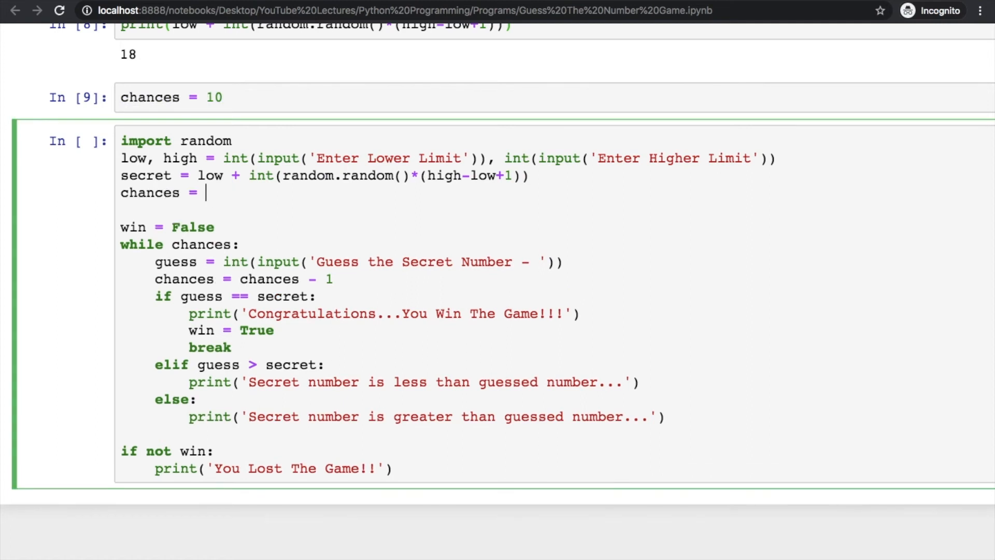
type("3")
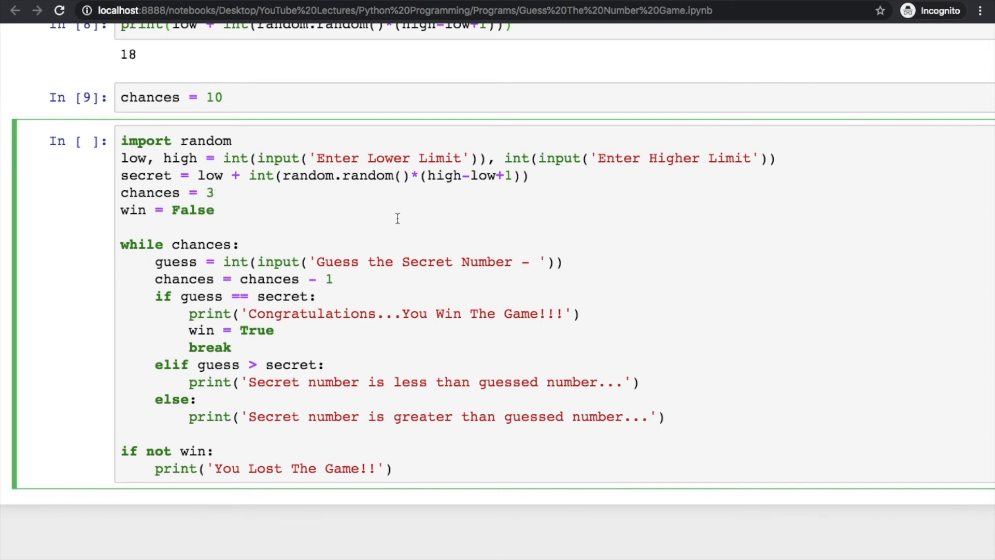
mouse_move(354, 230)
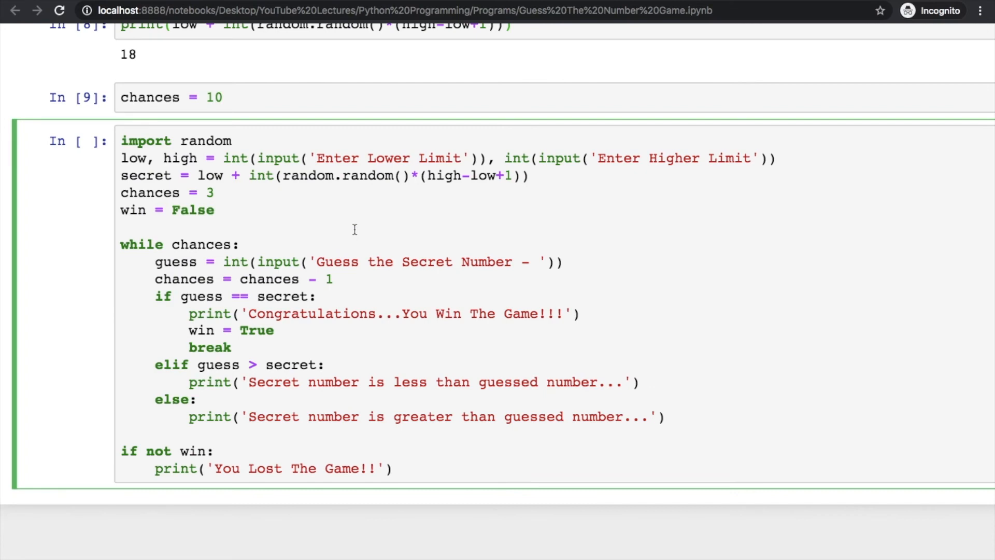
Run the game with limits 10 and 20 and guess 15, then 13, drawing hints.
key("shift+enter")
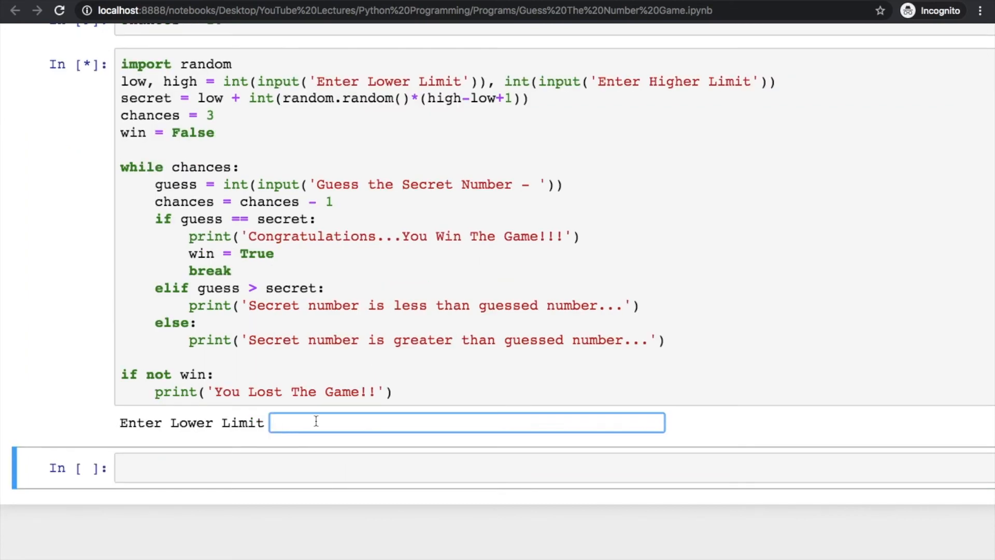
type("10")
type("20")
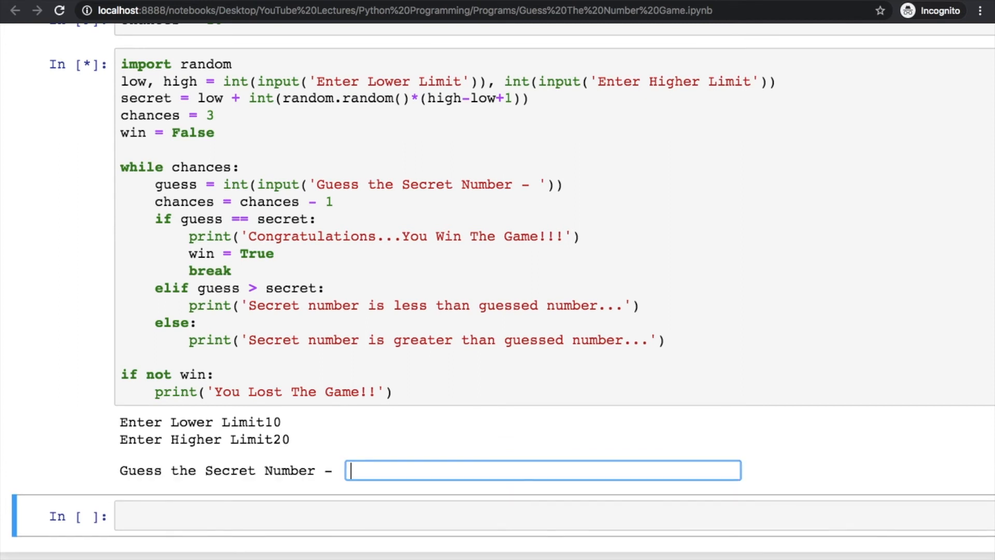
mouse_move(306, 468)
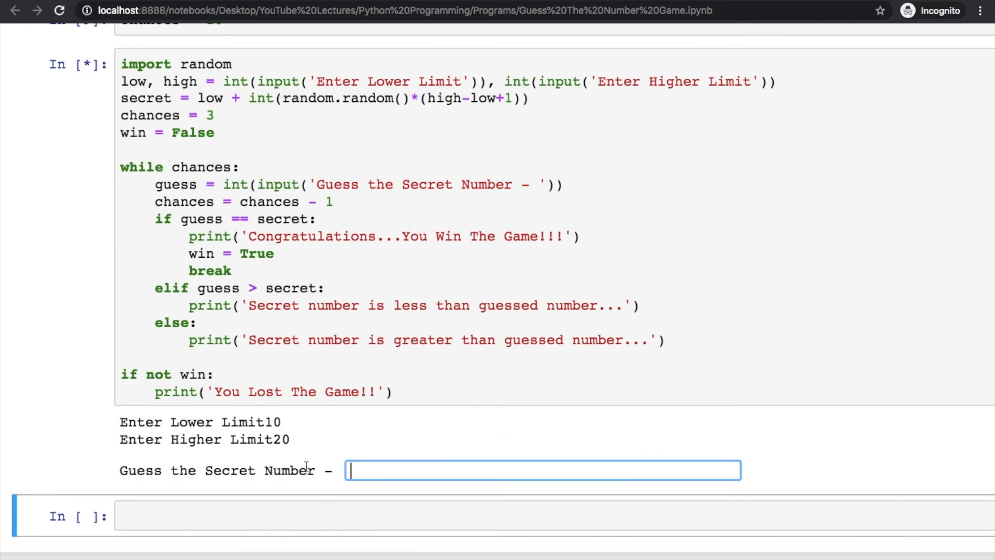
mouse_move(398, 325)
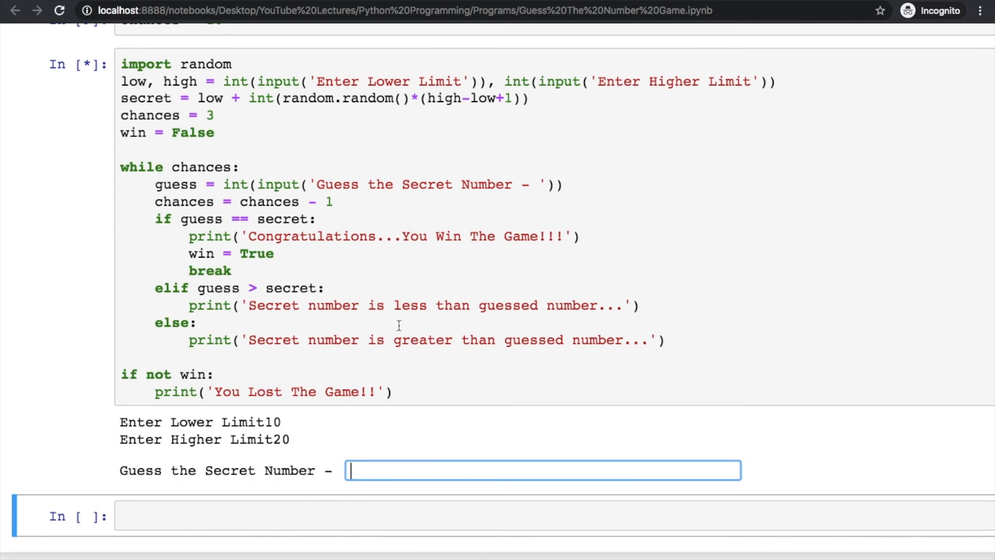
mouse_move(383, 374)
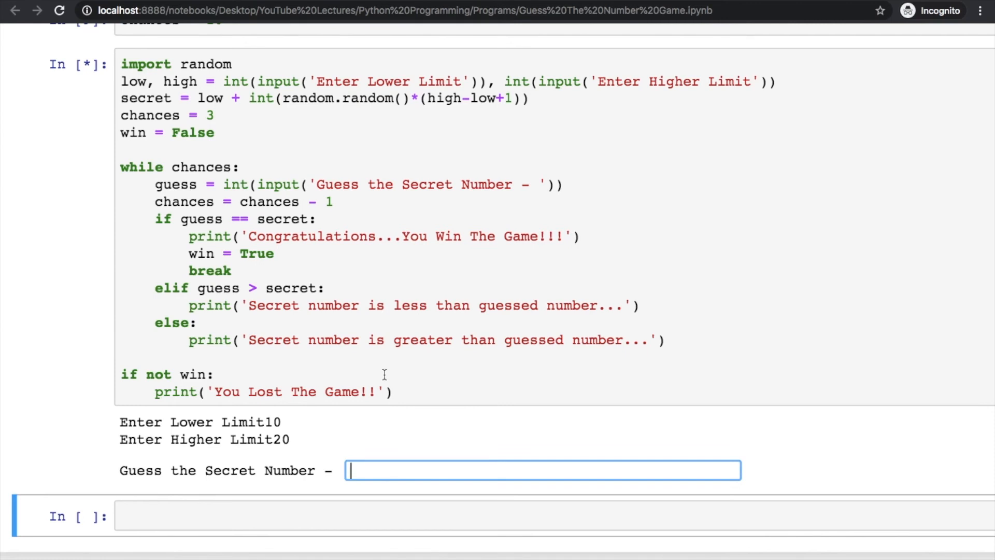
type("15")
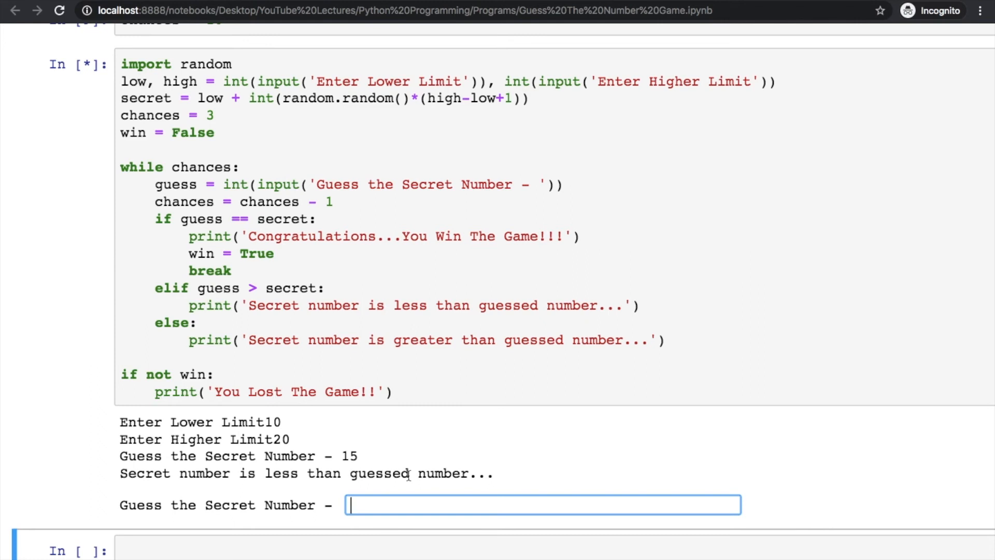
type("13")
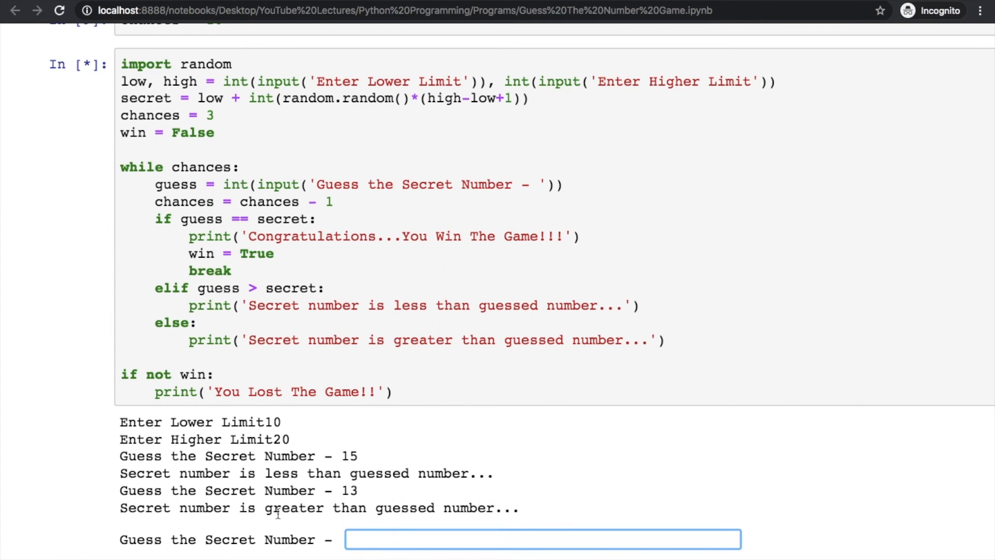
Guess 14 to win the game, then move into the empty cell below.
scroll("down", 3)
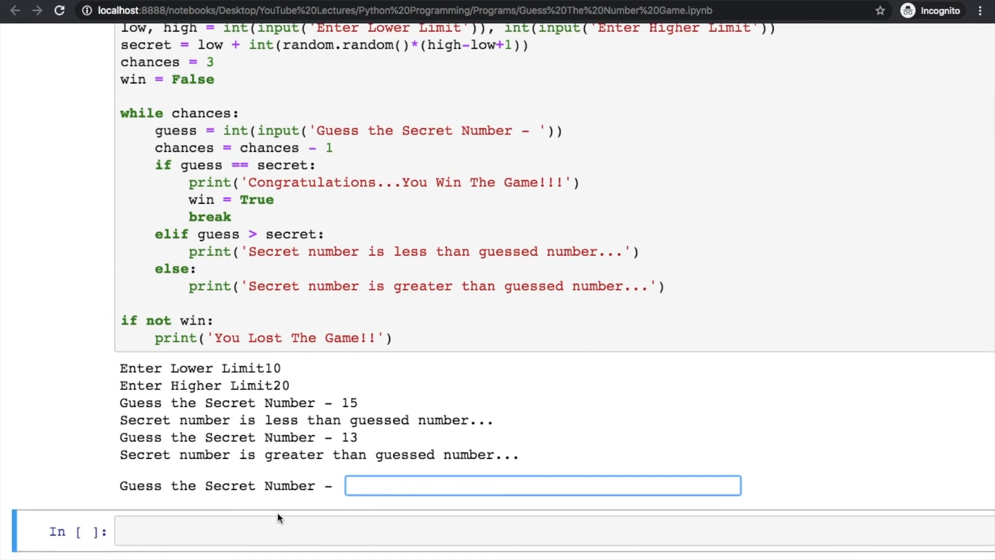
type("1")
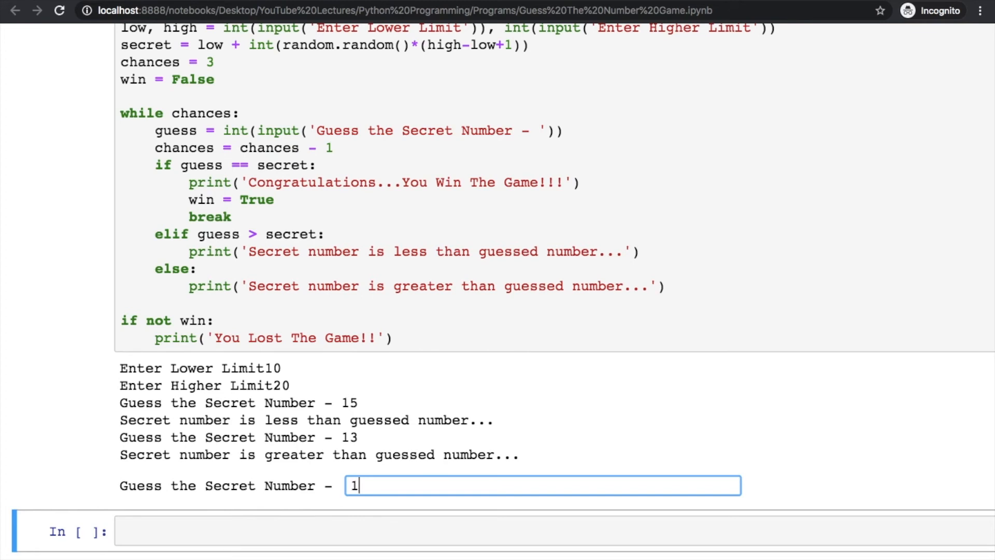
type("4")
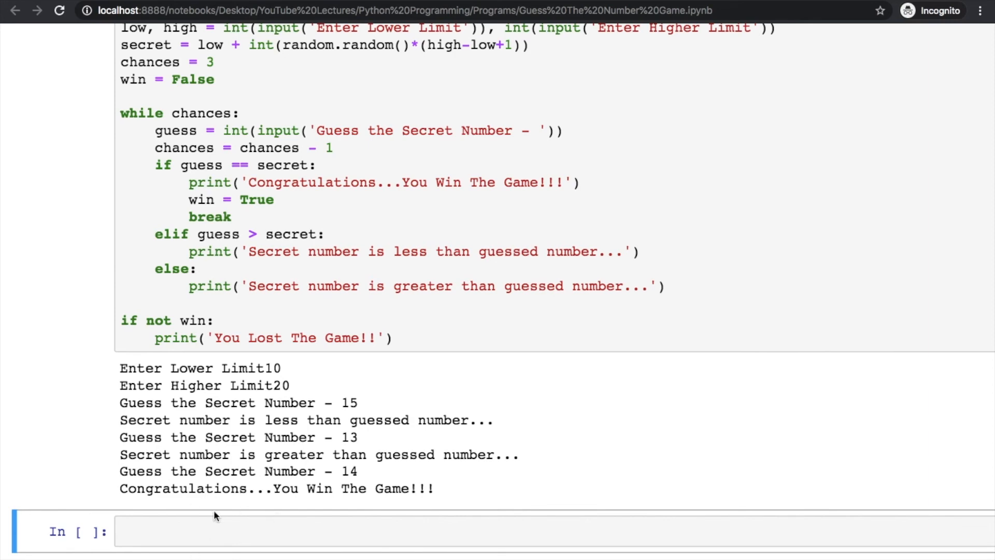
left_click(405, 298)
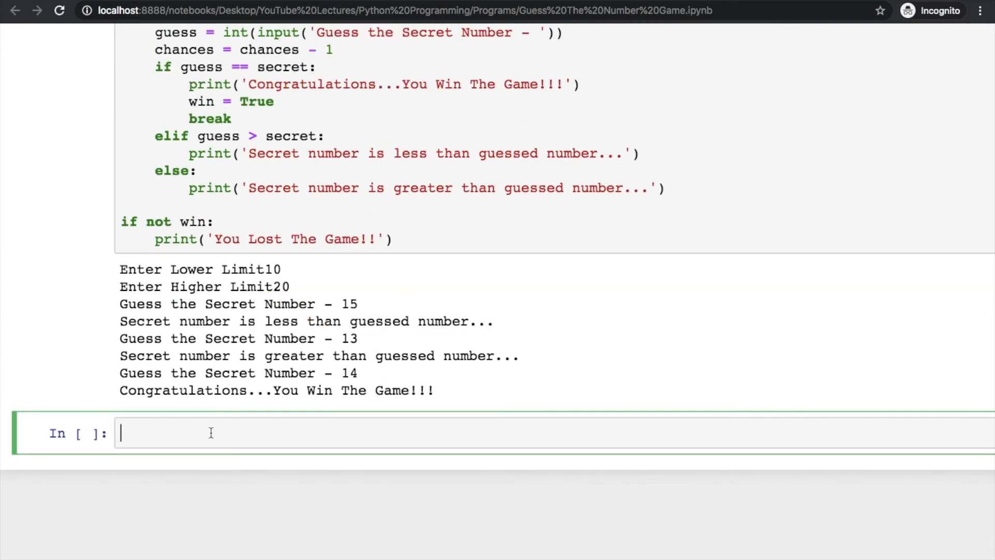
Run the pasted game in the new cell with limits 100 and 200.
scroll("down", 3)
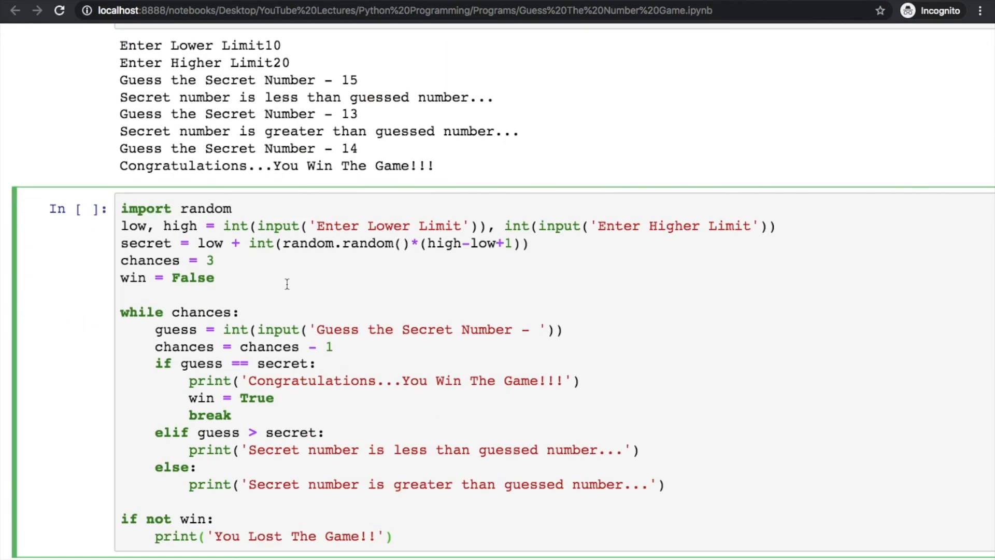
mouse_move(218, 132)
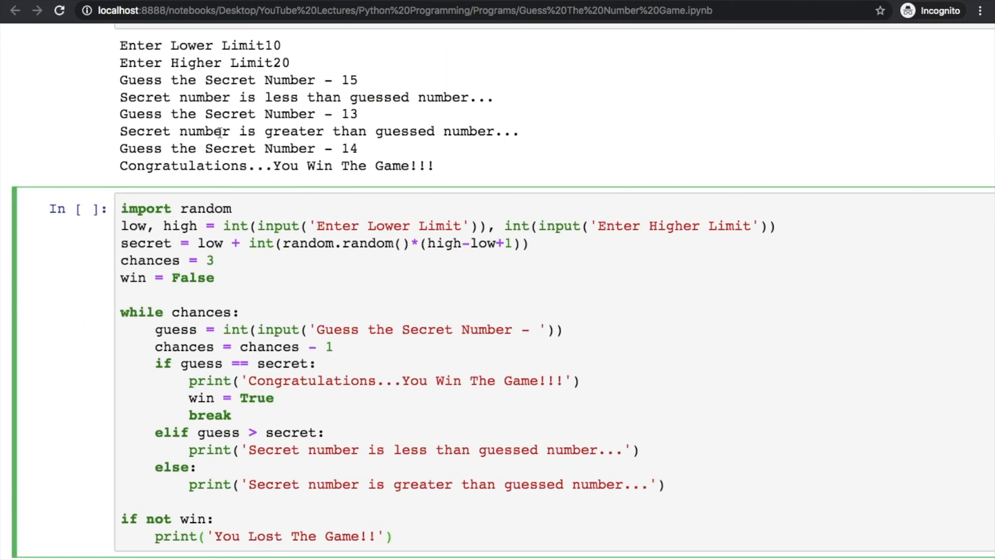
scroll("down", 3)
type("10")
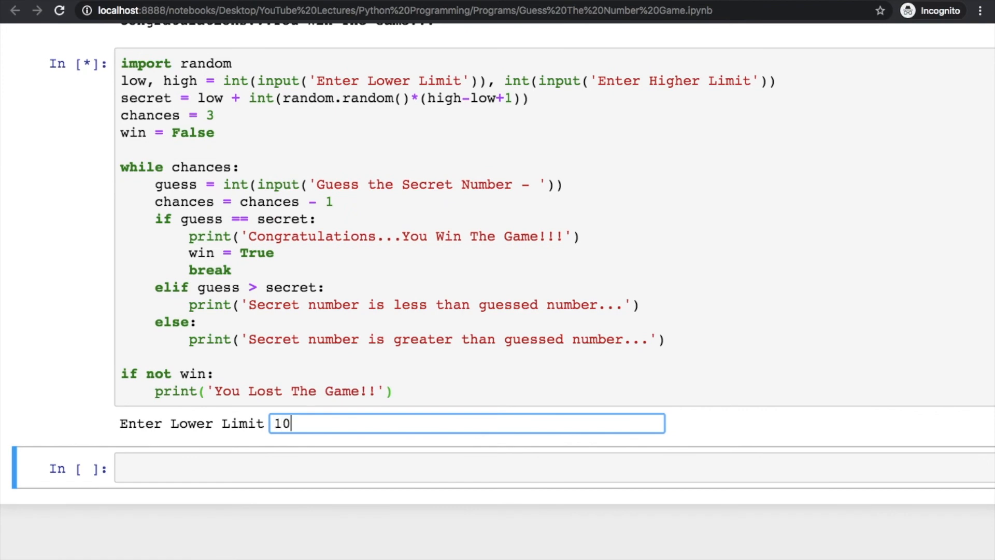
key("Return")
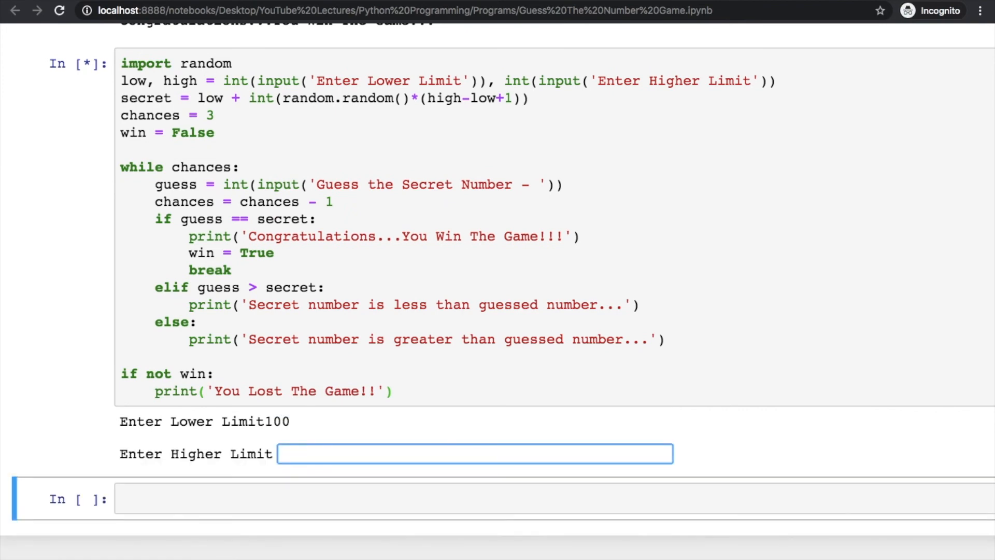
type("200")
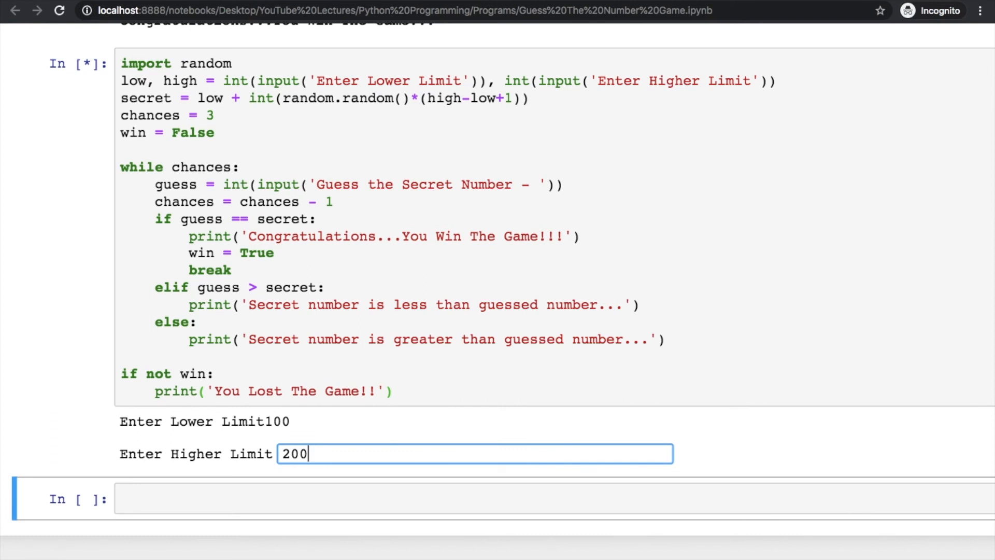
key("Return")
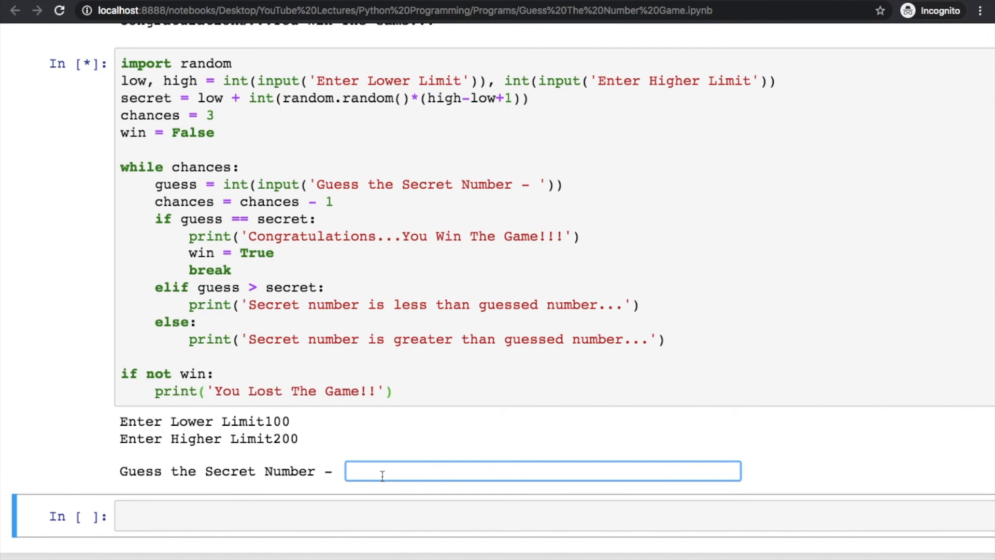
Guess 150, 130 and 120, losing after three wrong guesses.
type("150")
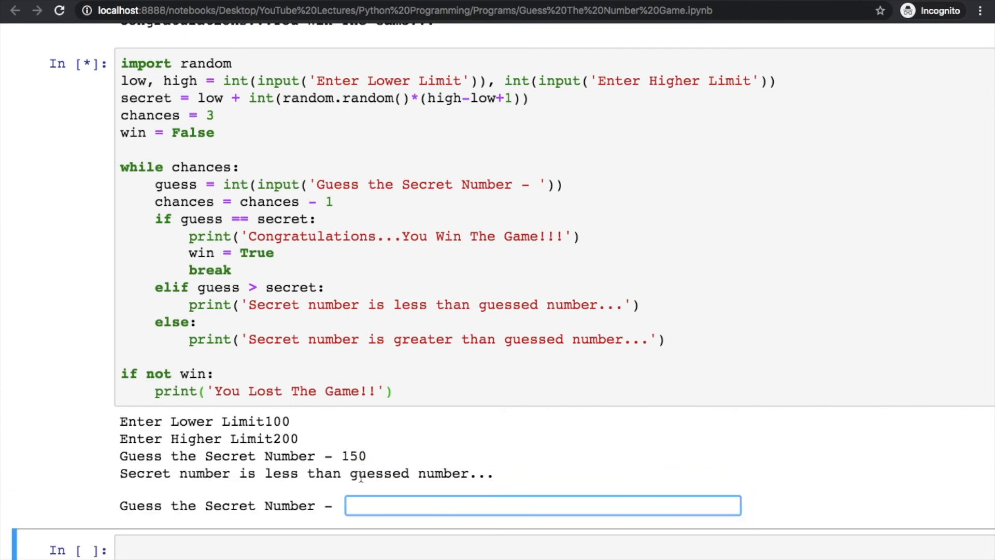
mouse_move(389, 485)
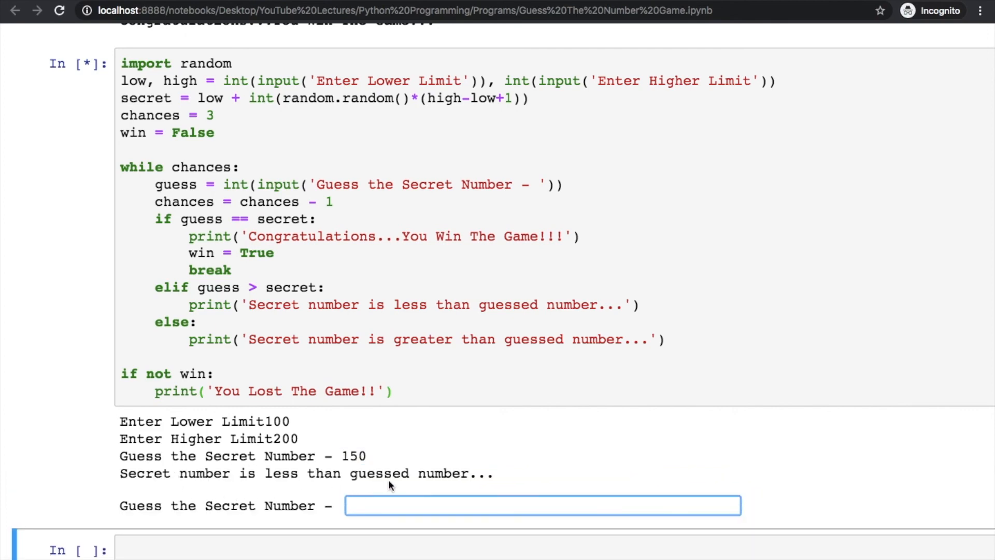
type("13")
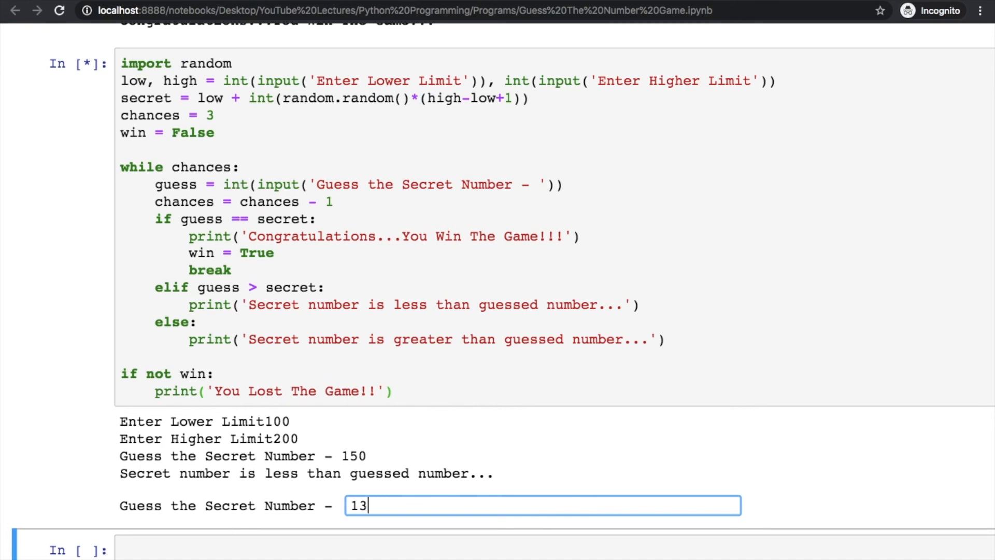
key("Return")
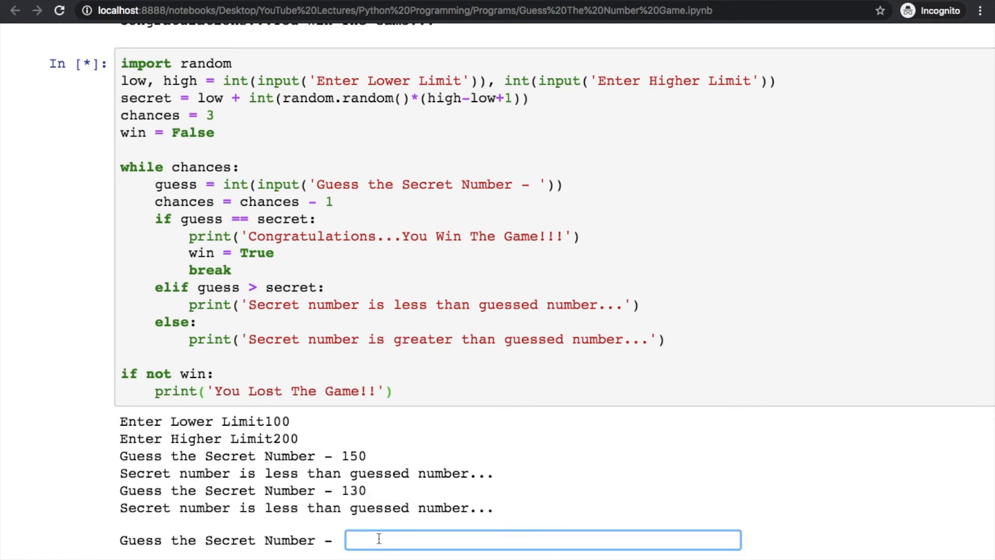
scroll("down", 3)
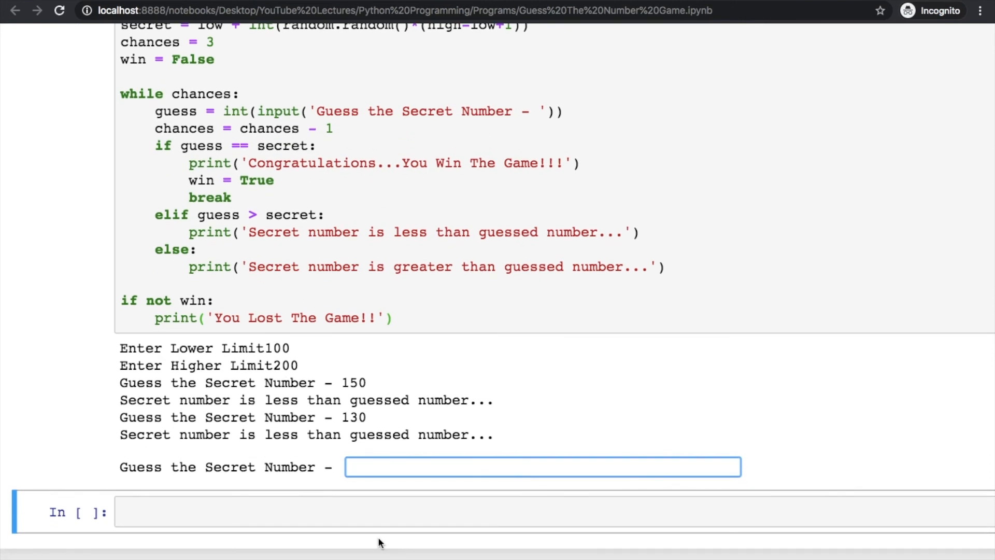
type("120")
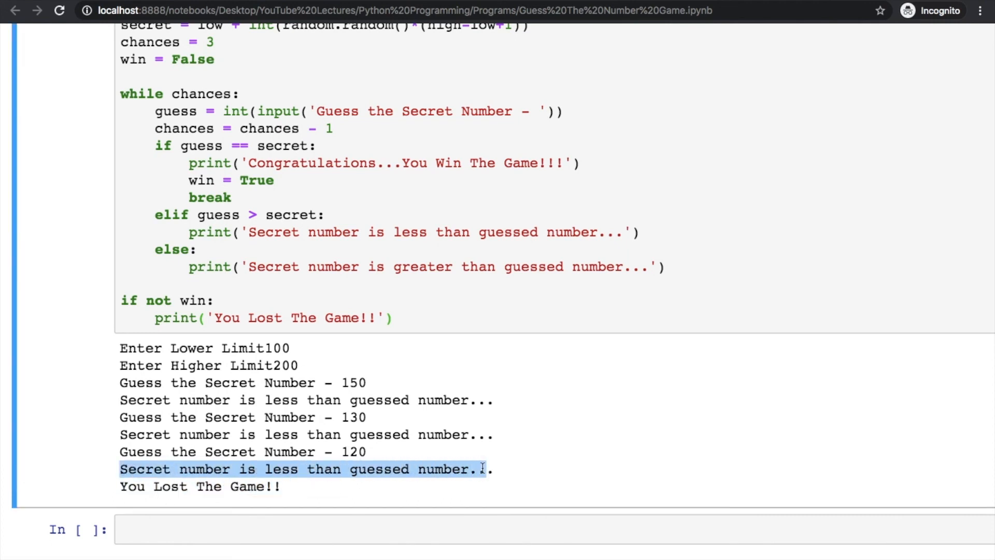
Evaluate secret in a new cell to reveal the hidden number 118.
type("secret")
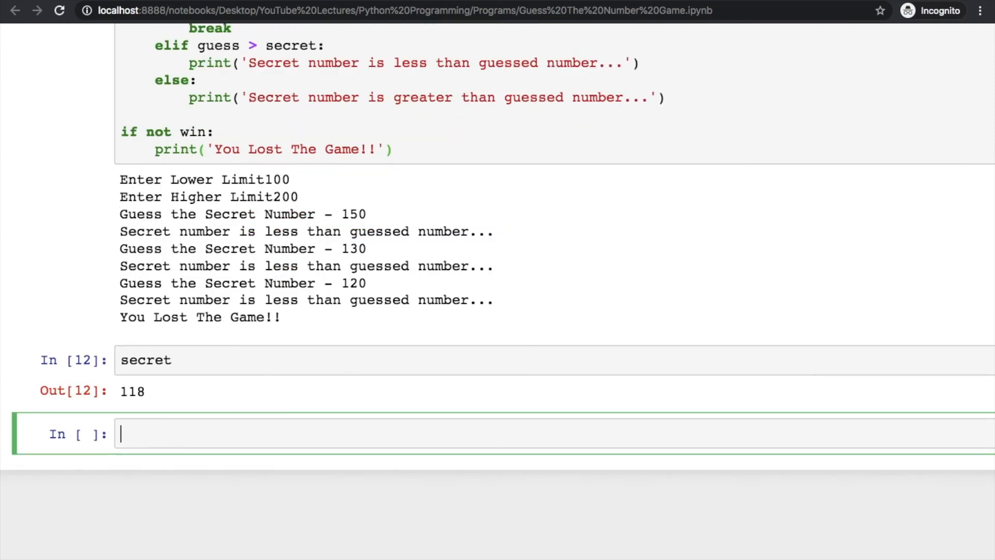
mouse_move(331, 286)
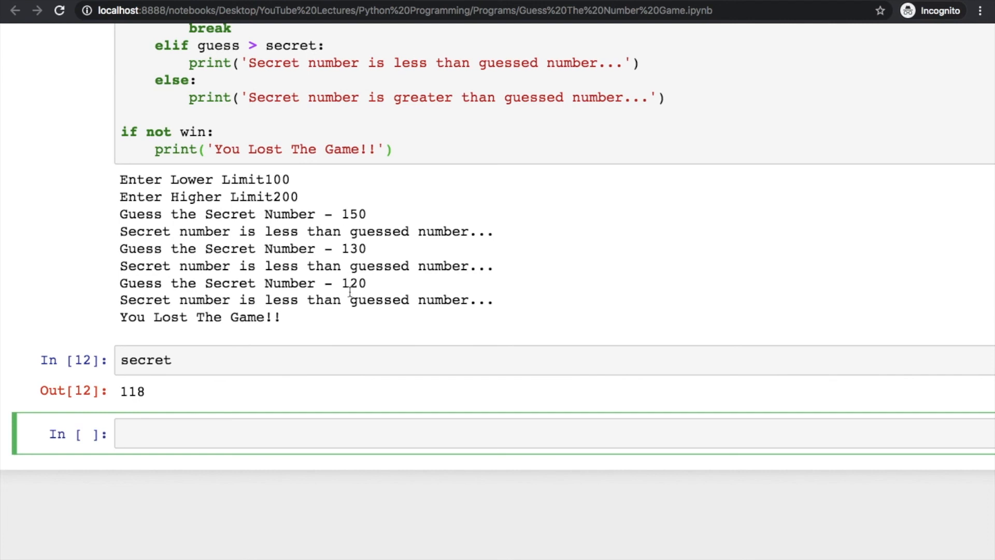
mouse_move(199, 392)
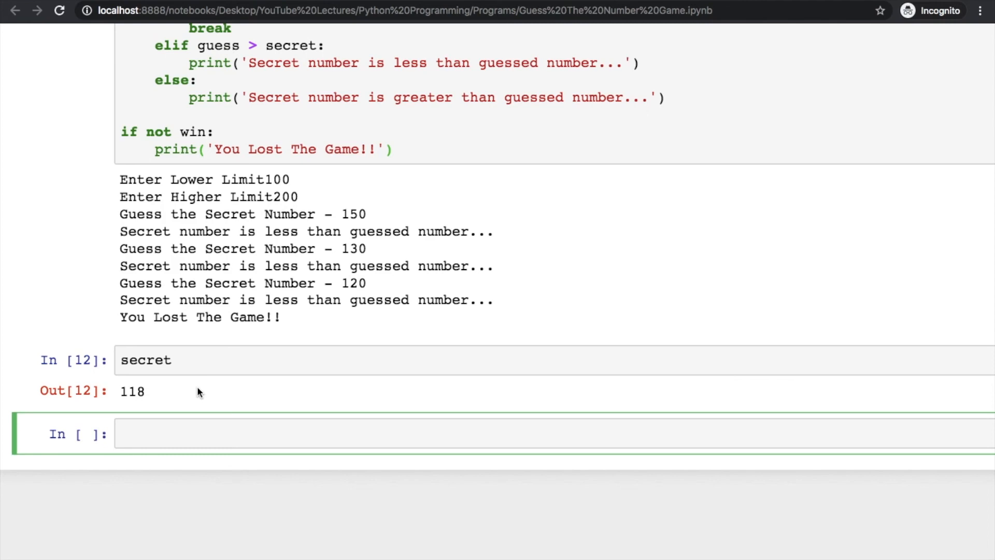
scroll("up", 3)
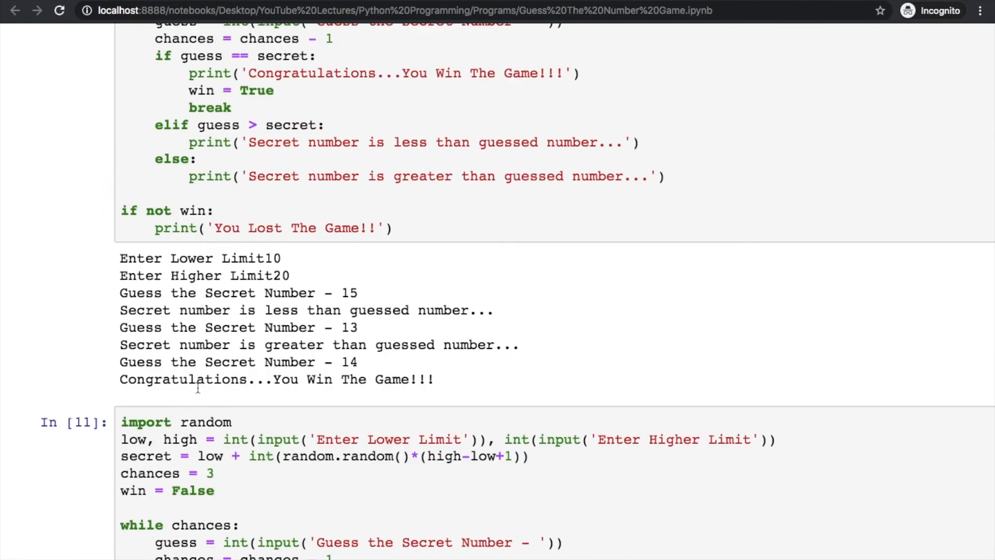
scroll("up", 3)
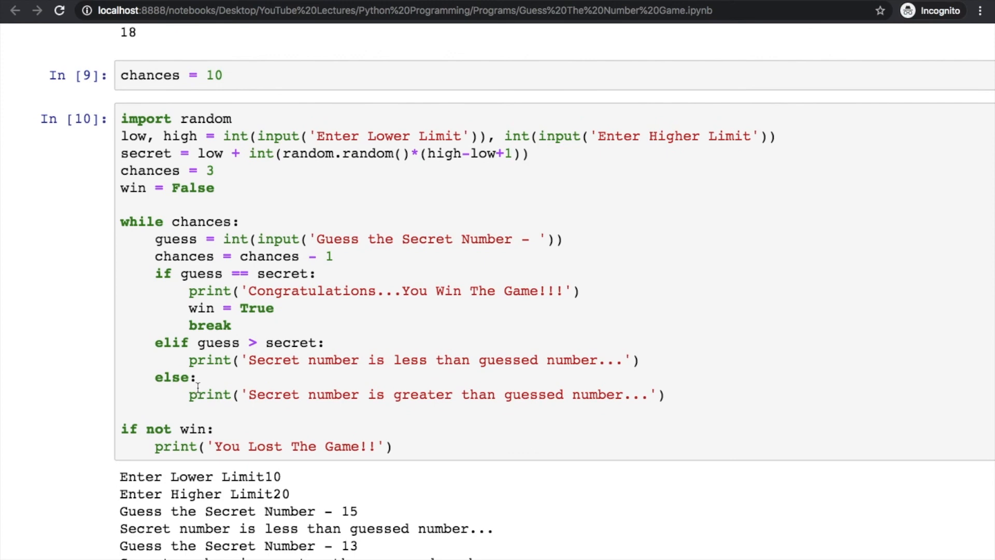
scroll("up", 3)
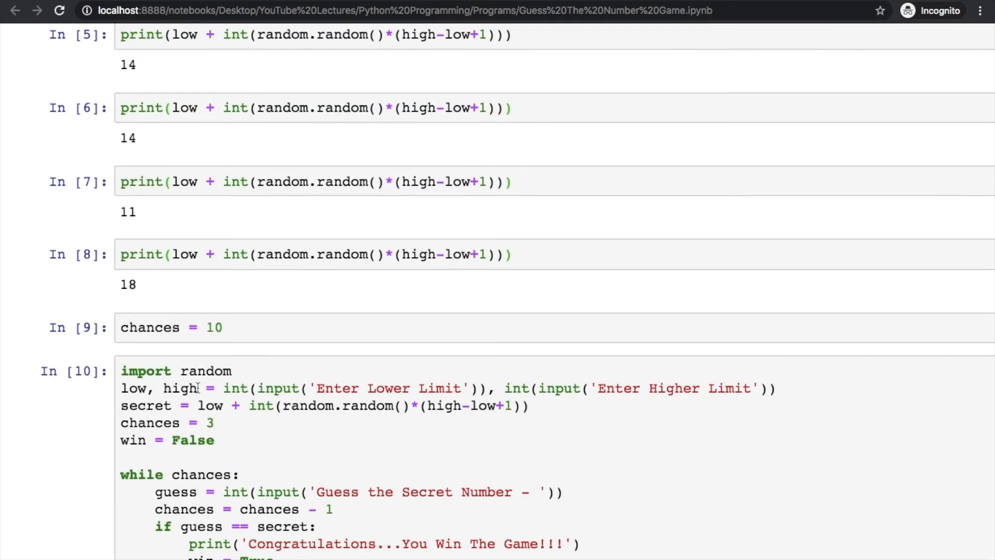
scroll("up", 3)
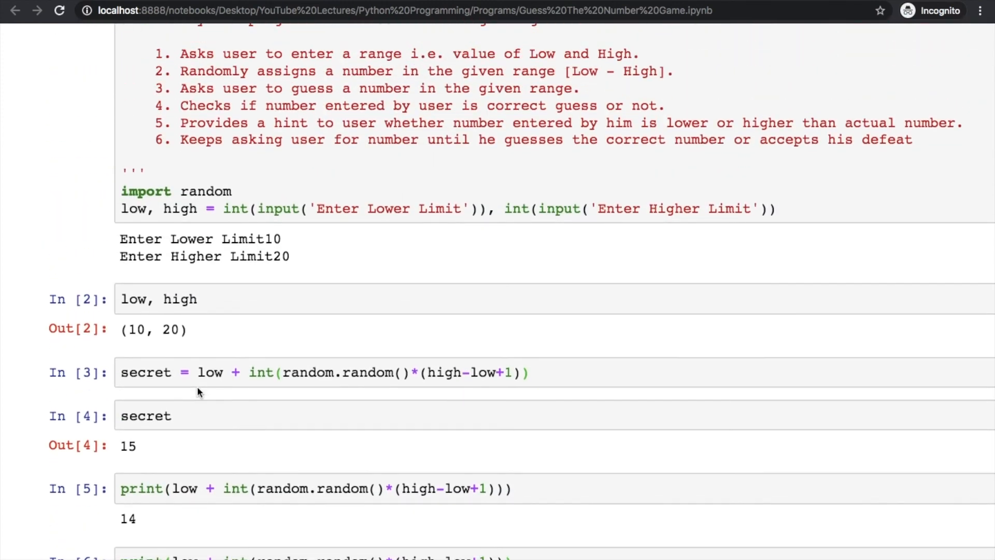
scroll("up", 3)
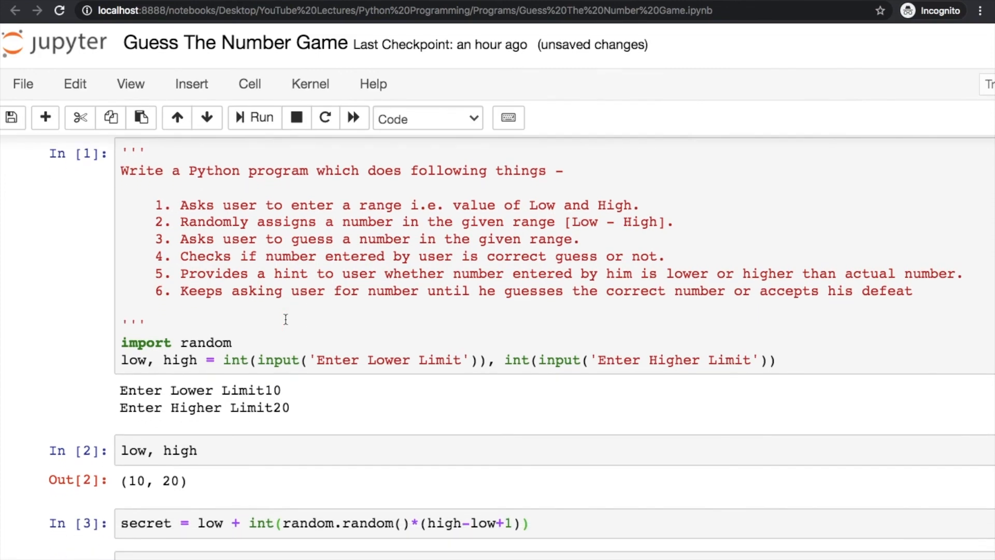
scroll("down", 3)
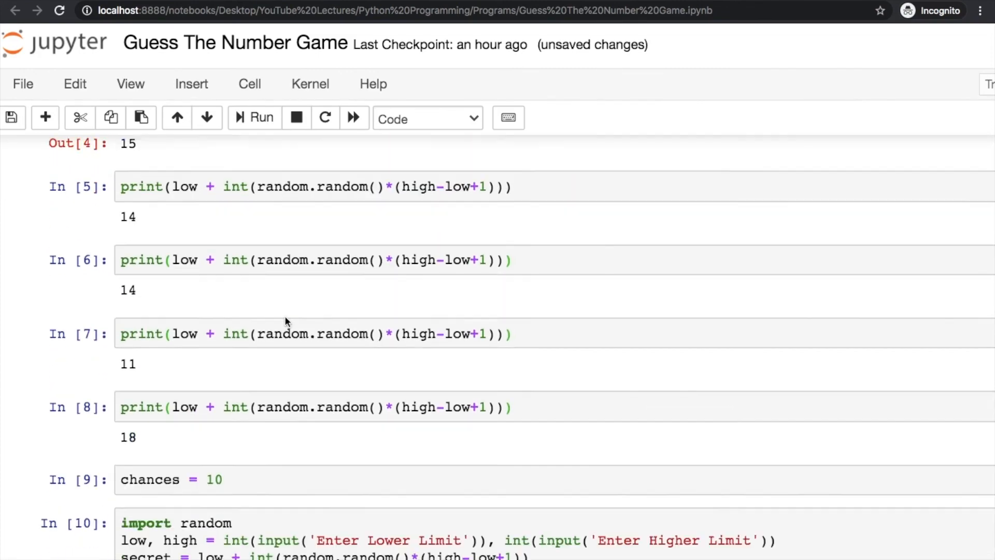
scroll("down", 3)
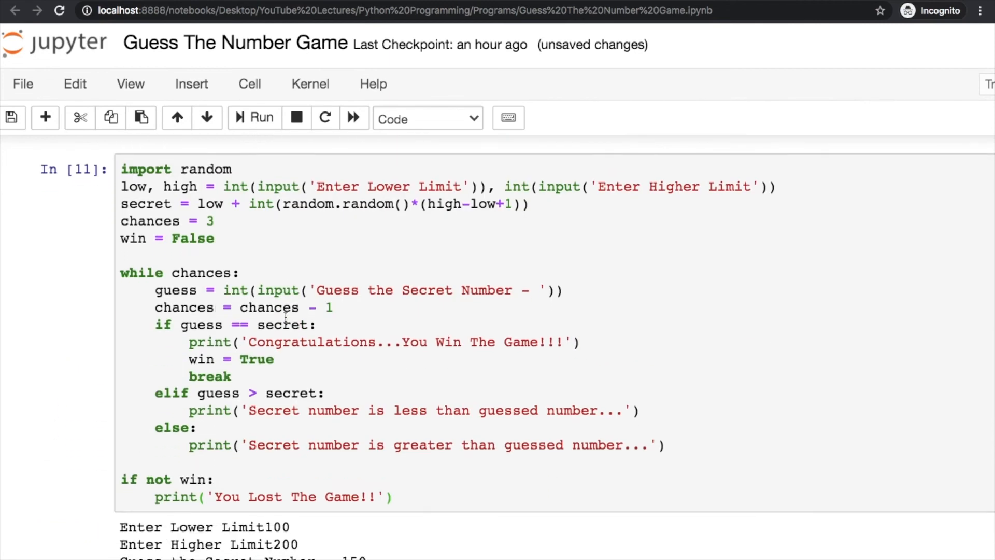
scroll("up", 3)
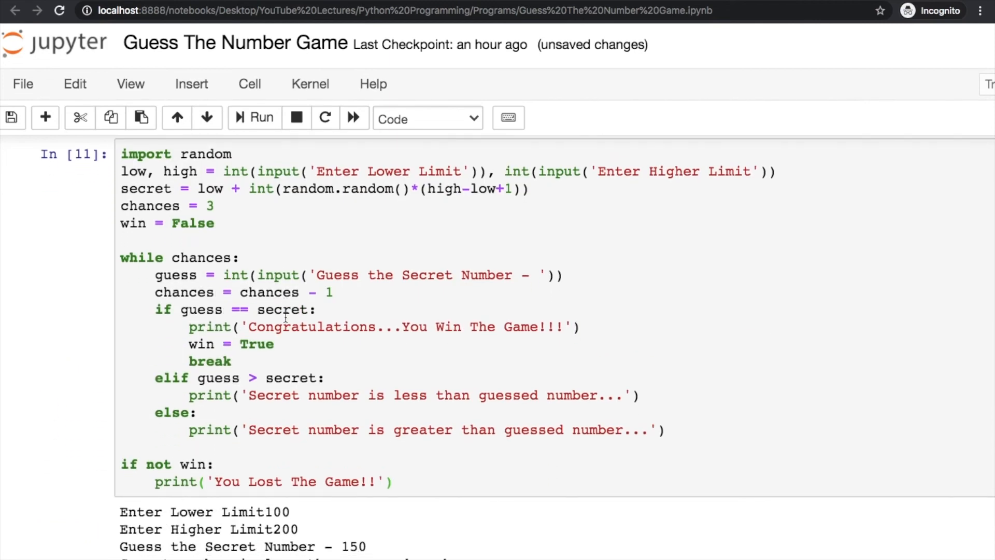